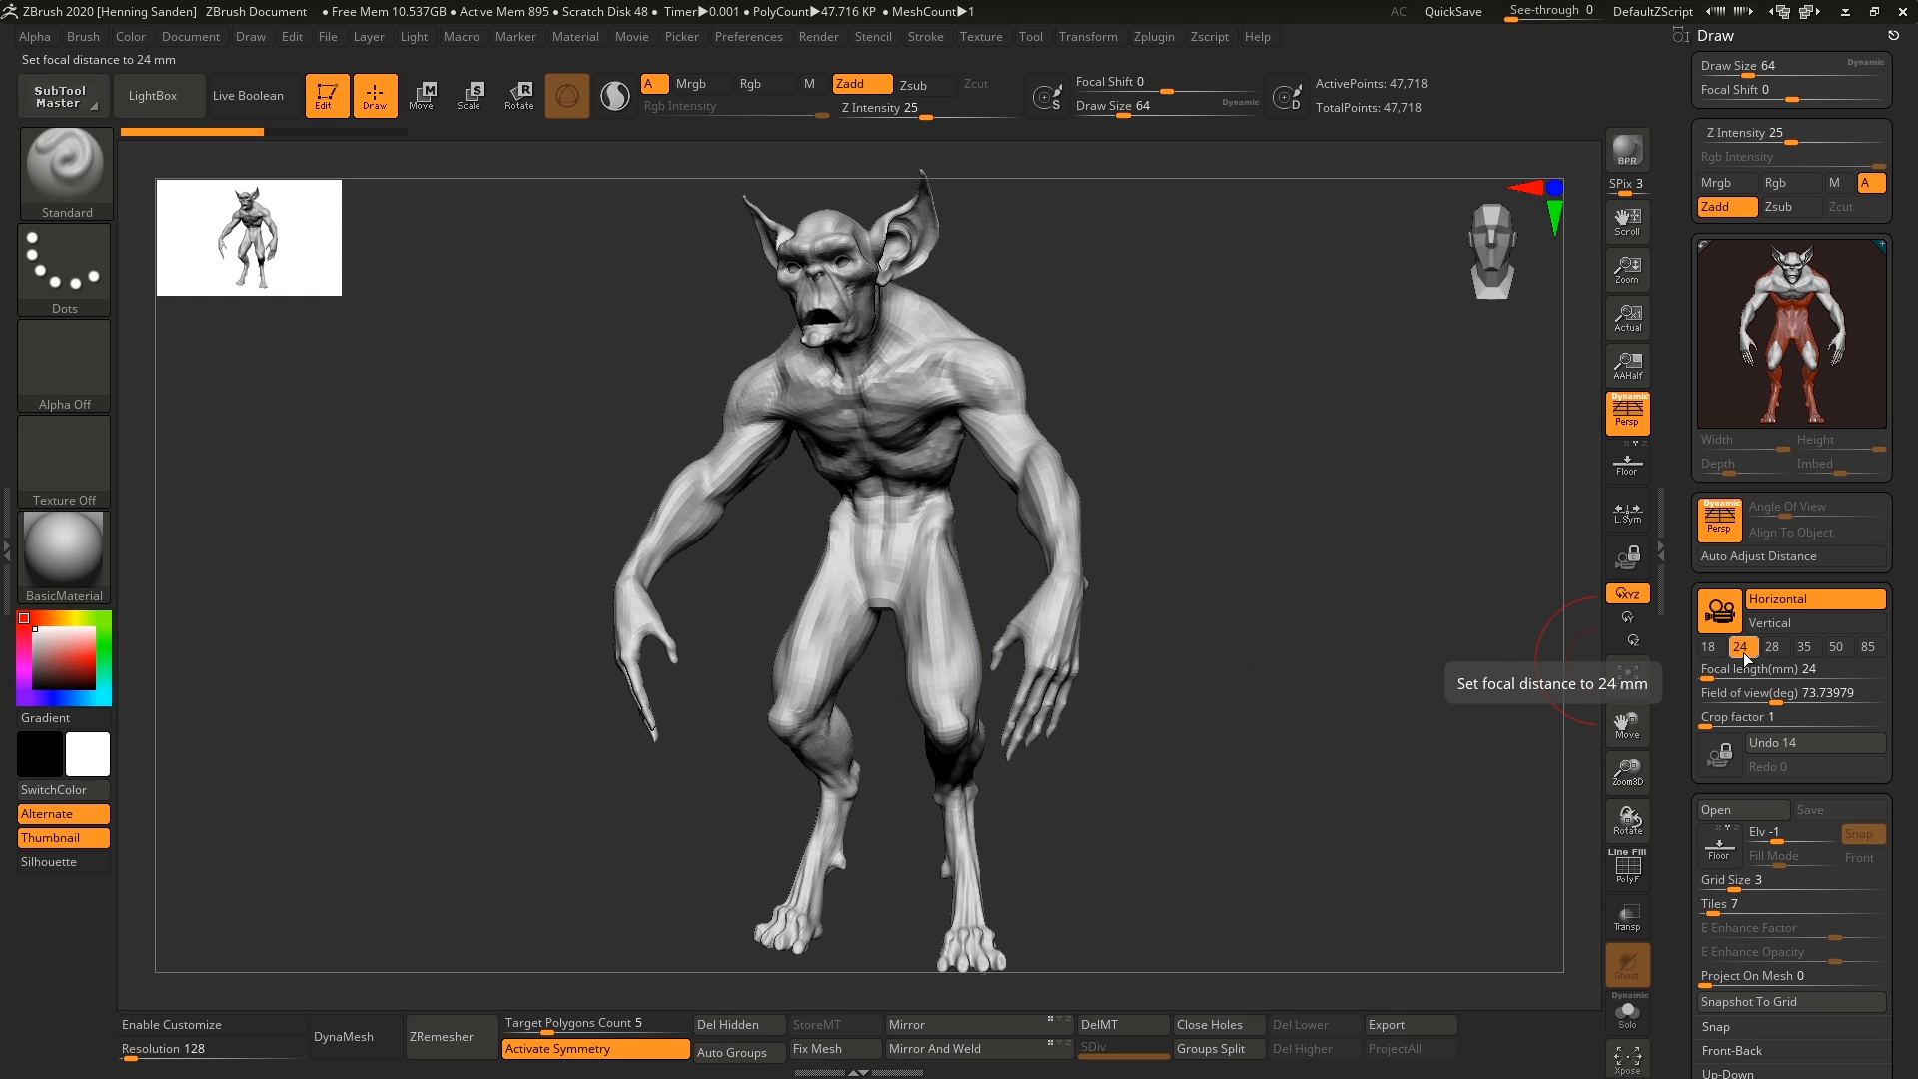
Compare the creature through 24, 18 and 28 mm focal length presets
{"action": "left_click", "coordinate": [1802, 645]}
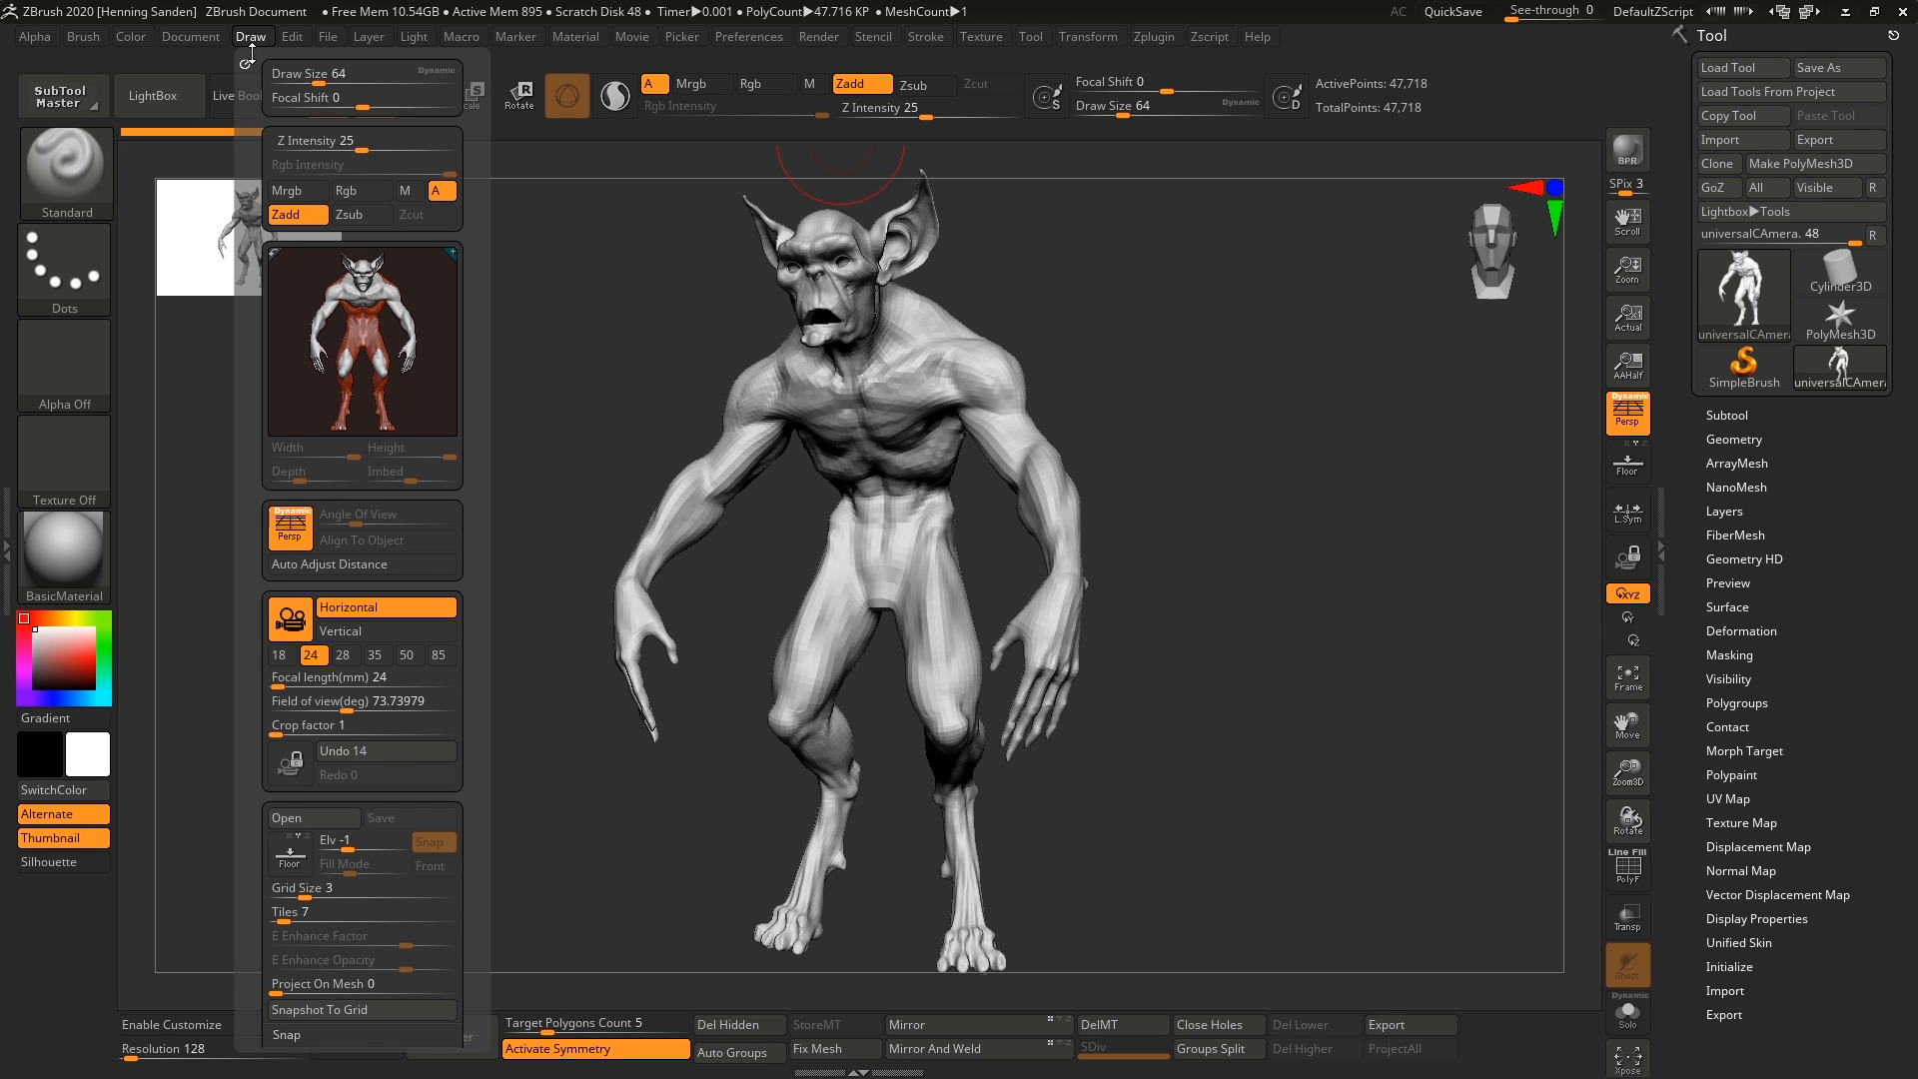
{"action": "left_click", "coordinate": [252, 36]}
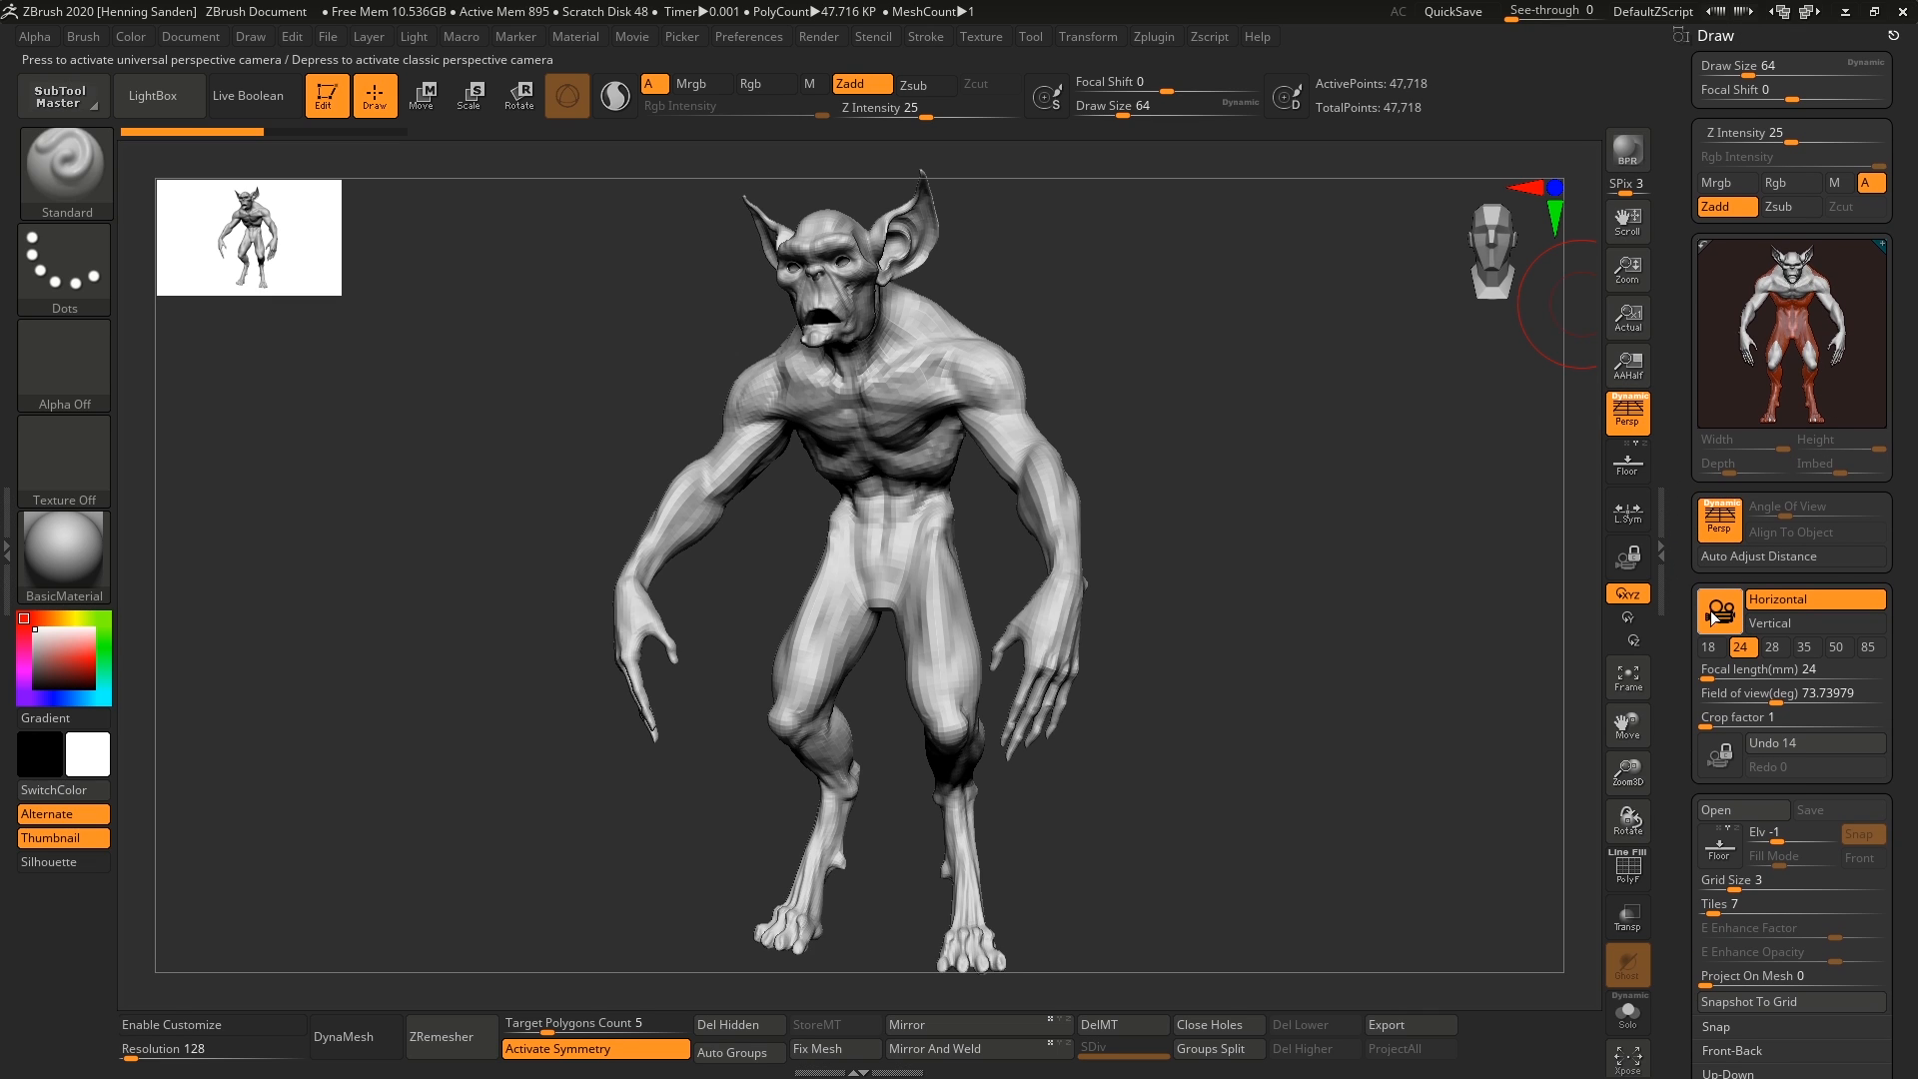
{"action": "left_click", "coordinate": [1708, 595]}
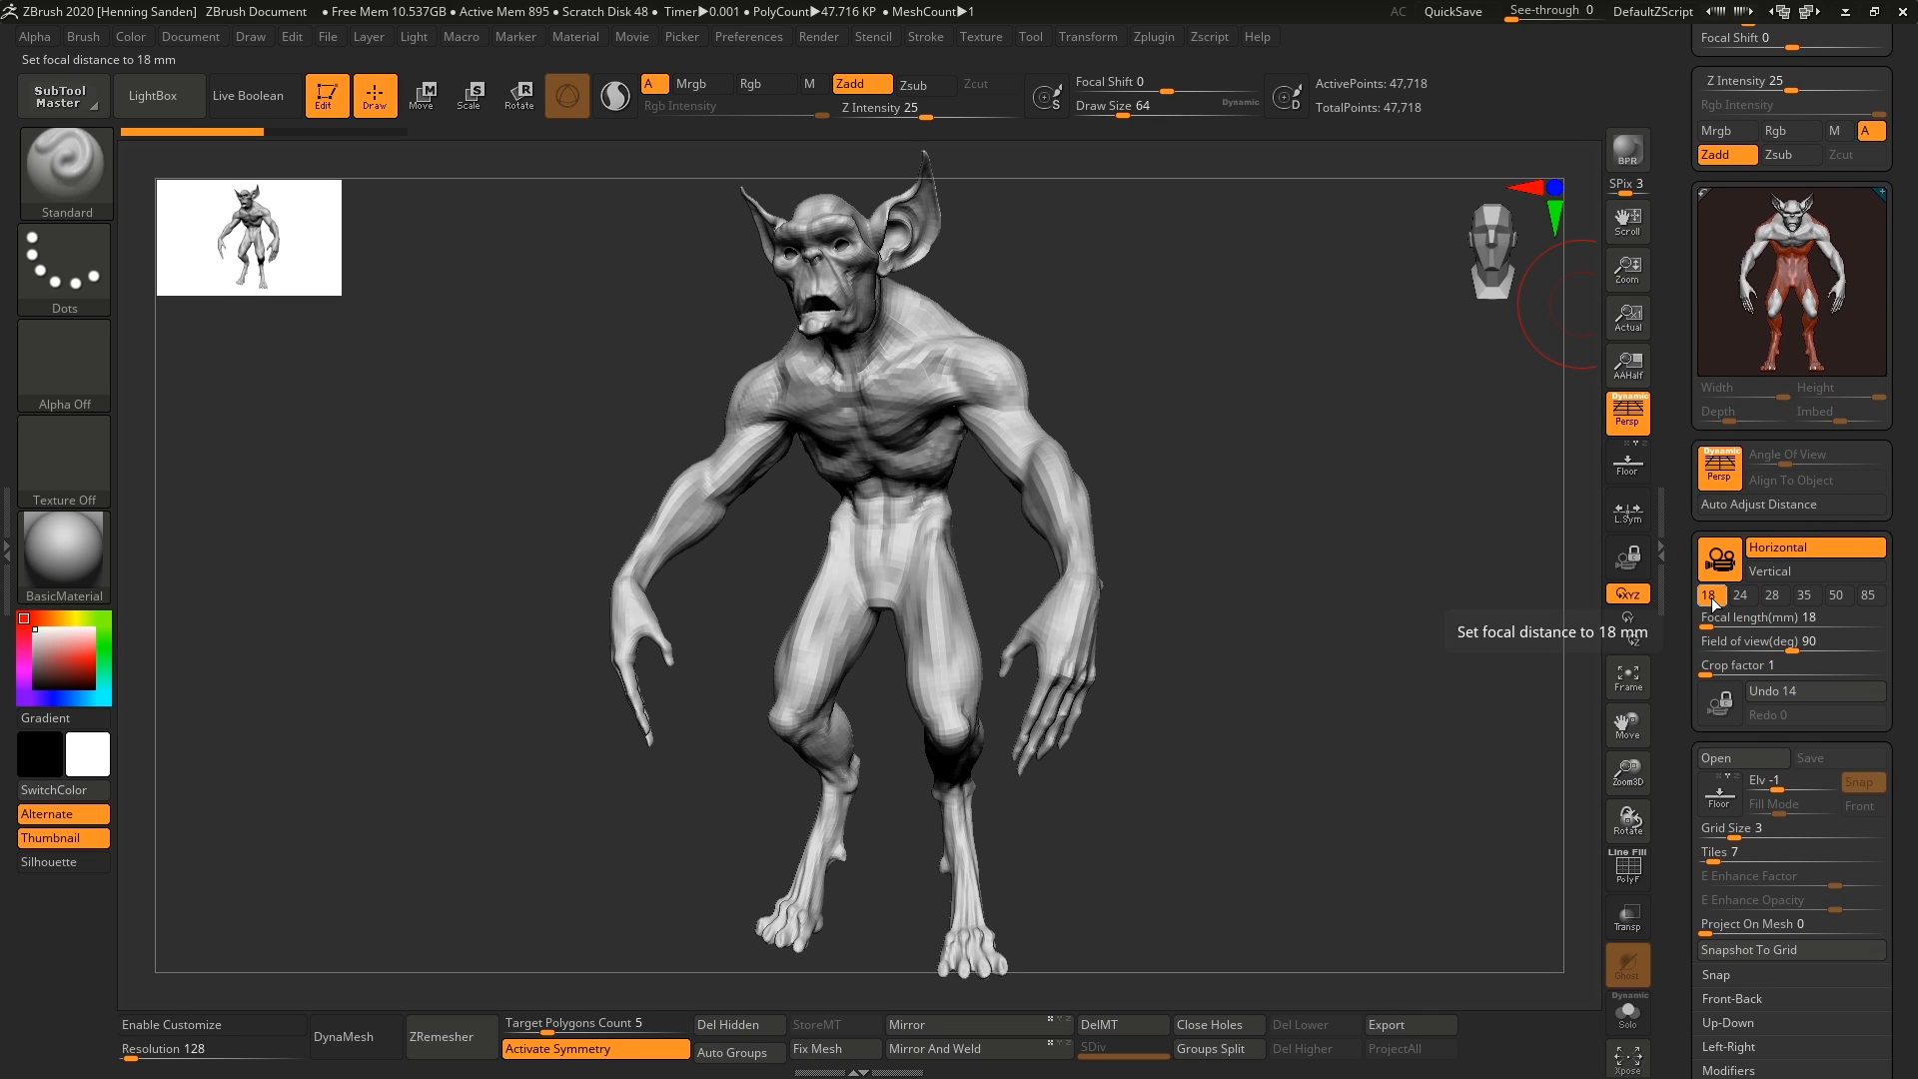
{"action": "left_click", "coordinate": [1772, 595]}
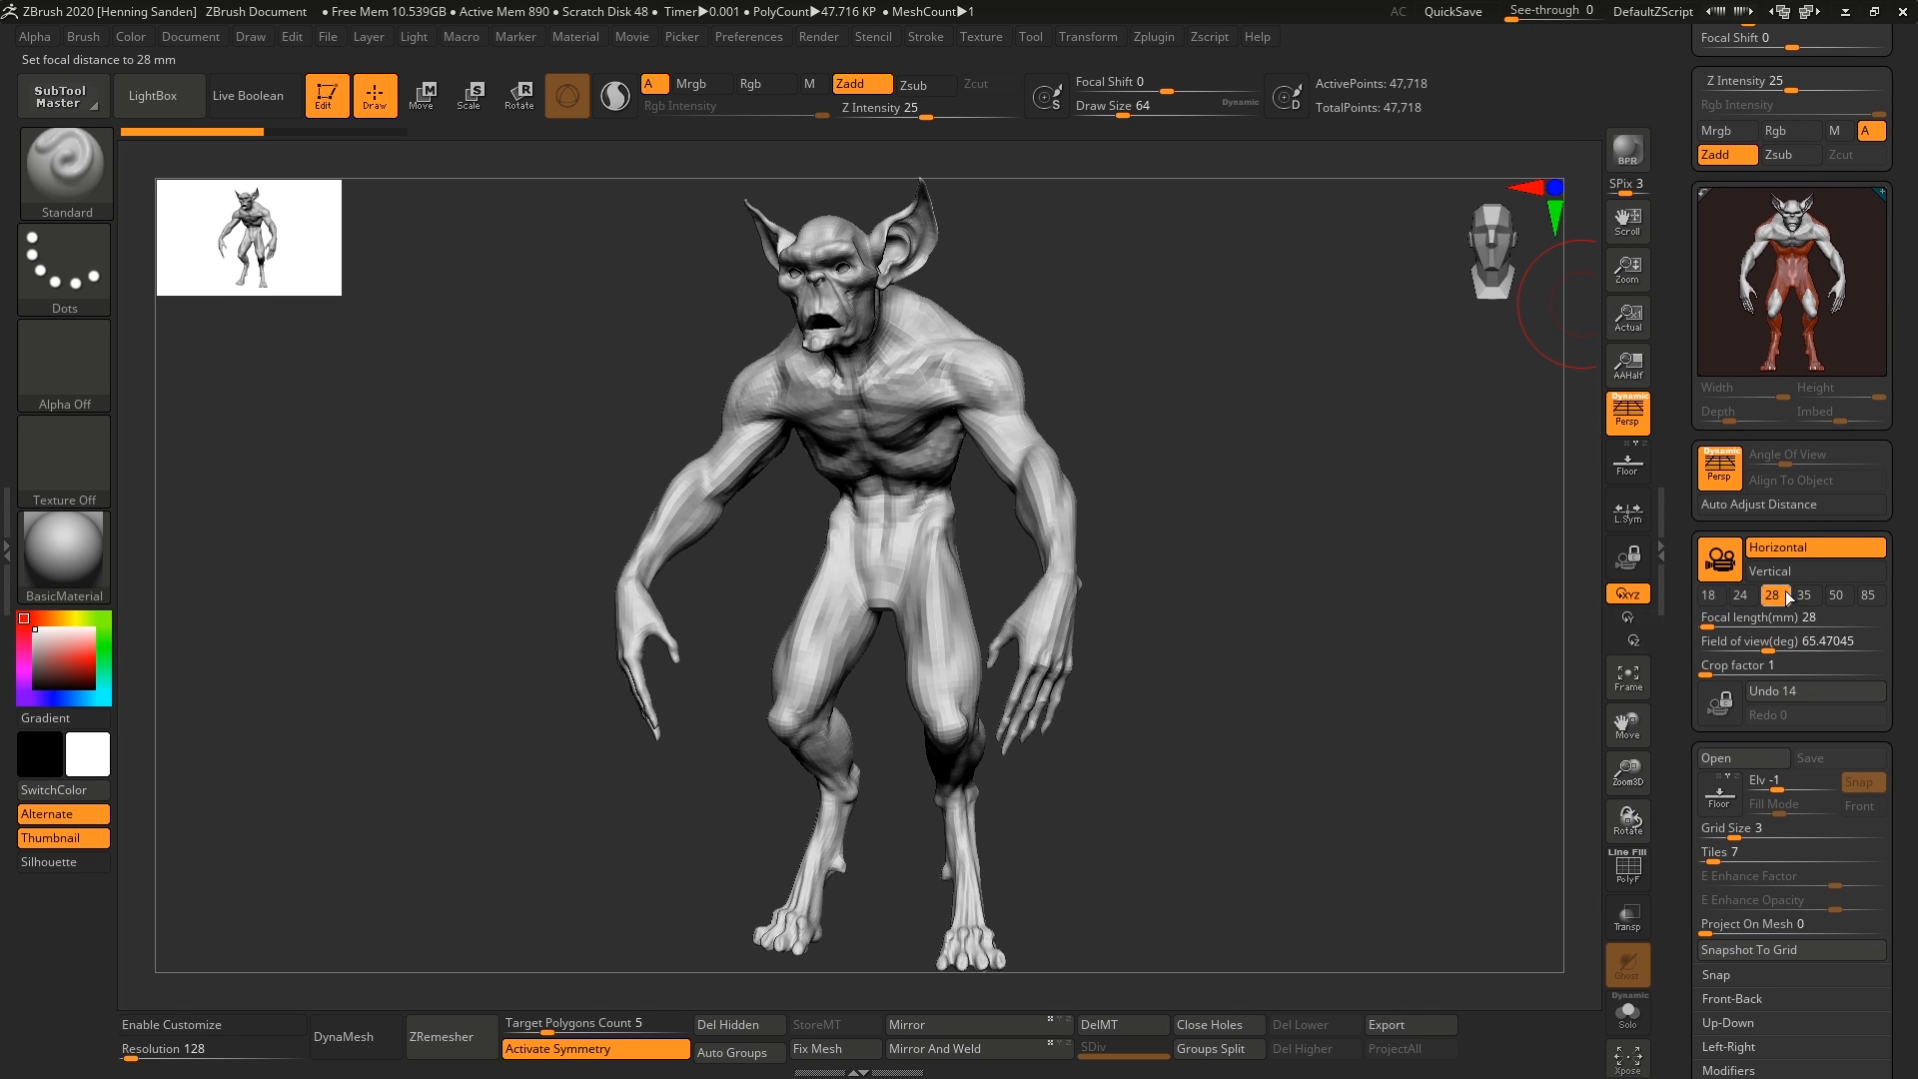
{"action": "left_click", "coordinate": [1867, 596]}
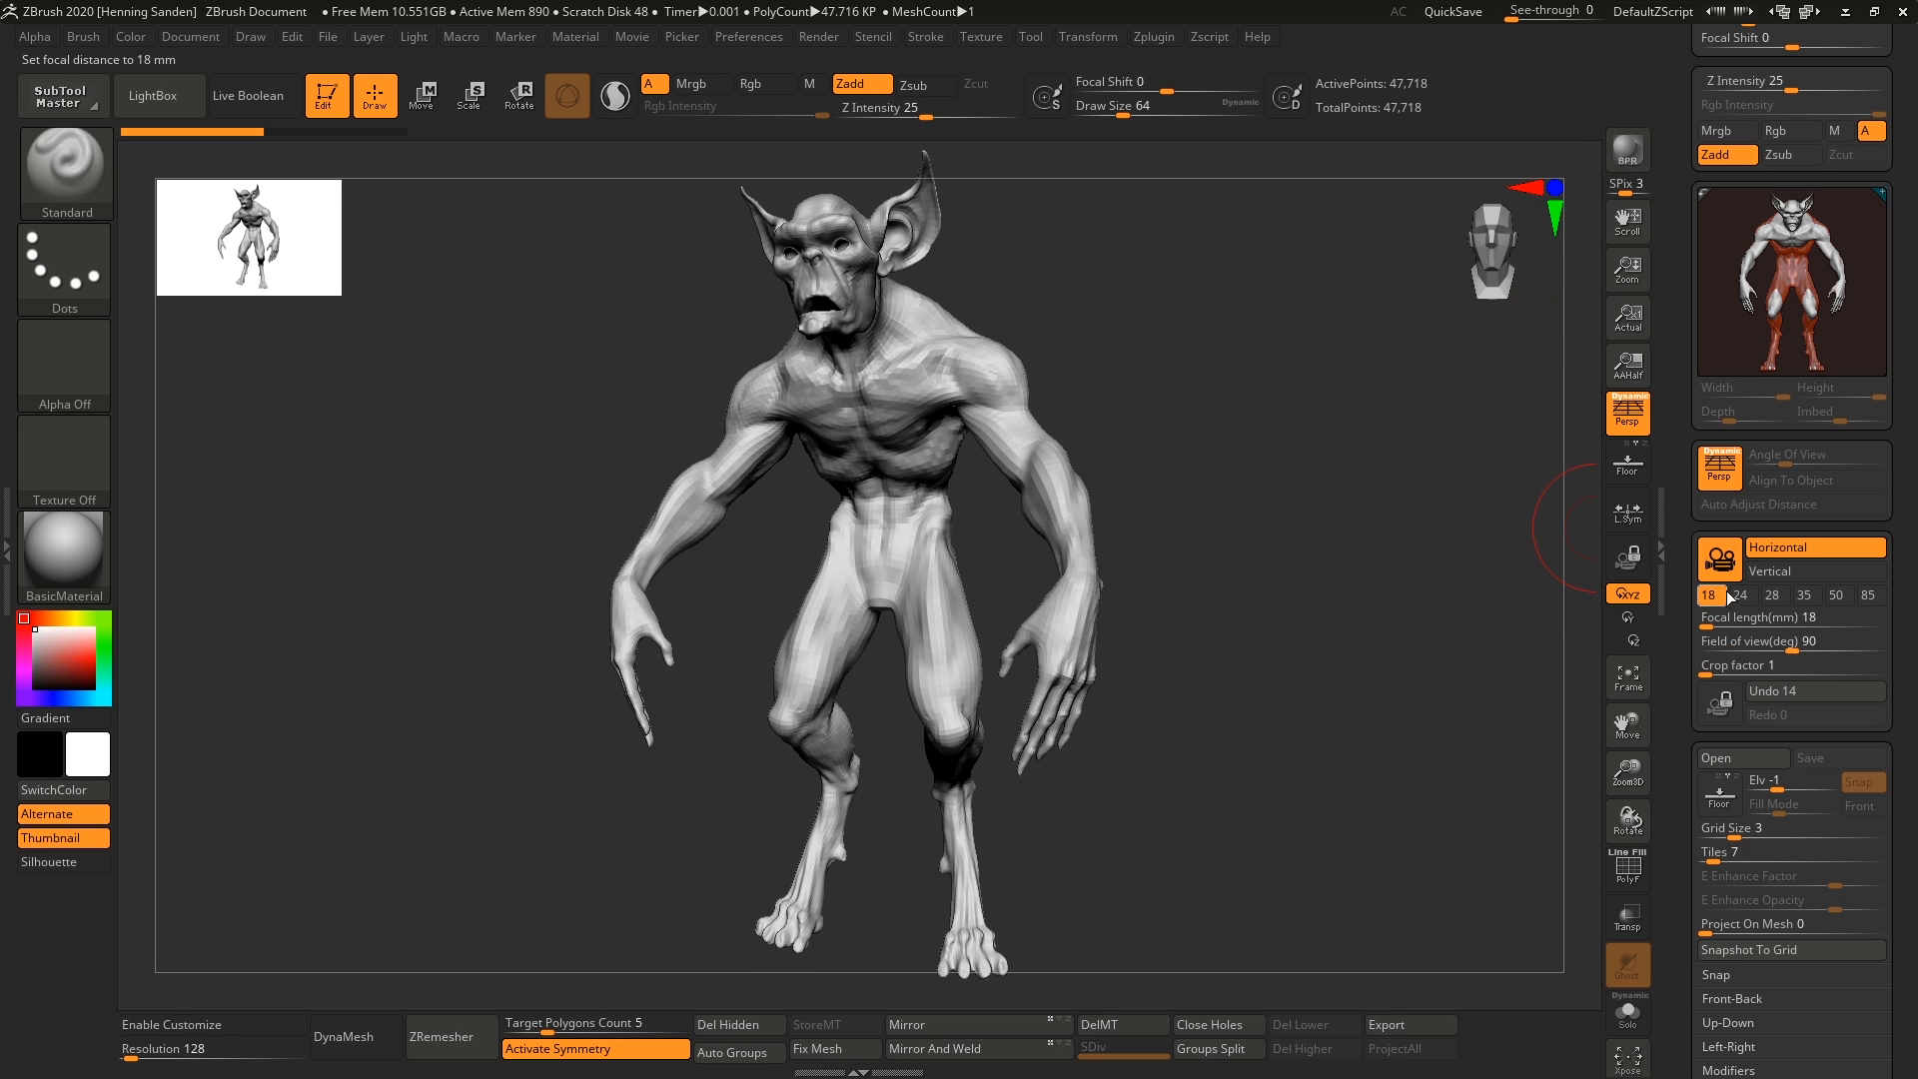
Compare the head close-up at 50 mm and longer lengths, settling on 18 mm (90° FOV)
{"action": "left_click", "coordinate": [1868, 595]}
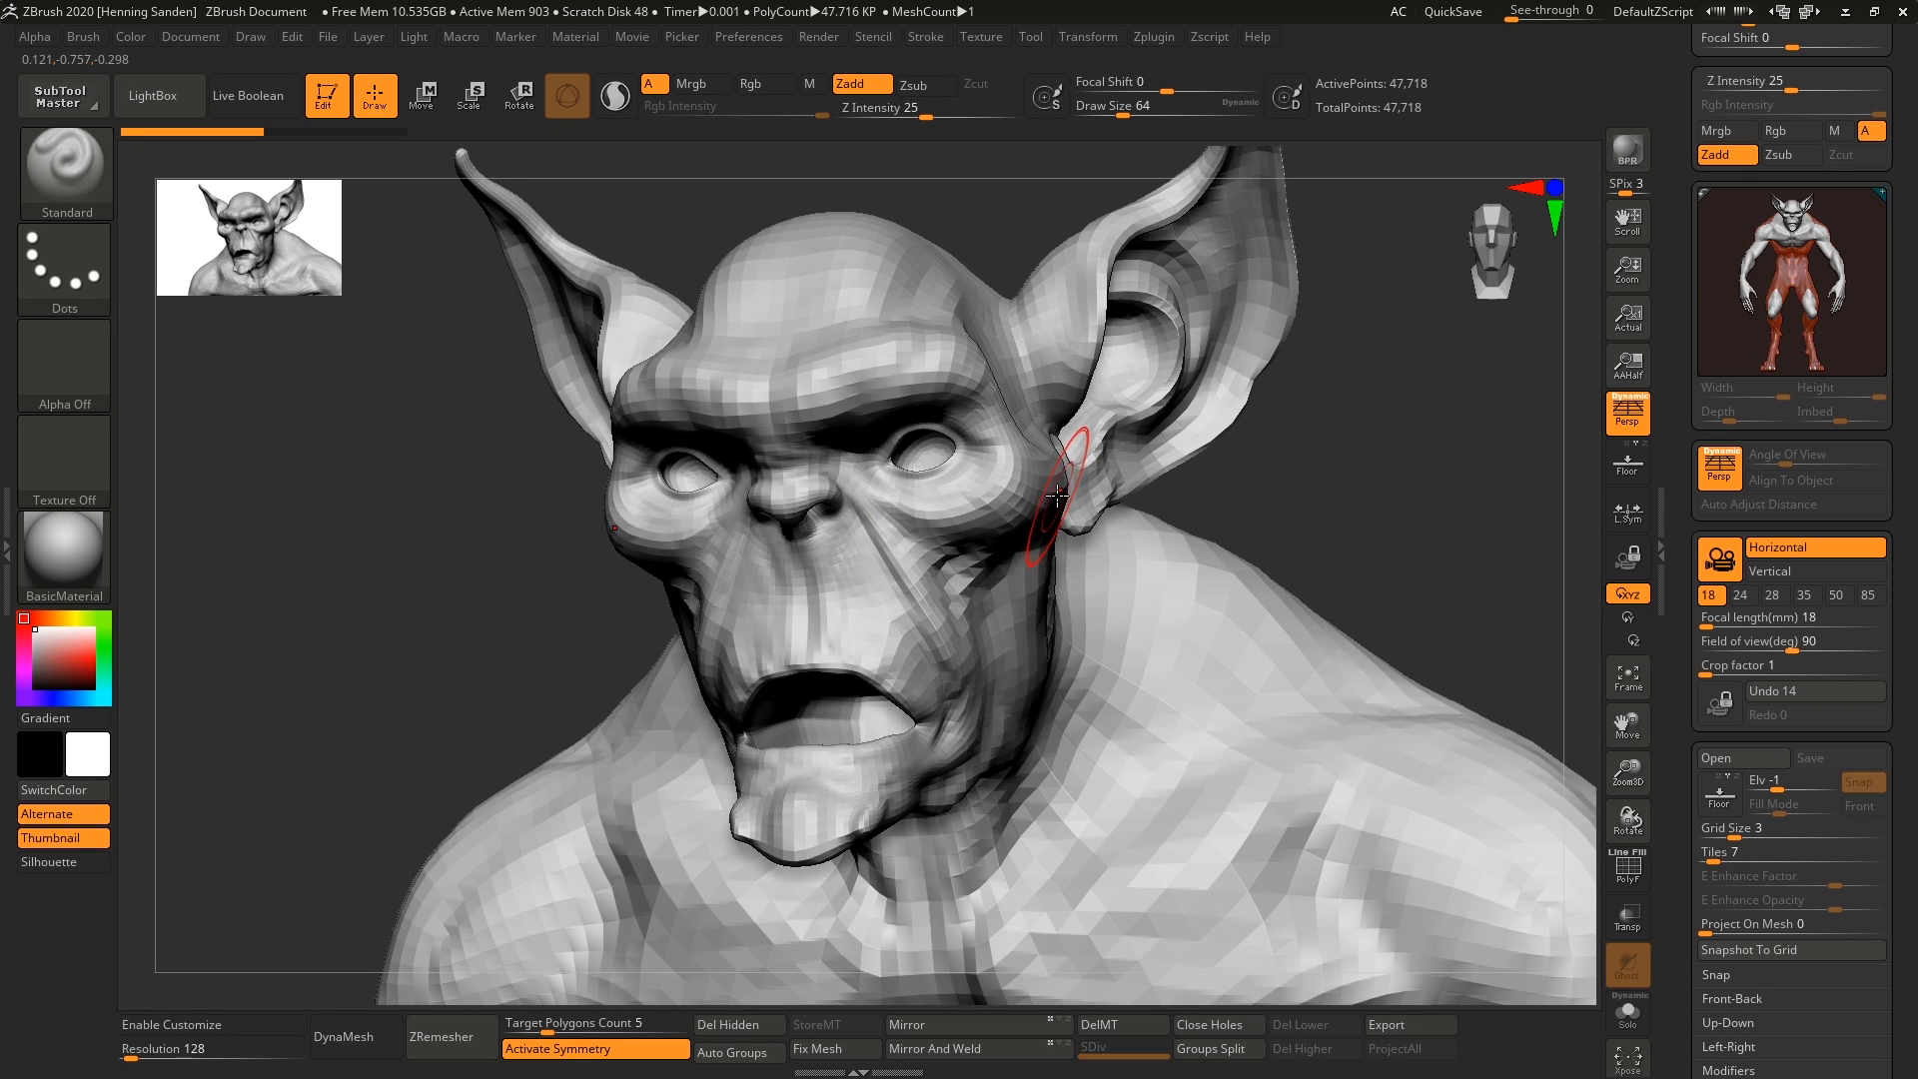
{"action": "left_click", "coordinate": [1837, 595]}
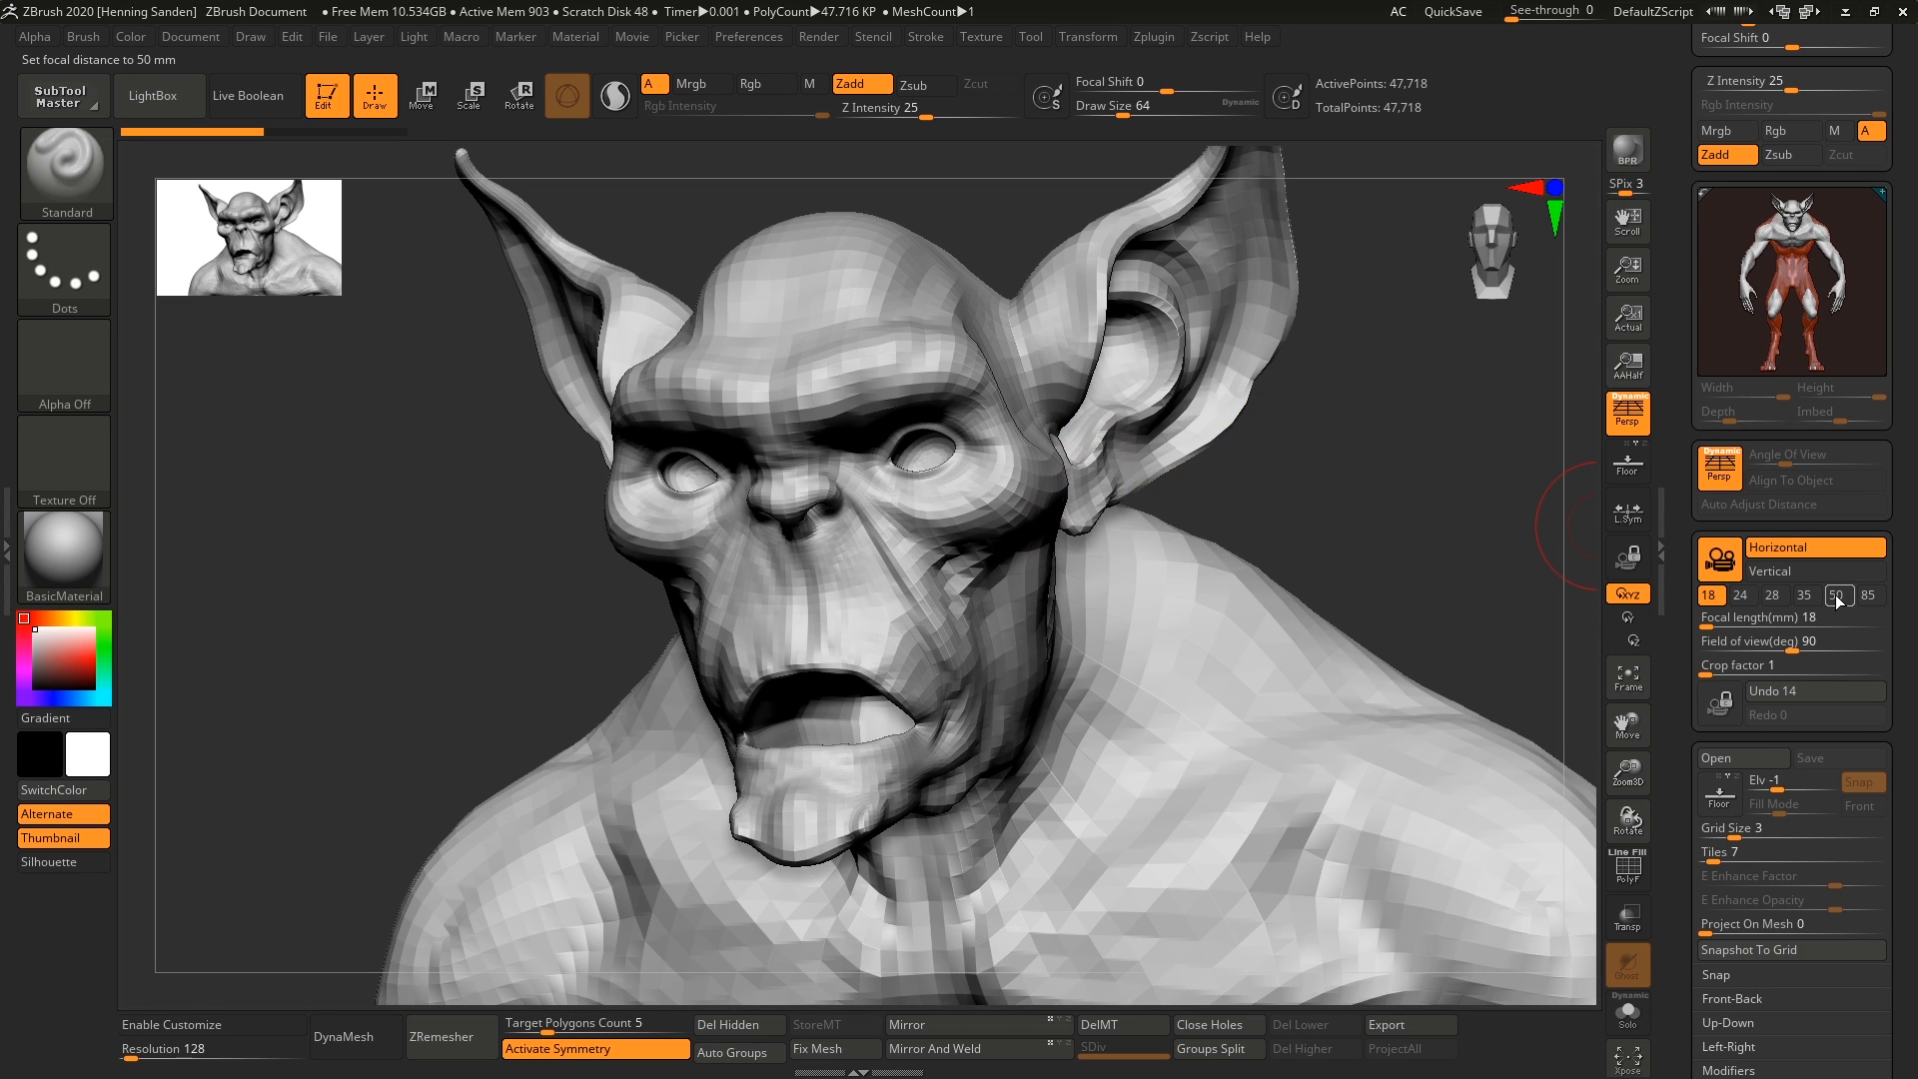
{"action": "left_click", "coordinate": [1708, 596]}
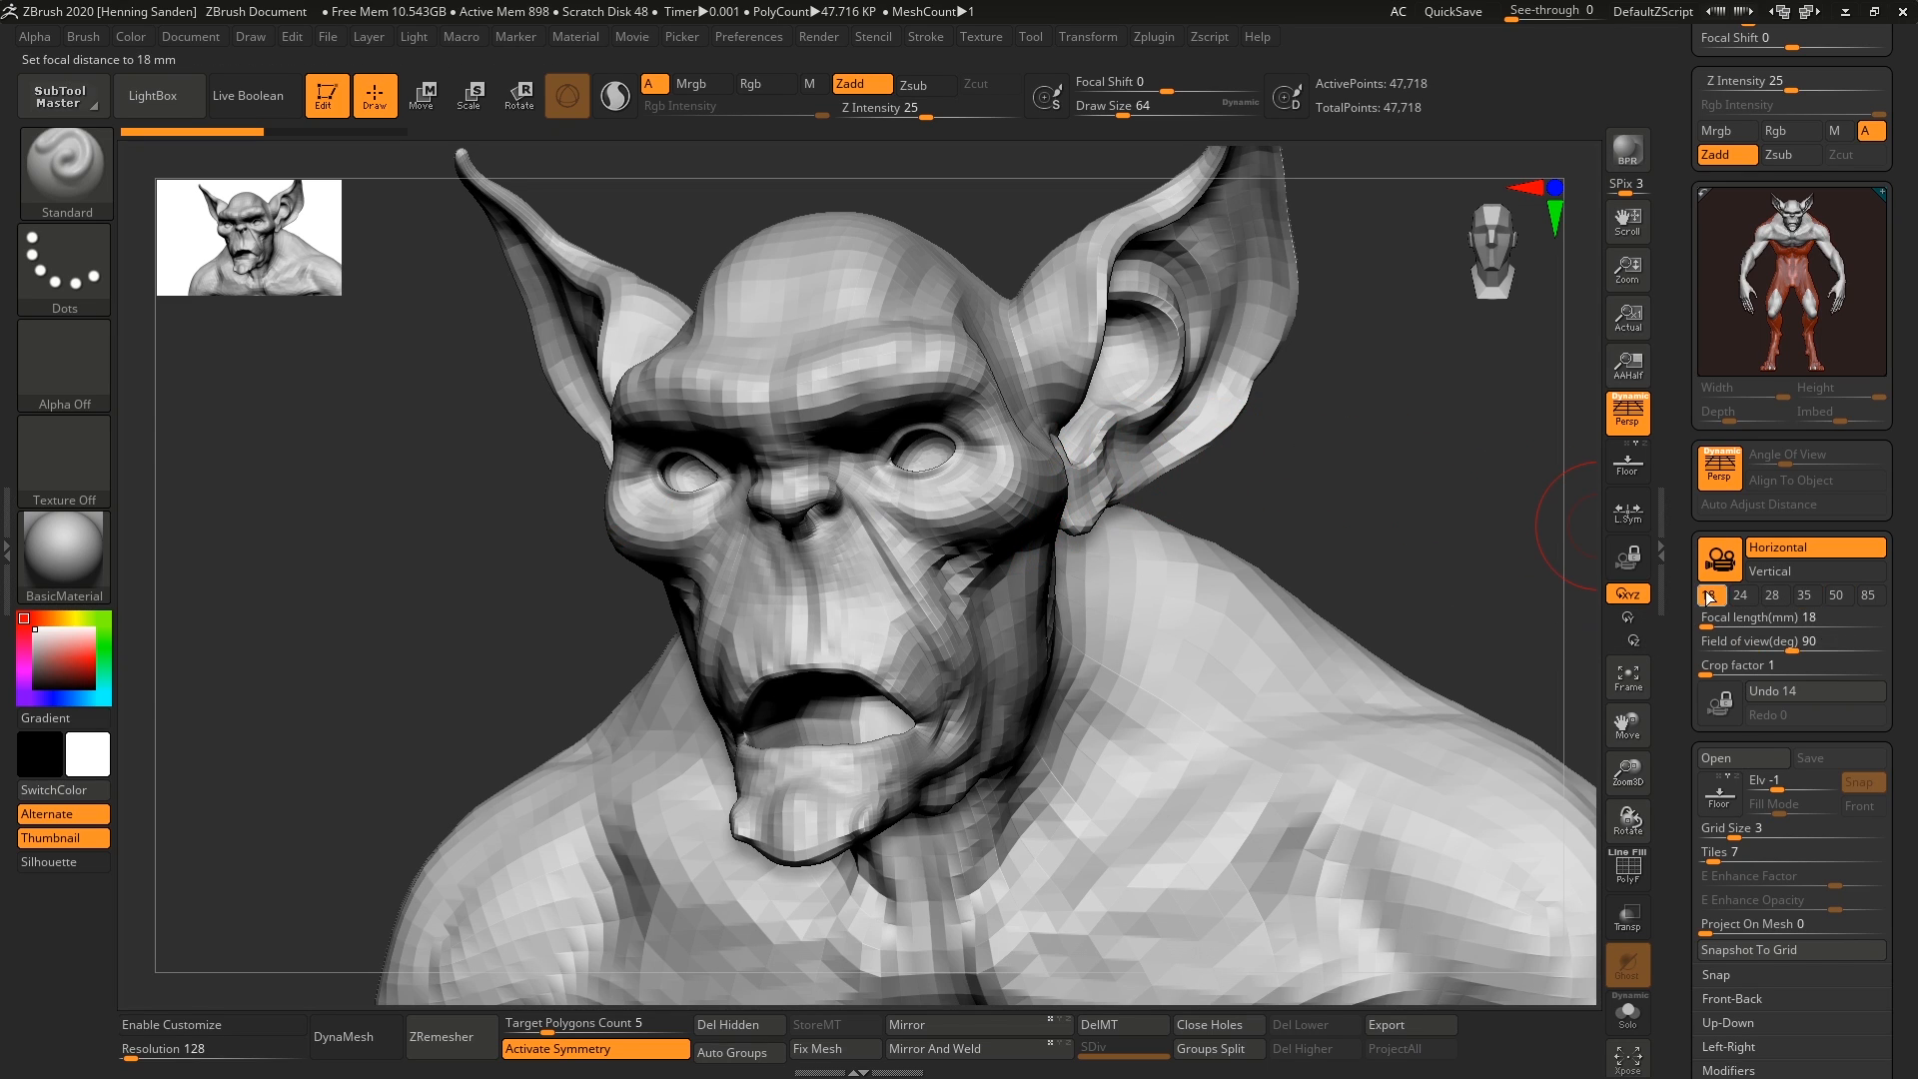
{"action": "left_click", "coordinate": [1740, 595]}
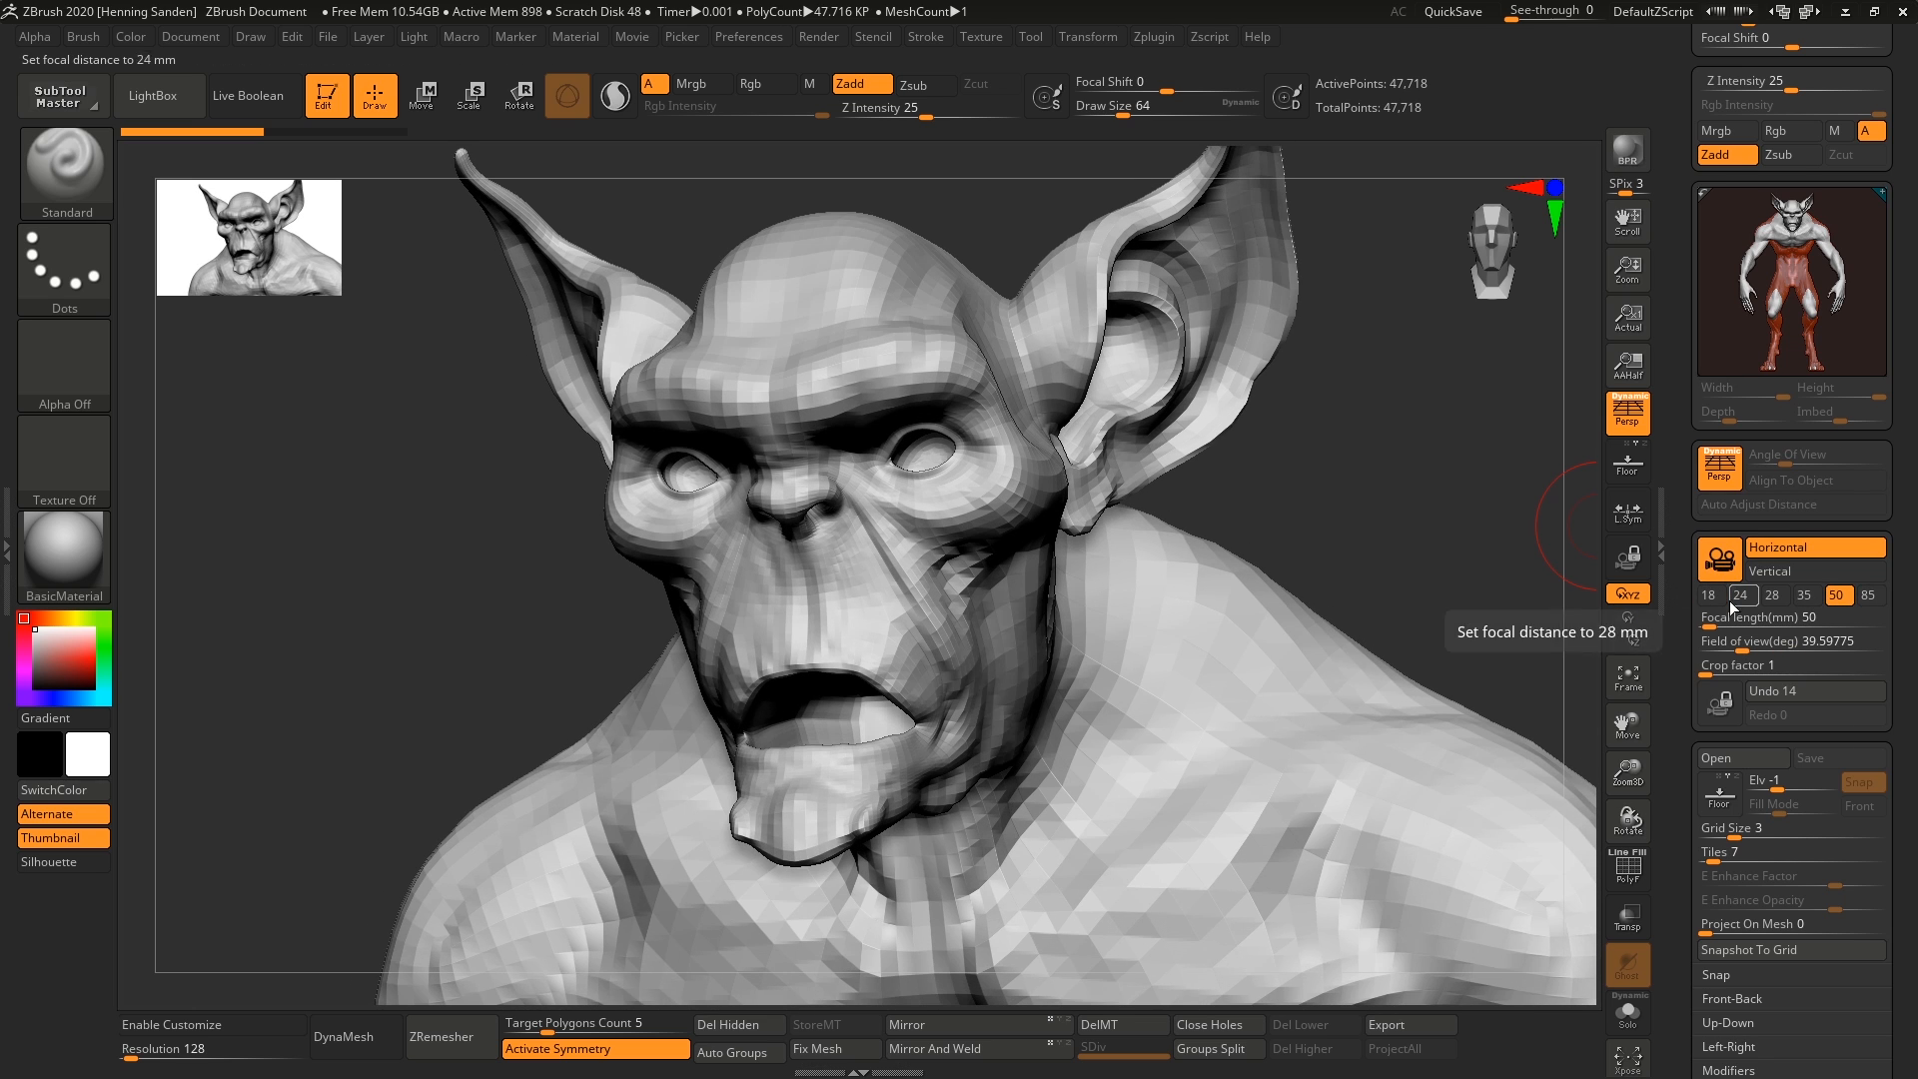
{"action": "left_click", "coordinate": [1708, 596]}
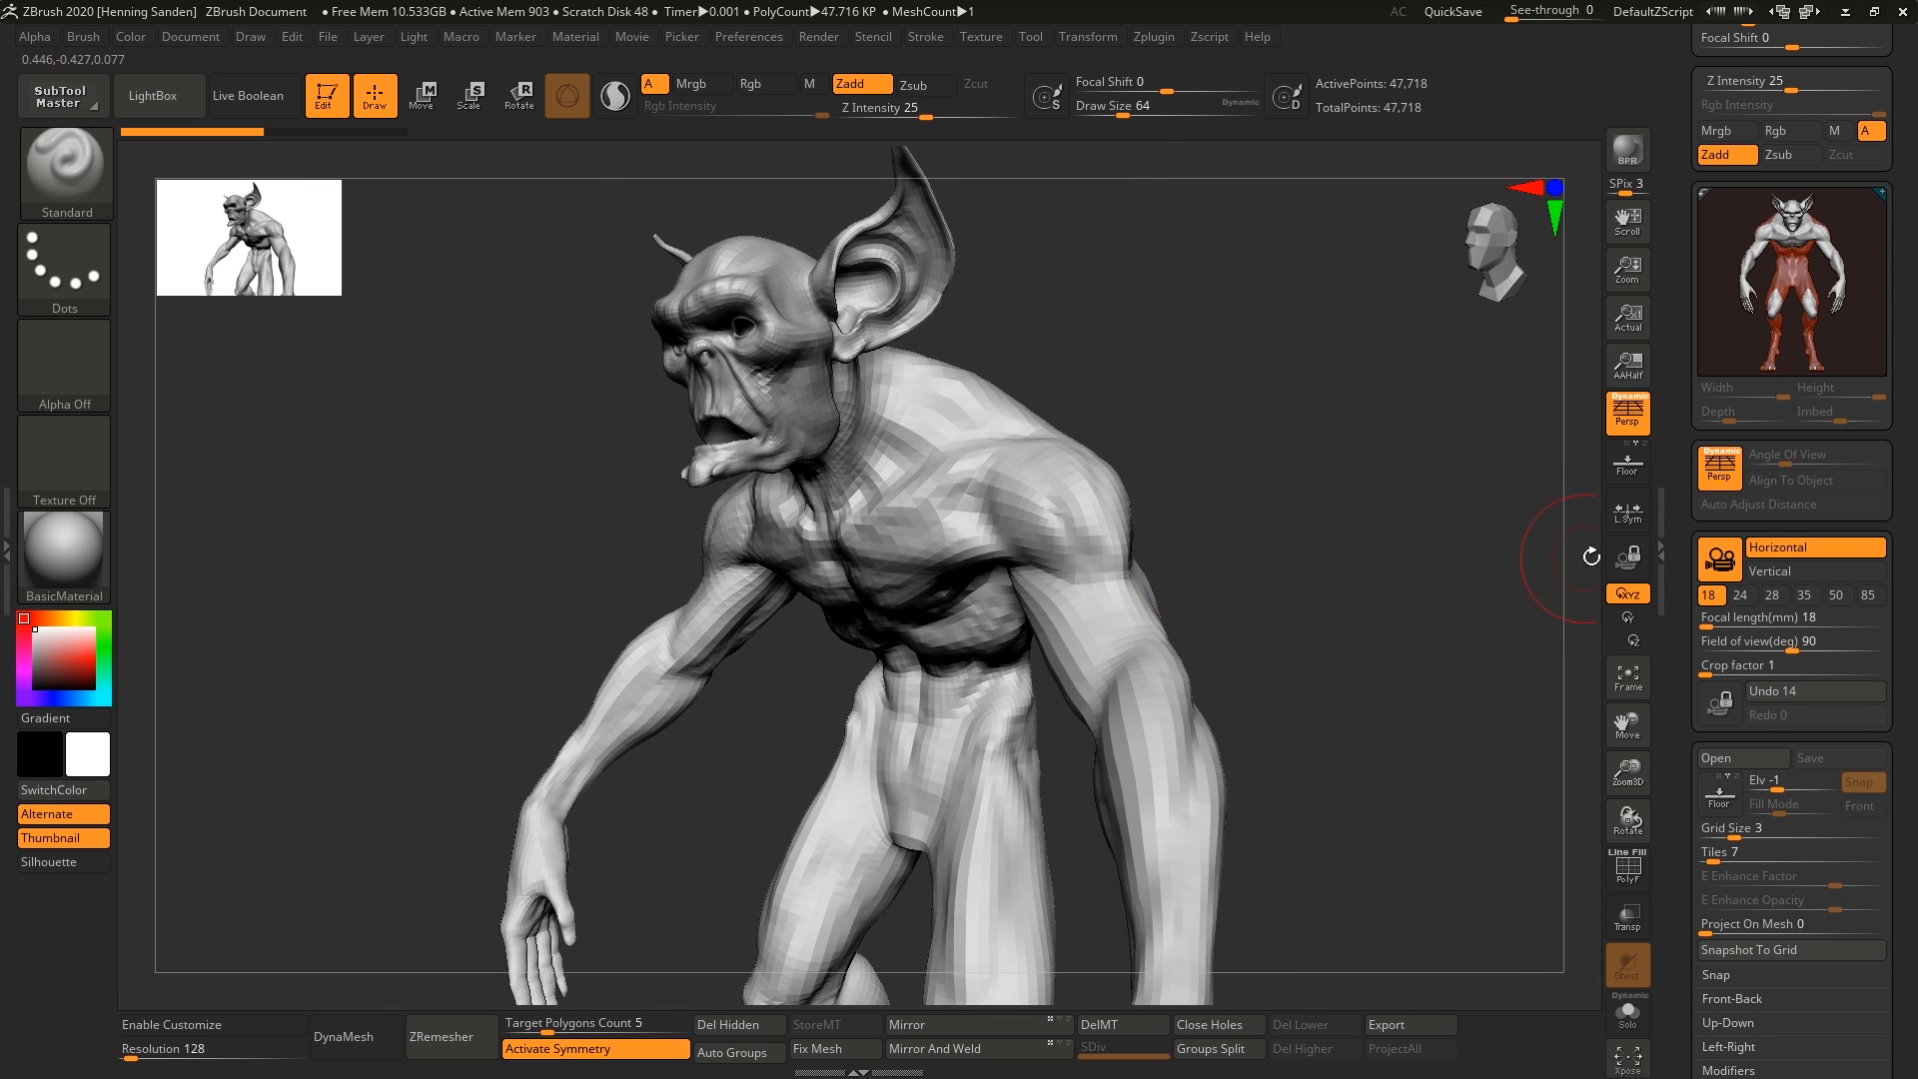
Compare 35, 18 and 28 mm presets, settling on a 35 mm focal length (54.43° FOV)
{"action": "left_click", "coordinate": [1802, 595]}
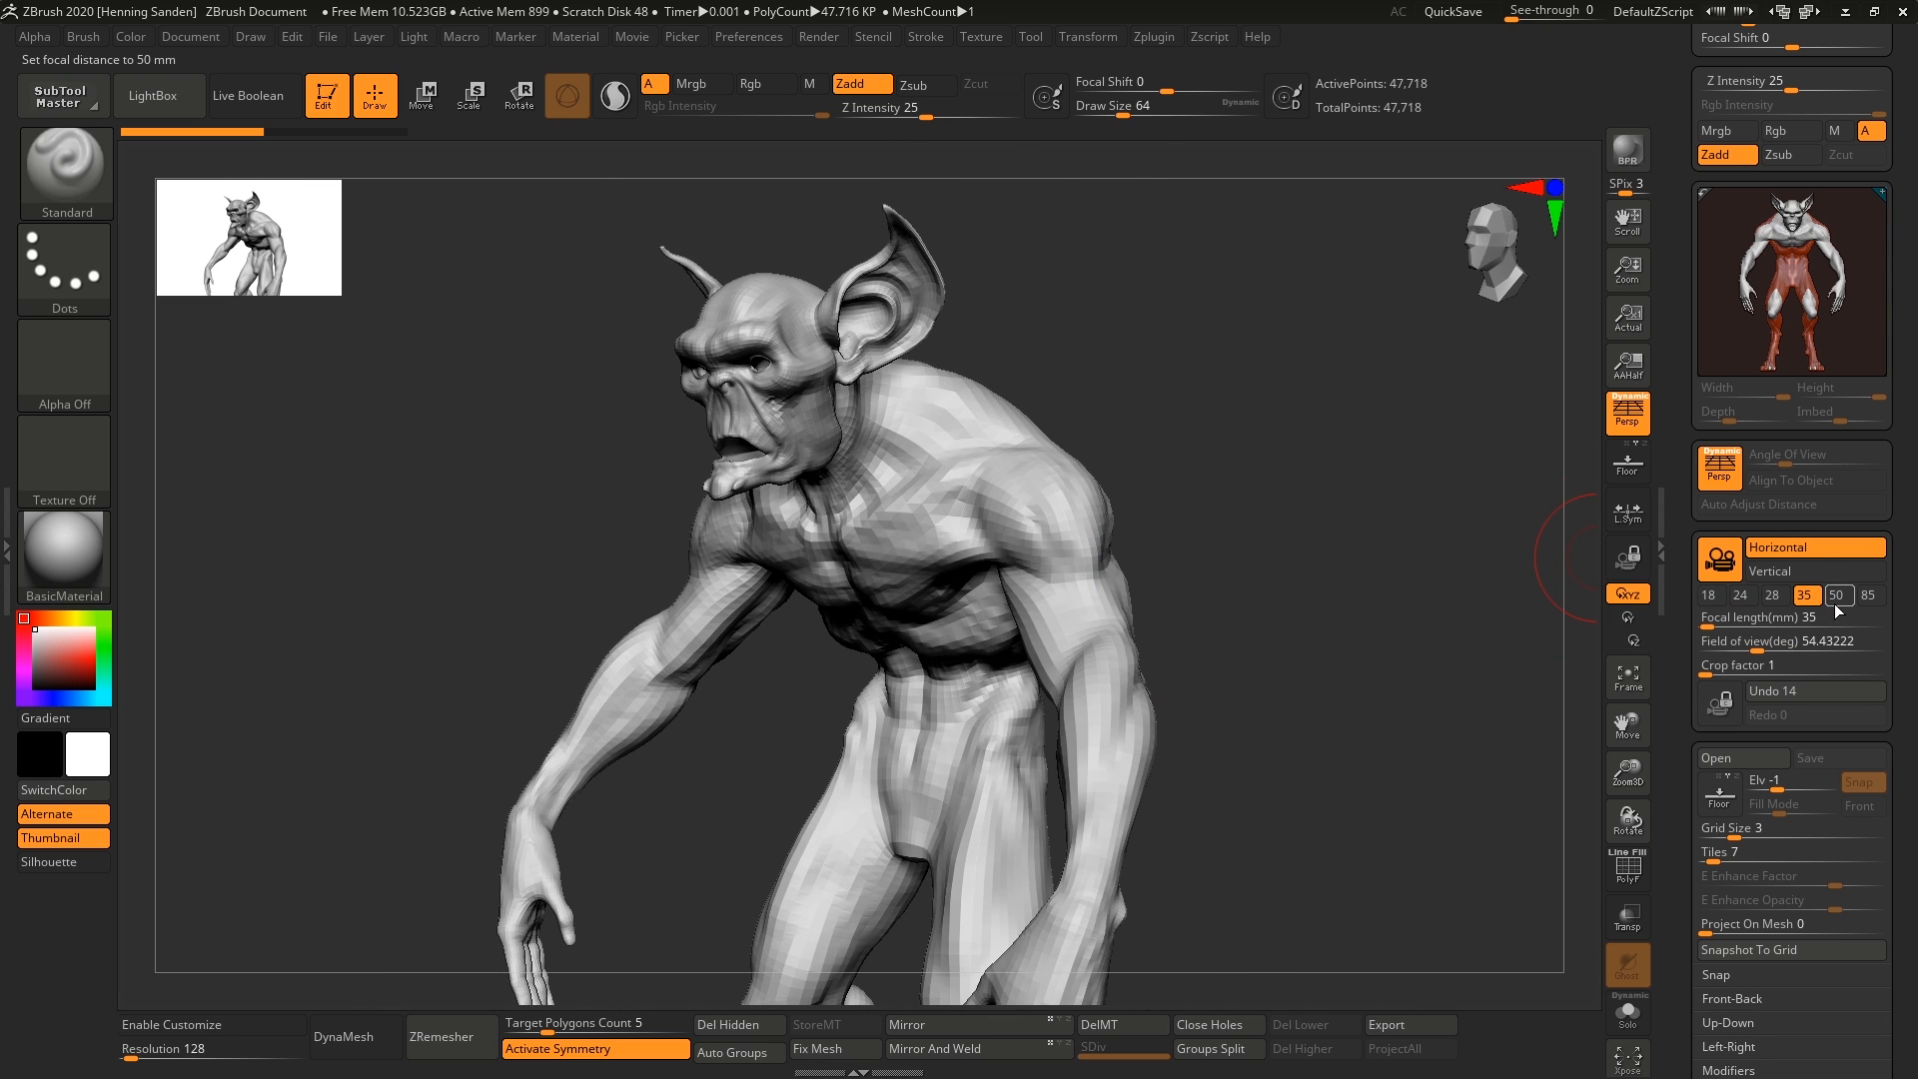
{"action": "left_click", "coordinate": [1772, 595]}
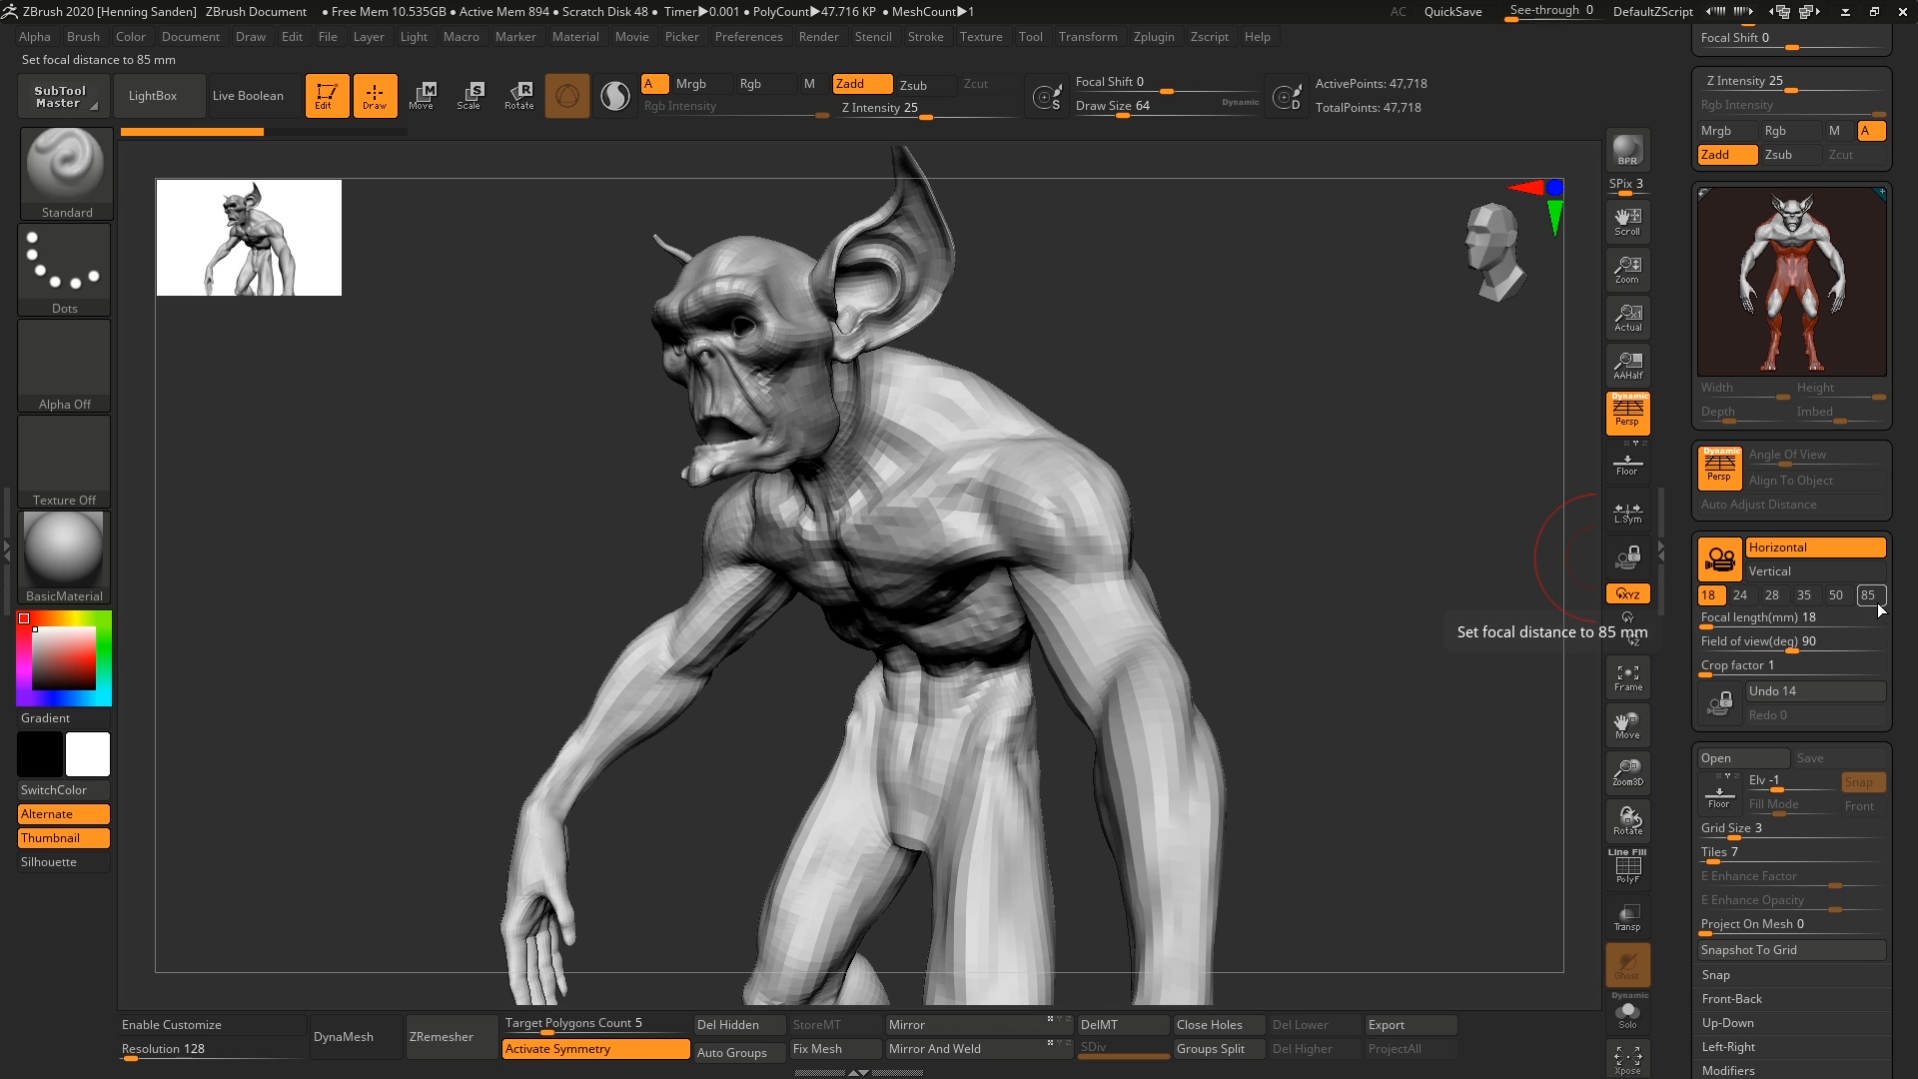
{"action": "left_click", "coordinate": [1740, 596]}
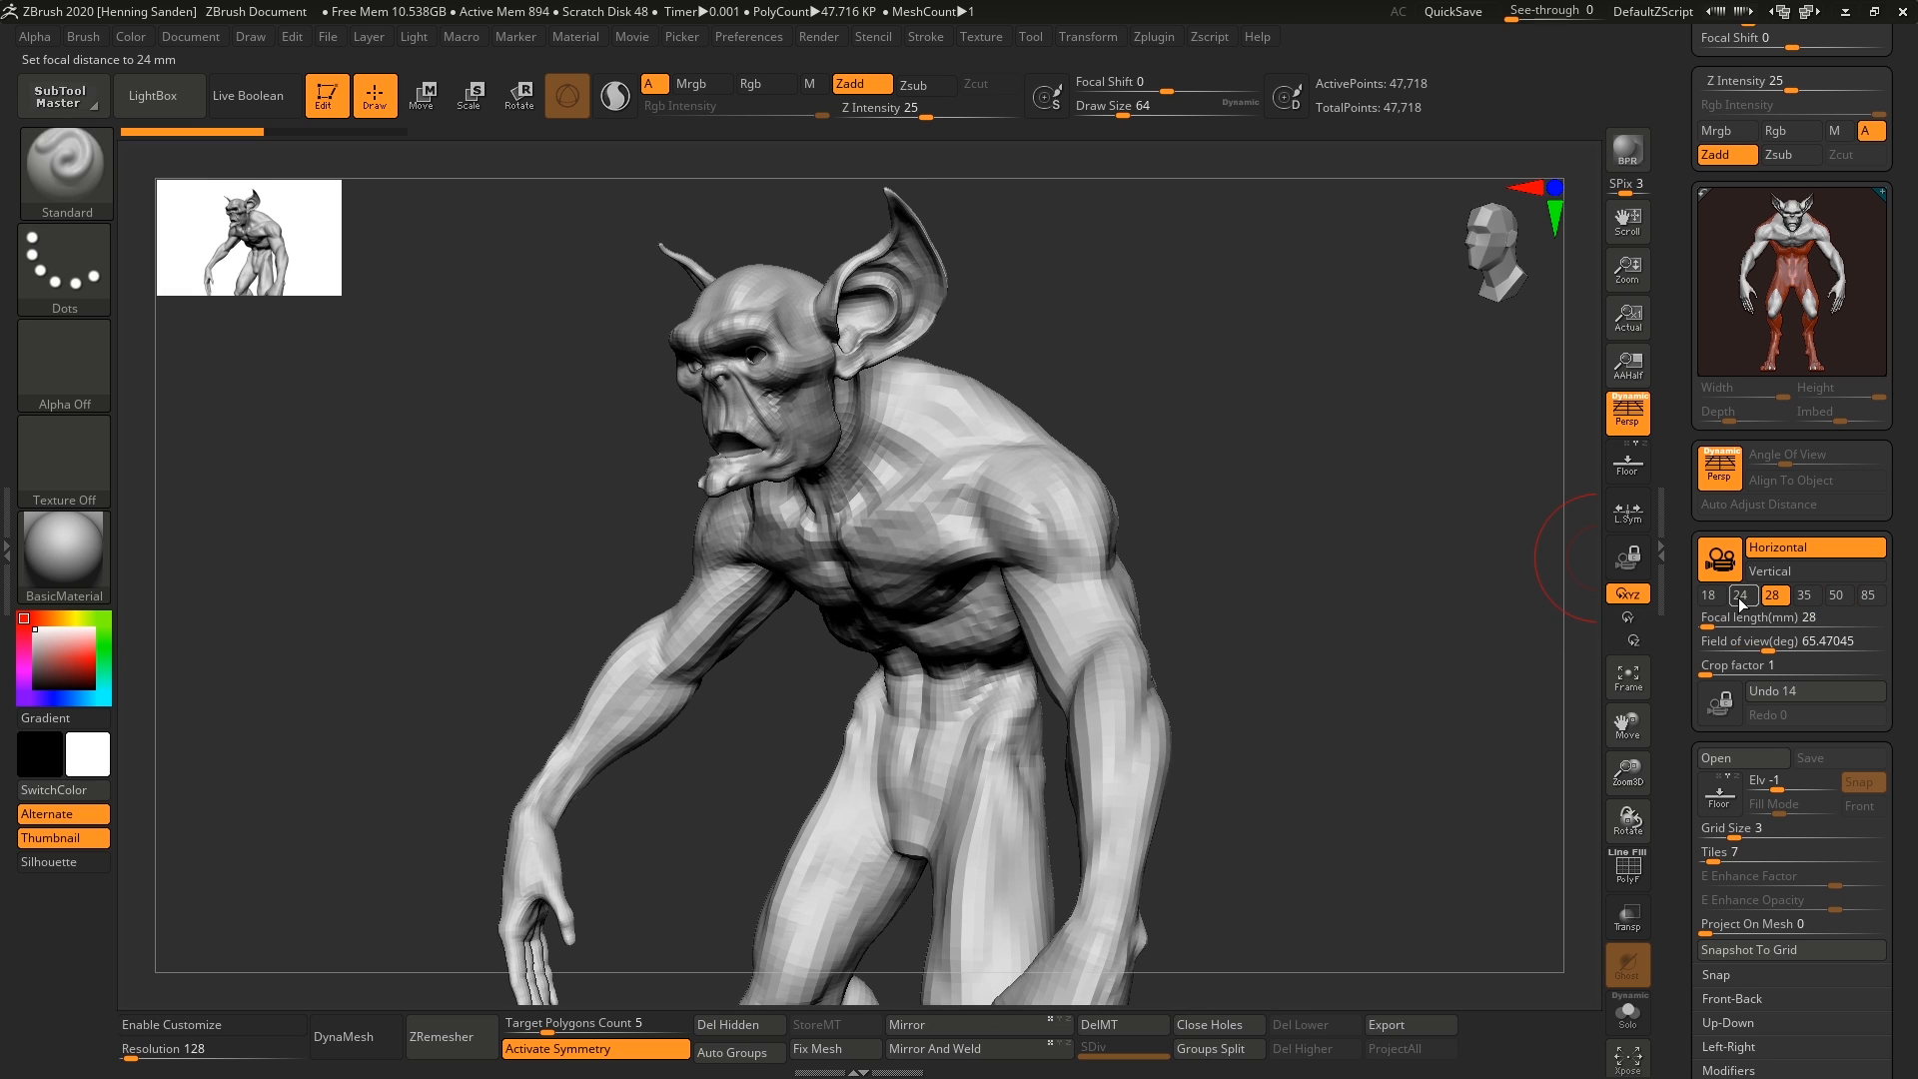
{"action": "left_click", "coordinate": [1801, 595]}
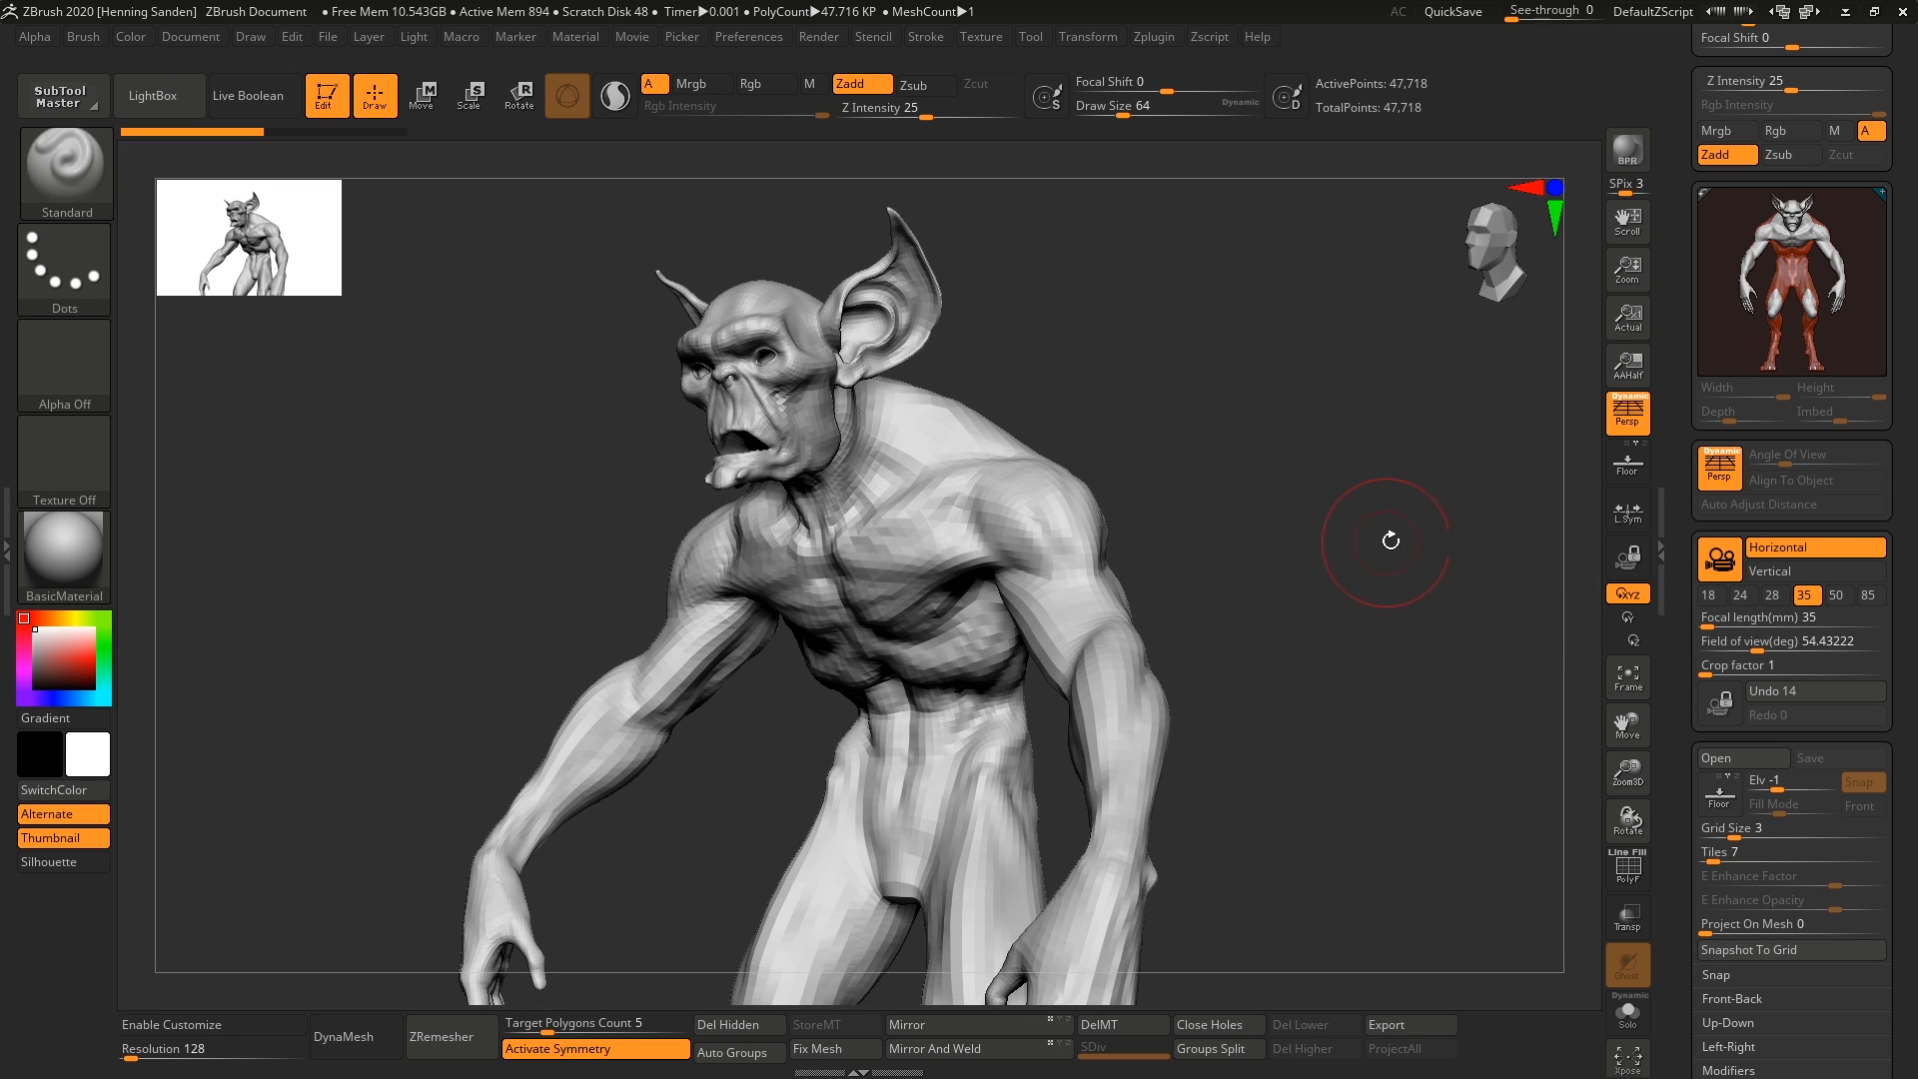
{"action": "mouse_move", "coordinate": [1400, 547]}
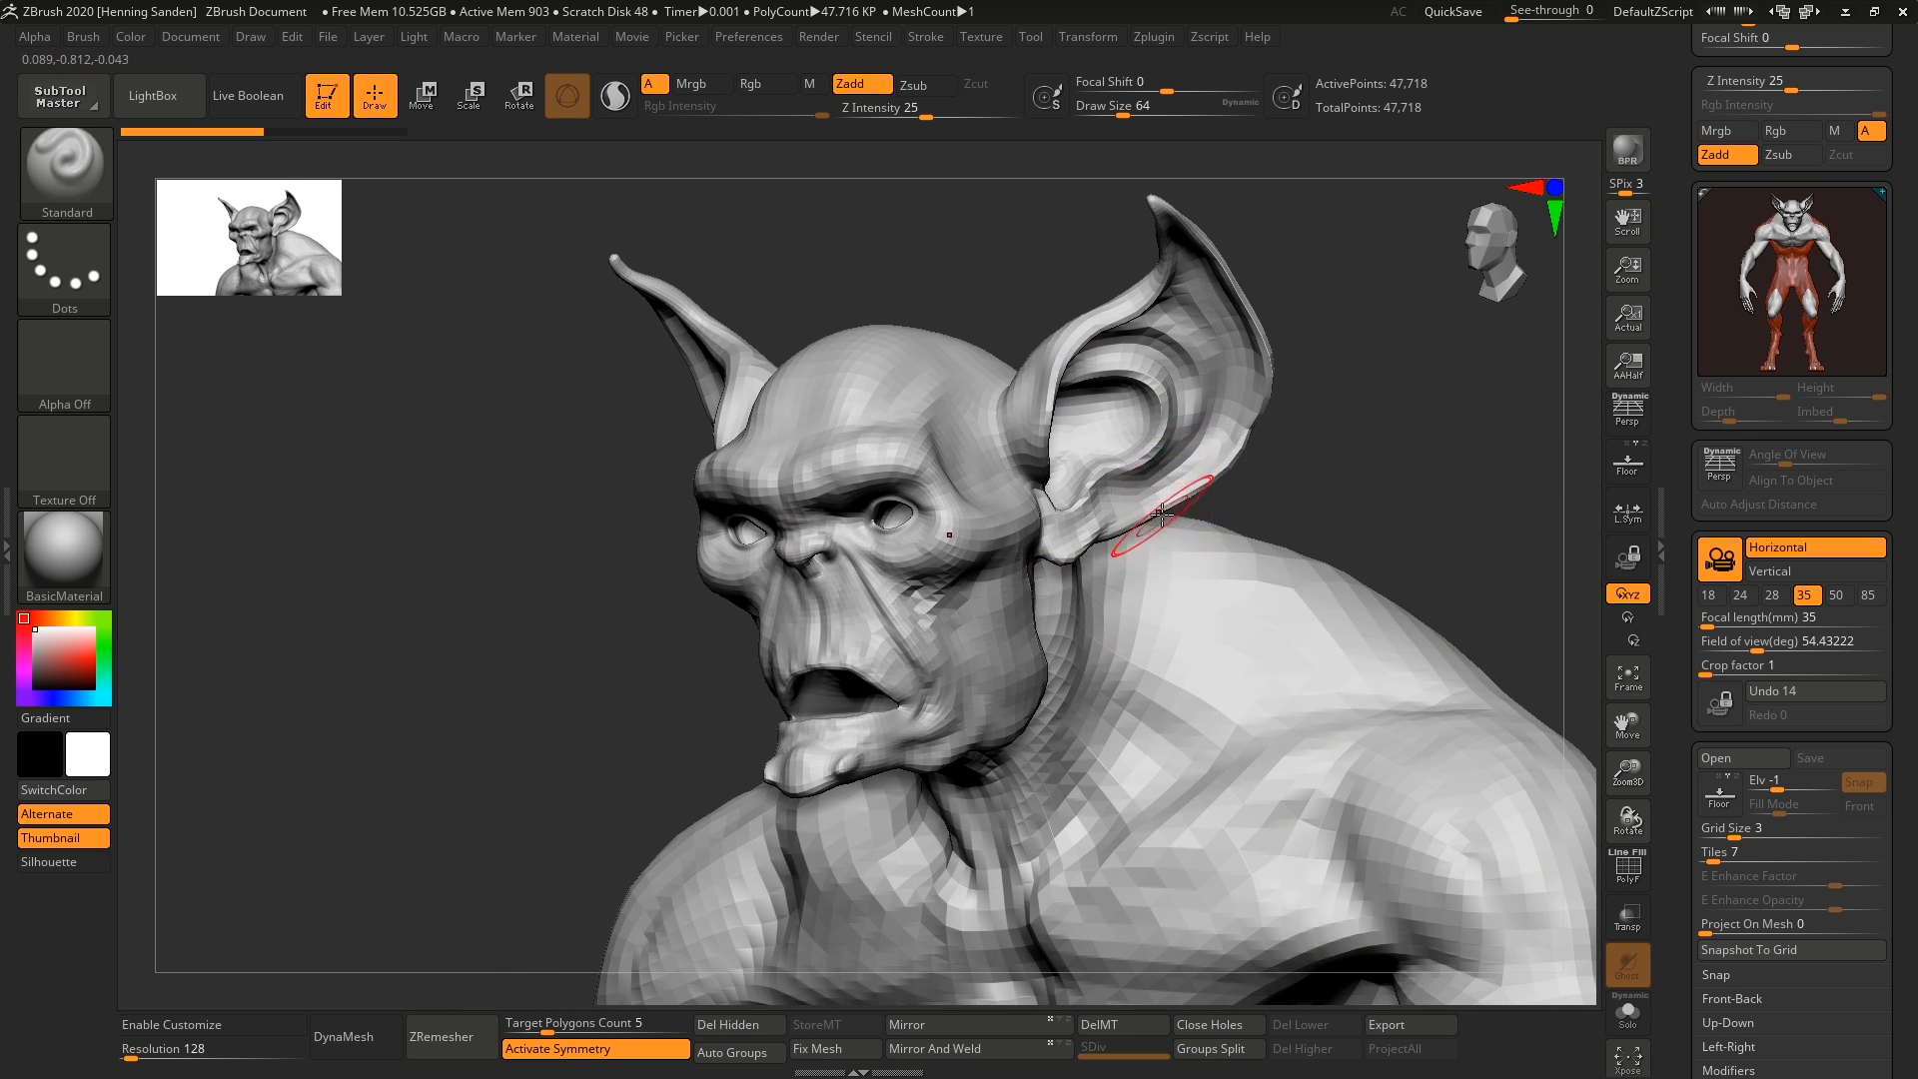
{"action": "mouse_move", "coordinate": [1113, 647]}
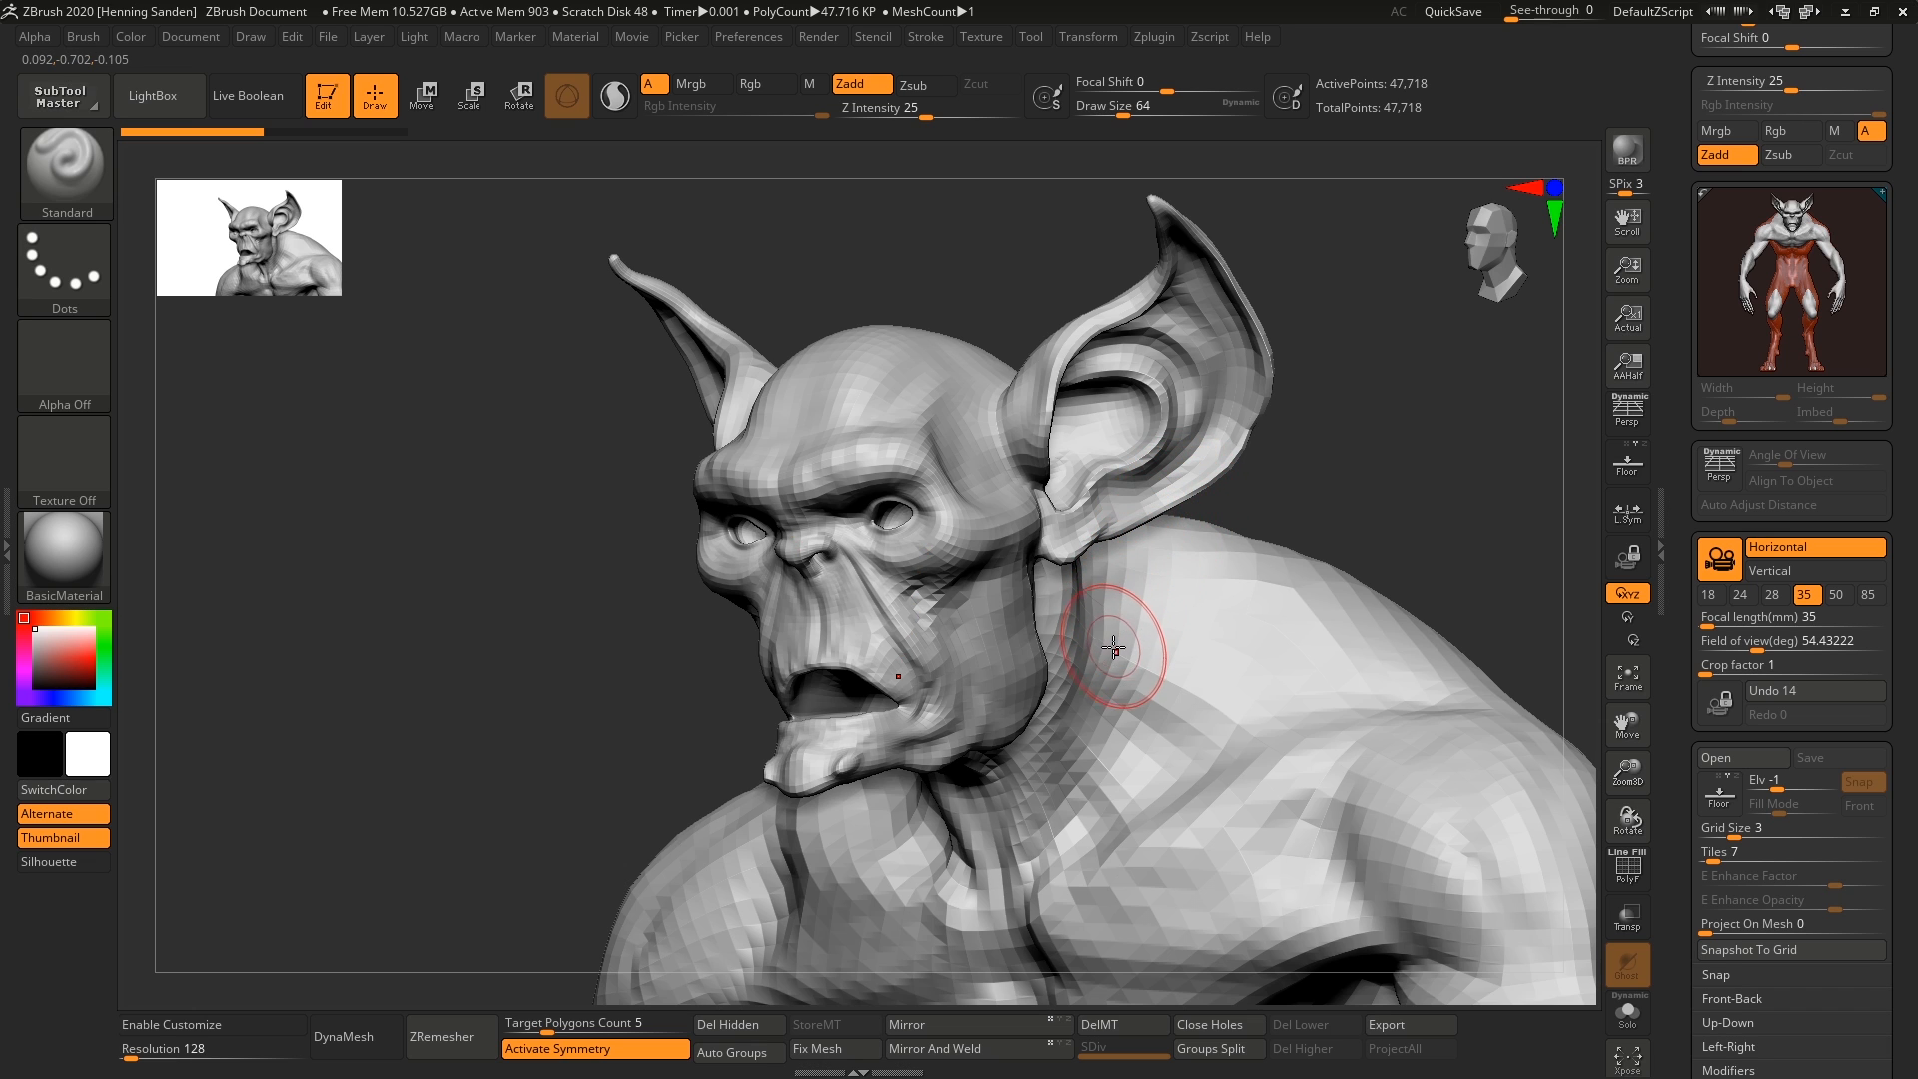
Orbit the creature to a front view and switch to an 85 mm focal length (23.91° FOV)
{"action": "left_click_drag", "start_coordinate": [1113, 647], "coordinate": [1128, 437]}
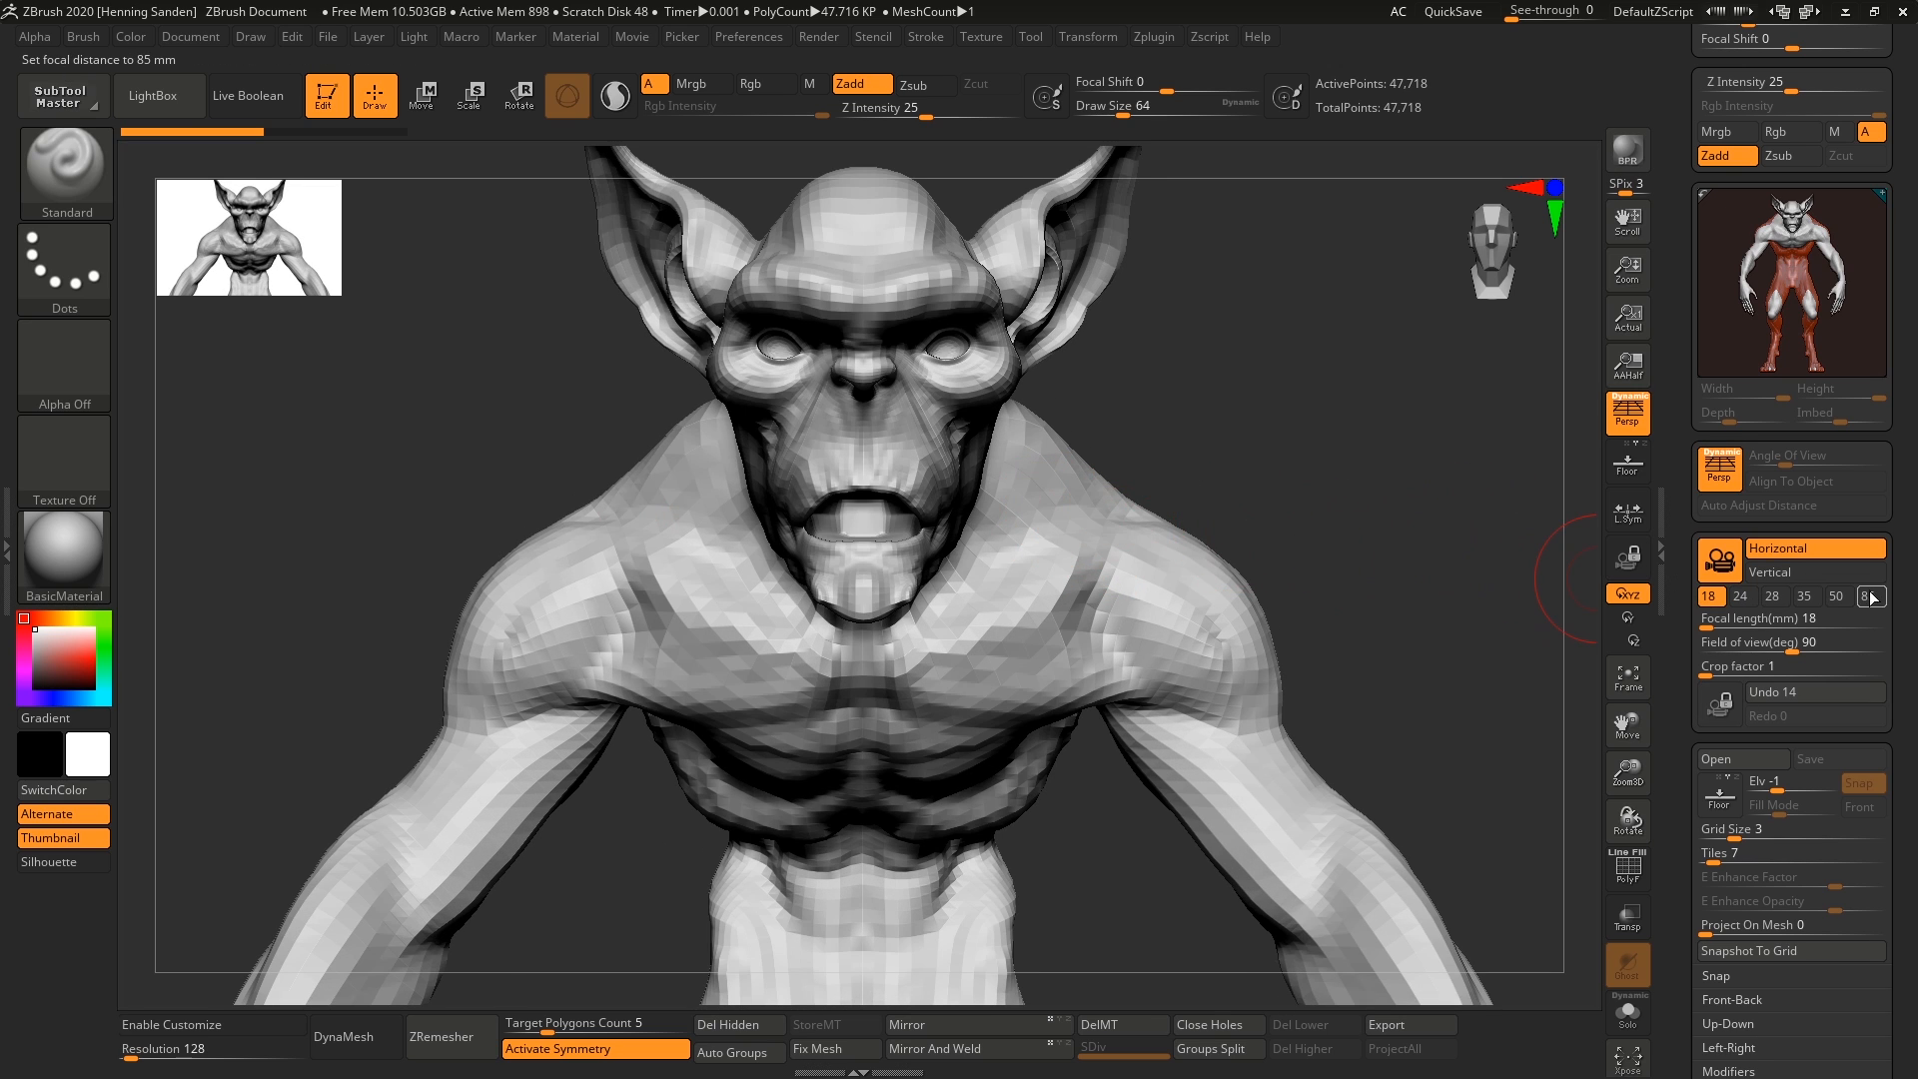
{"action": "left_click", "coordinate": [1870, 596]}
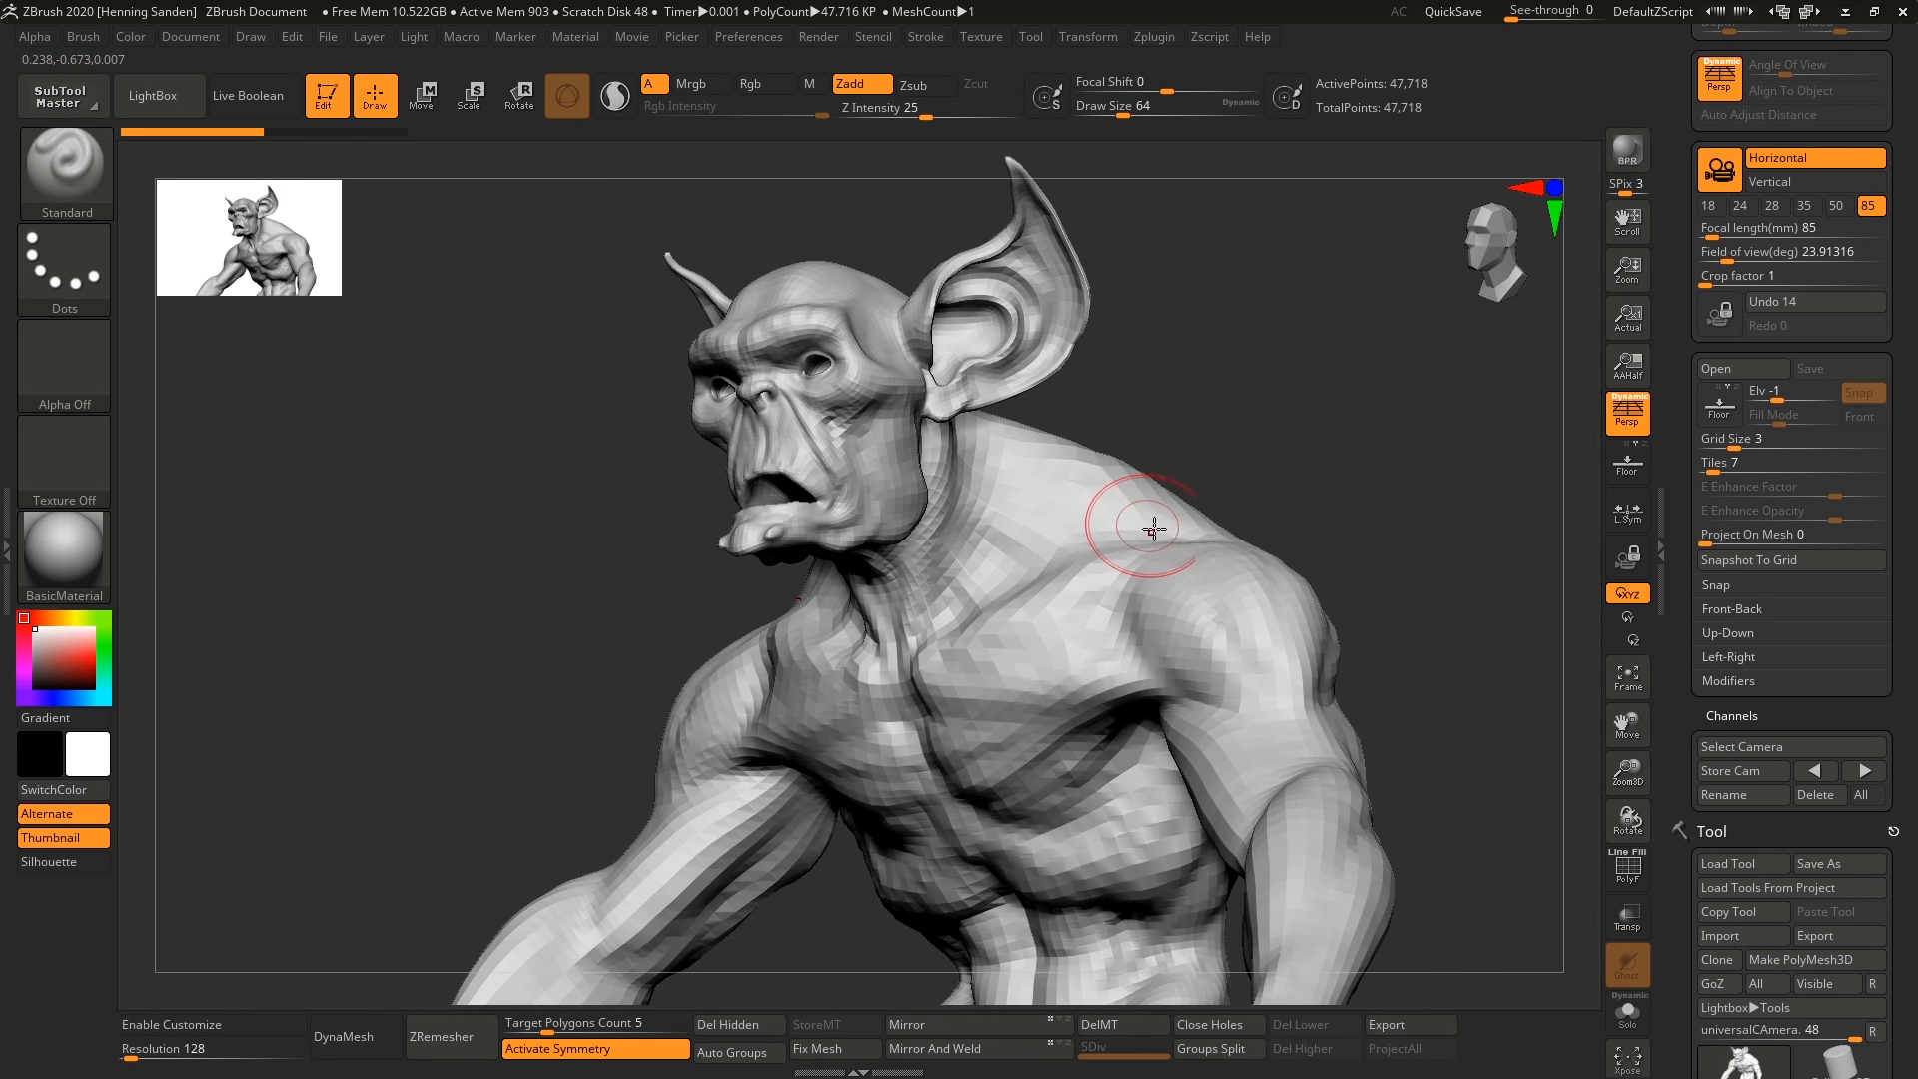
Store the current view as HeroCamera and a back view as a second camera
{"action": "left_click", "coordinate": [1736, 771]}
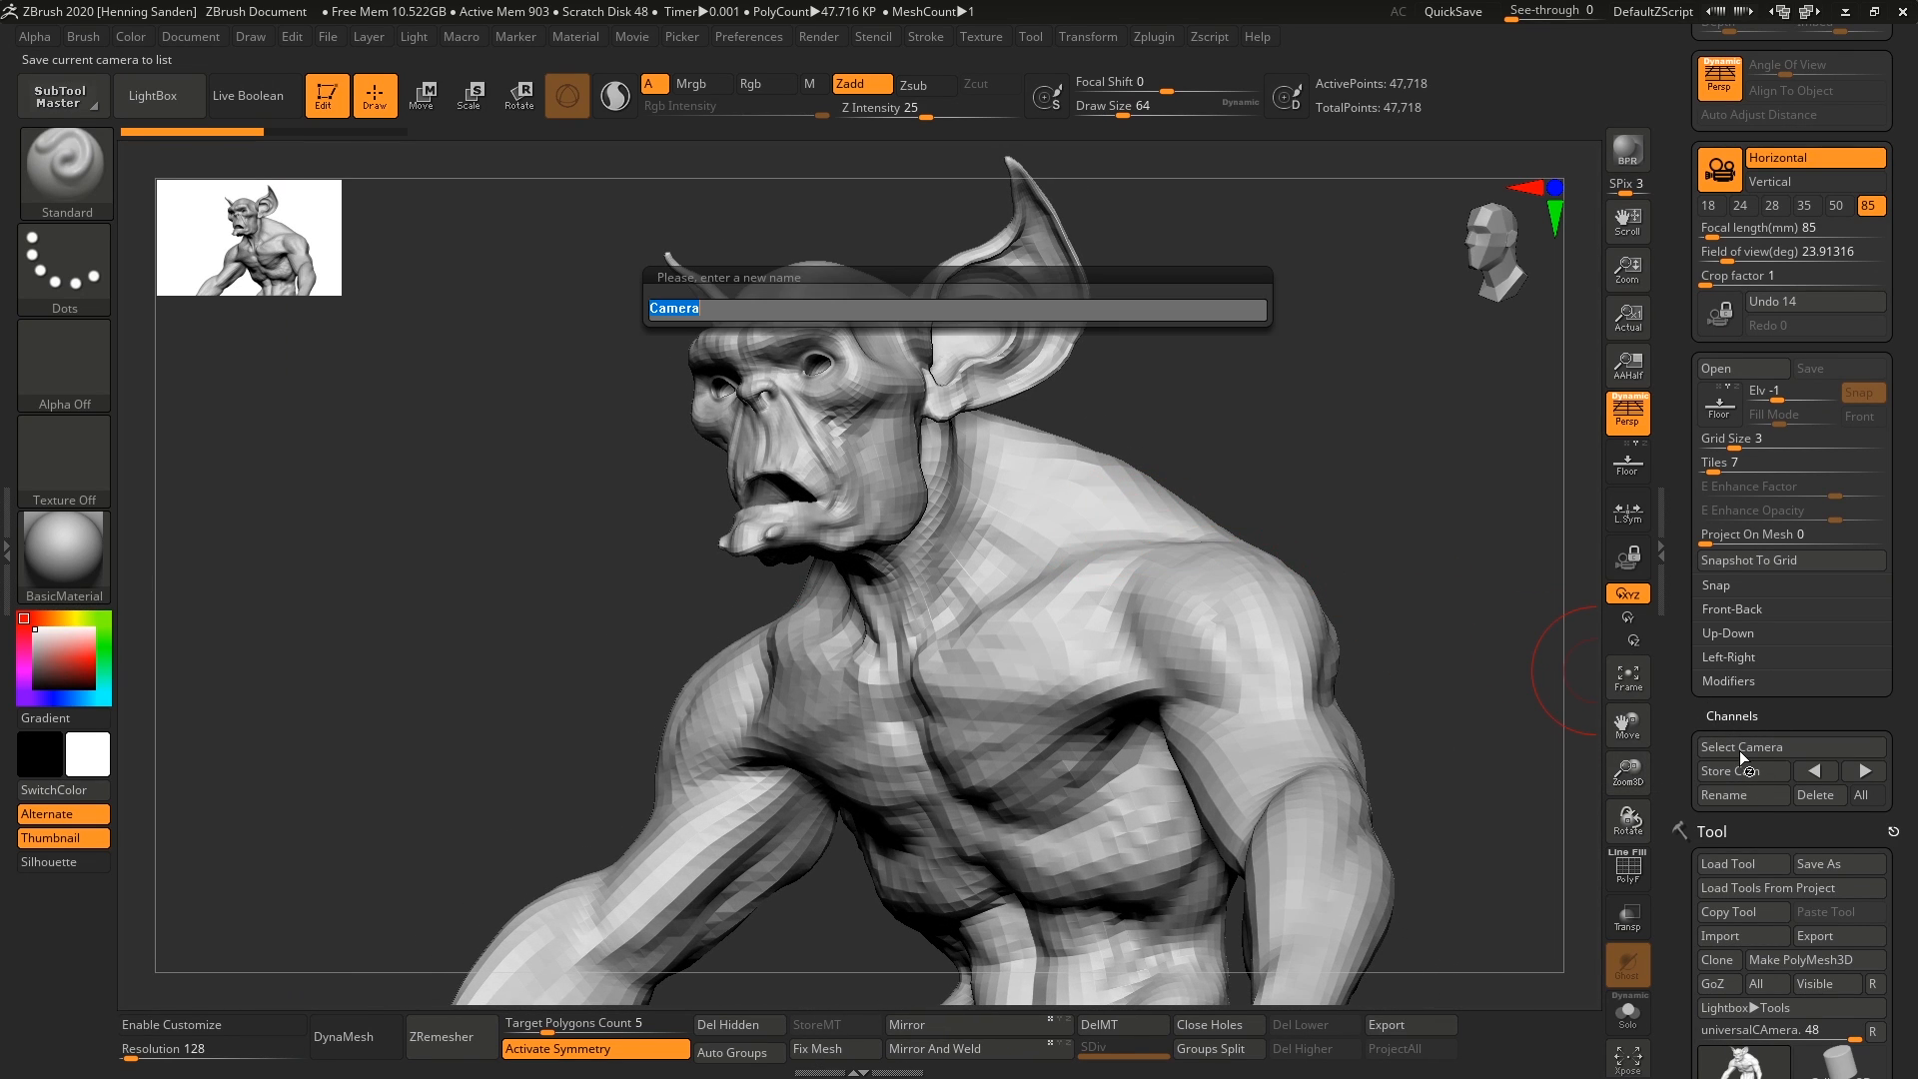
{"action": "type", "text": "Hero"}
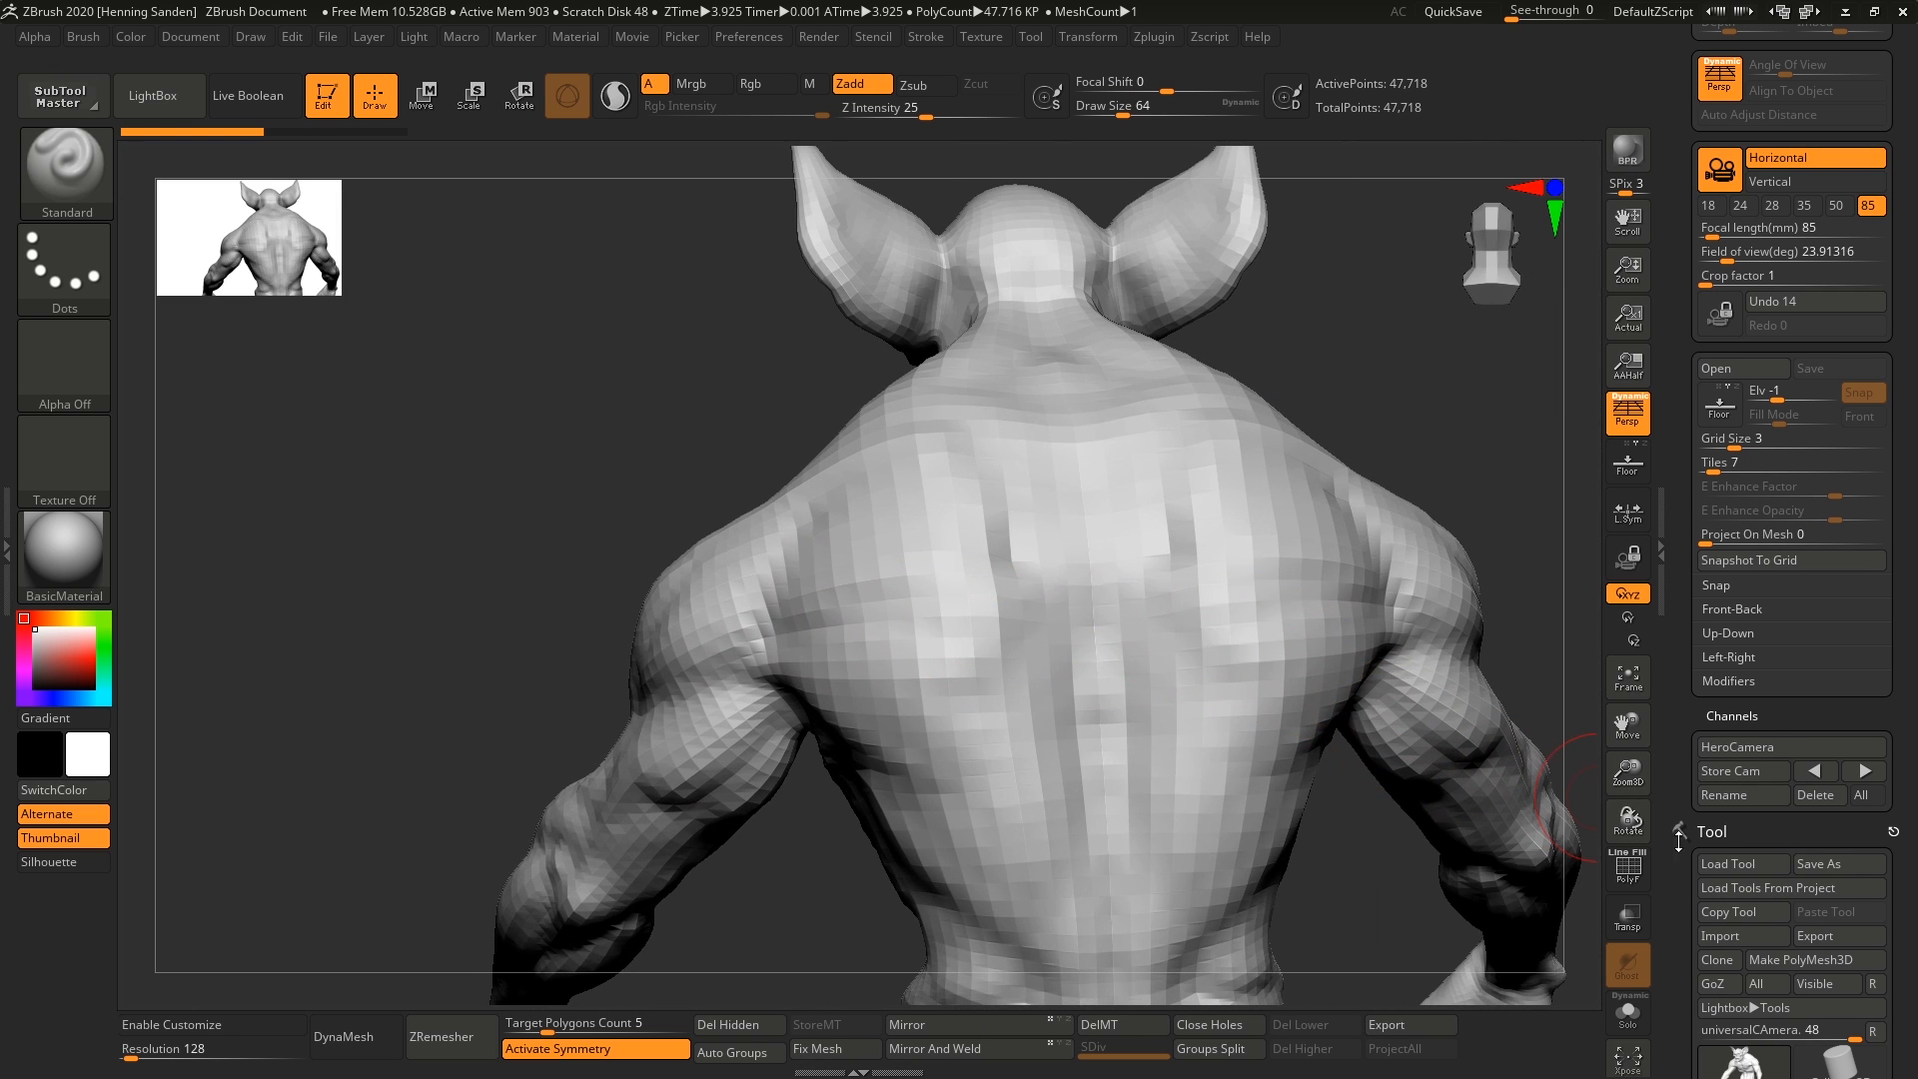
{"action": "left_click", "coordinate": [1734, 771]}
{"action": "type", "text": "backView"}
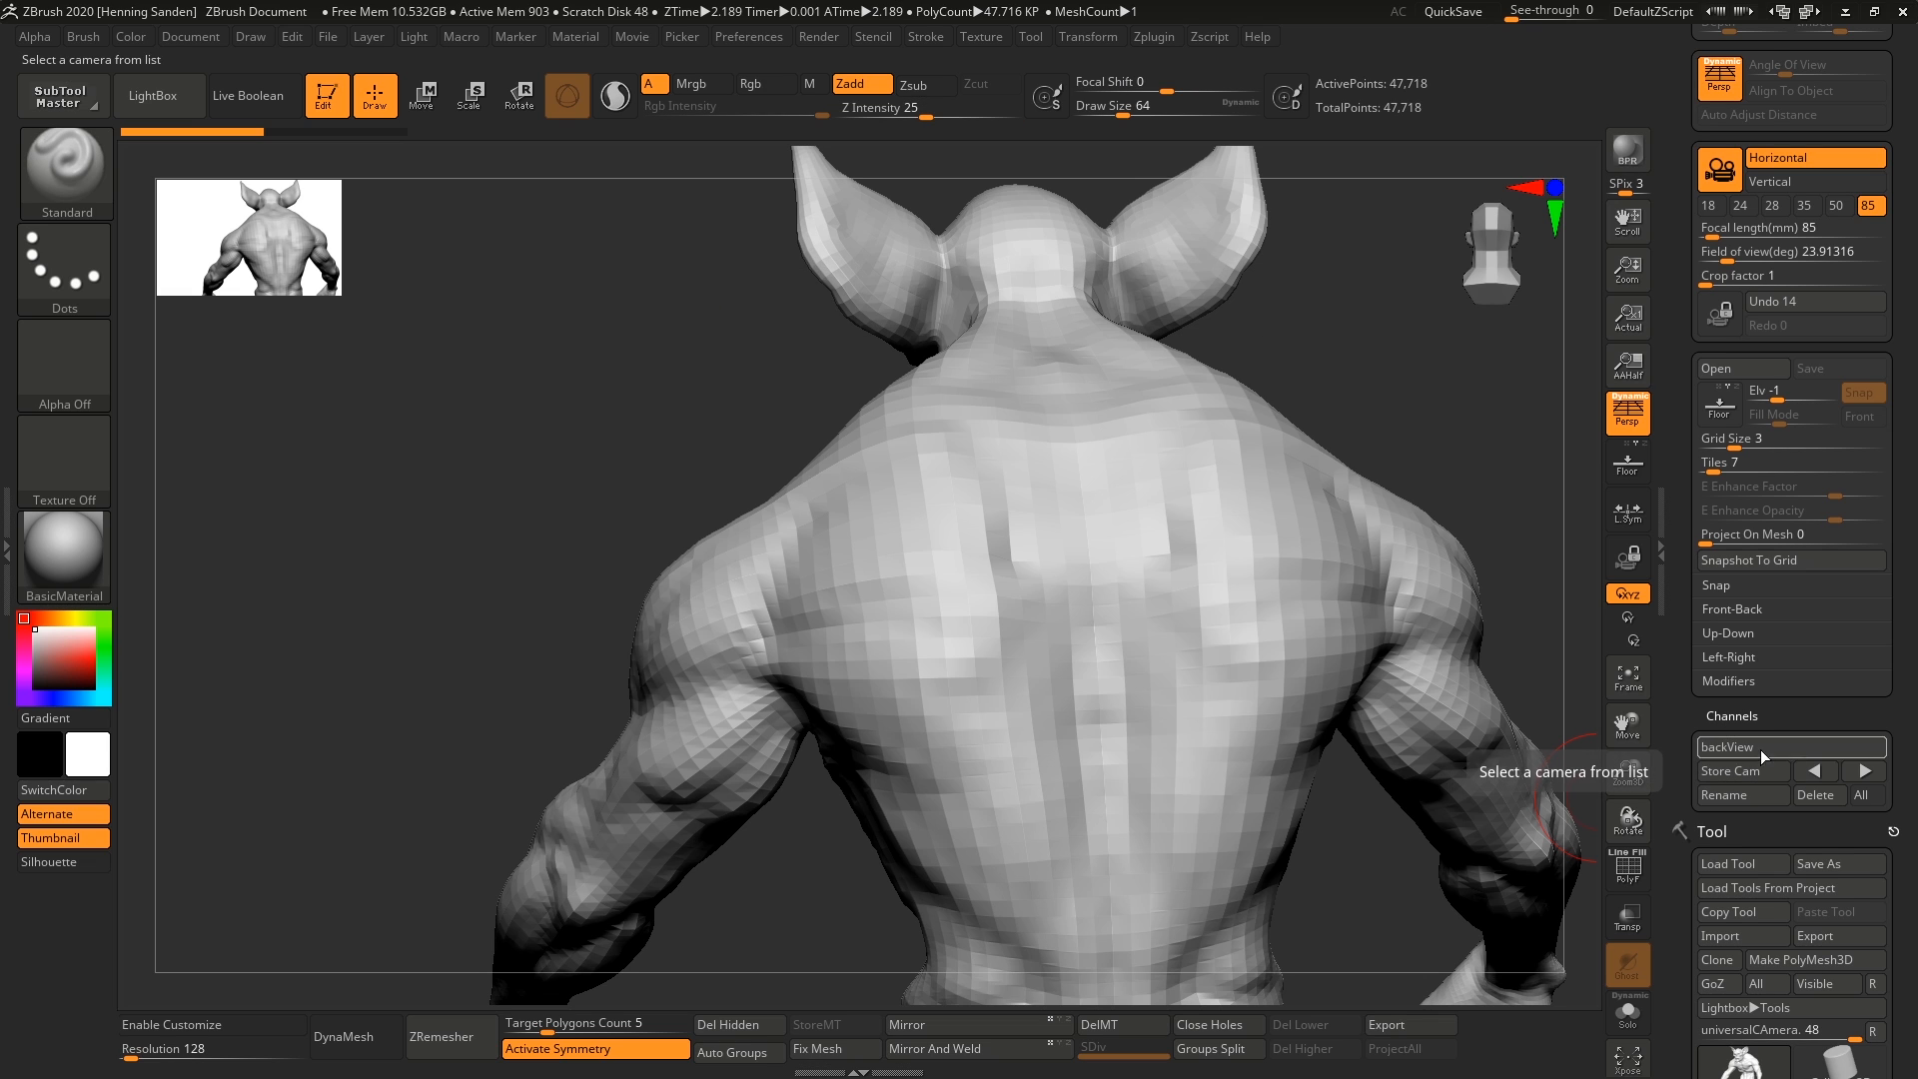
Step between the stored cameras, HeroCamera and backView, ending on HeroCamera
{"action": "left_click", "coordinate": [1815, 771]}
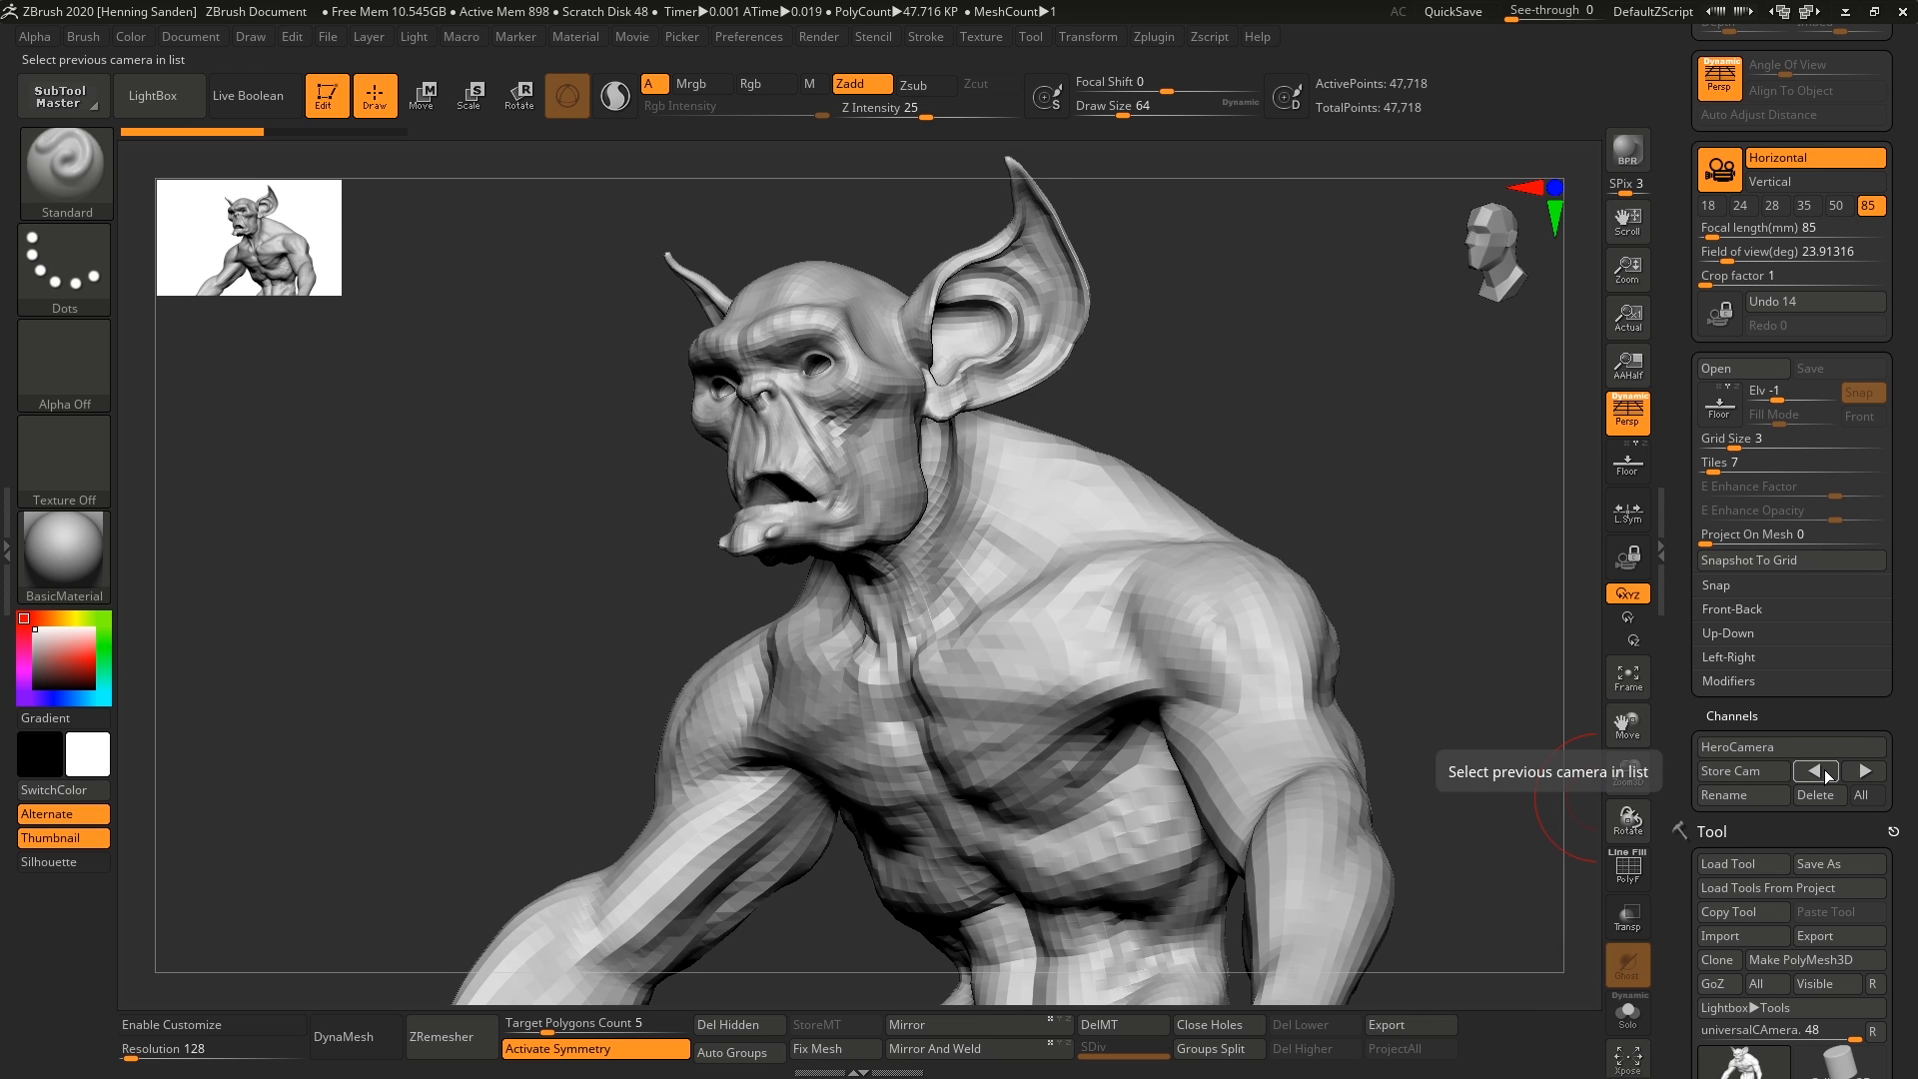
{"action": "left_click", "coordinate": [1824, 771]}
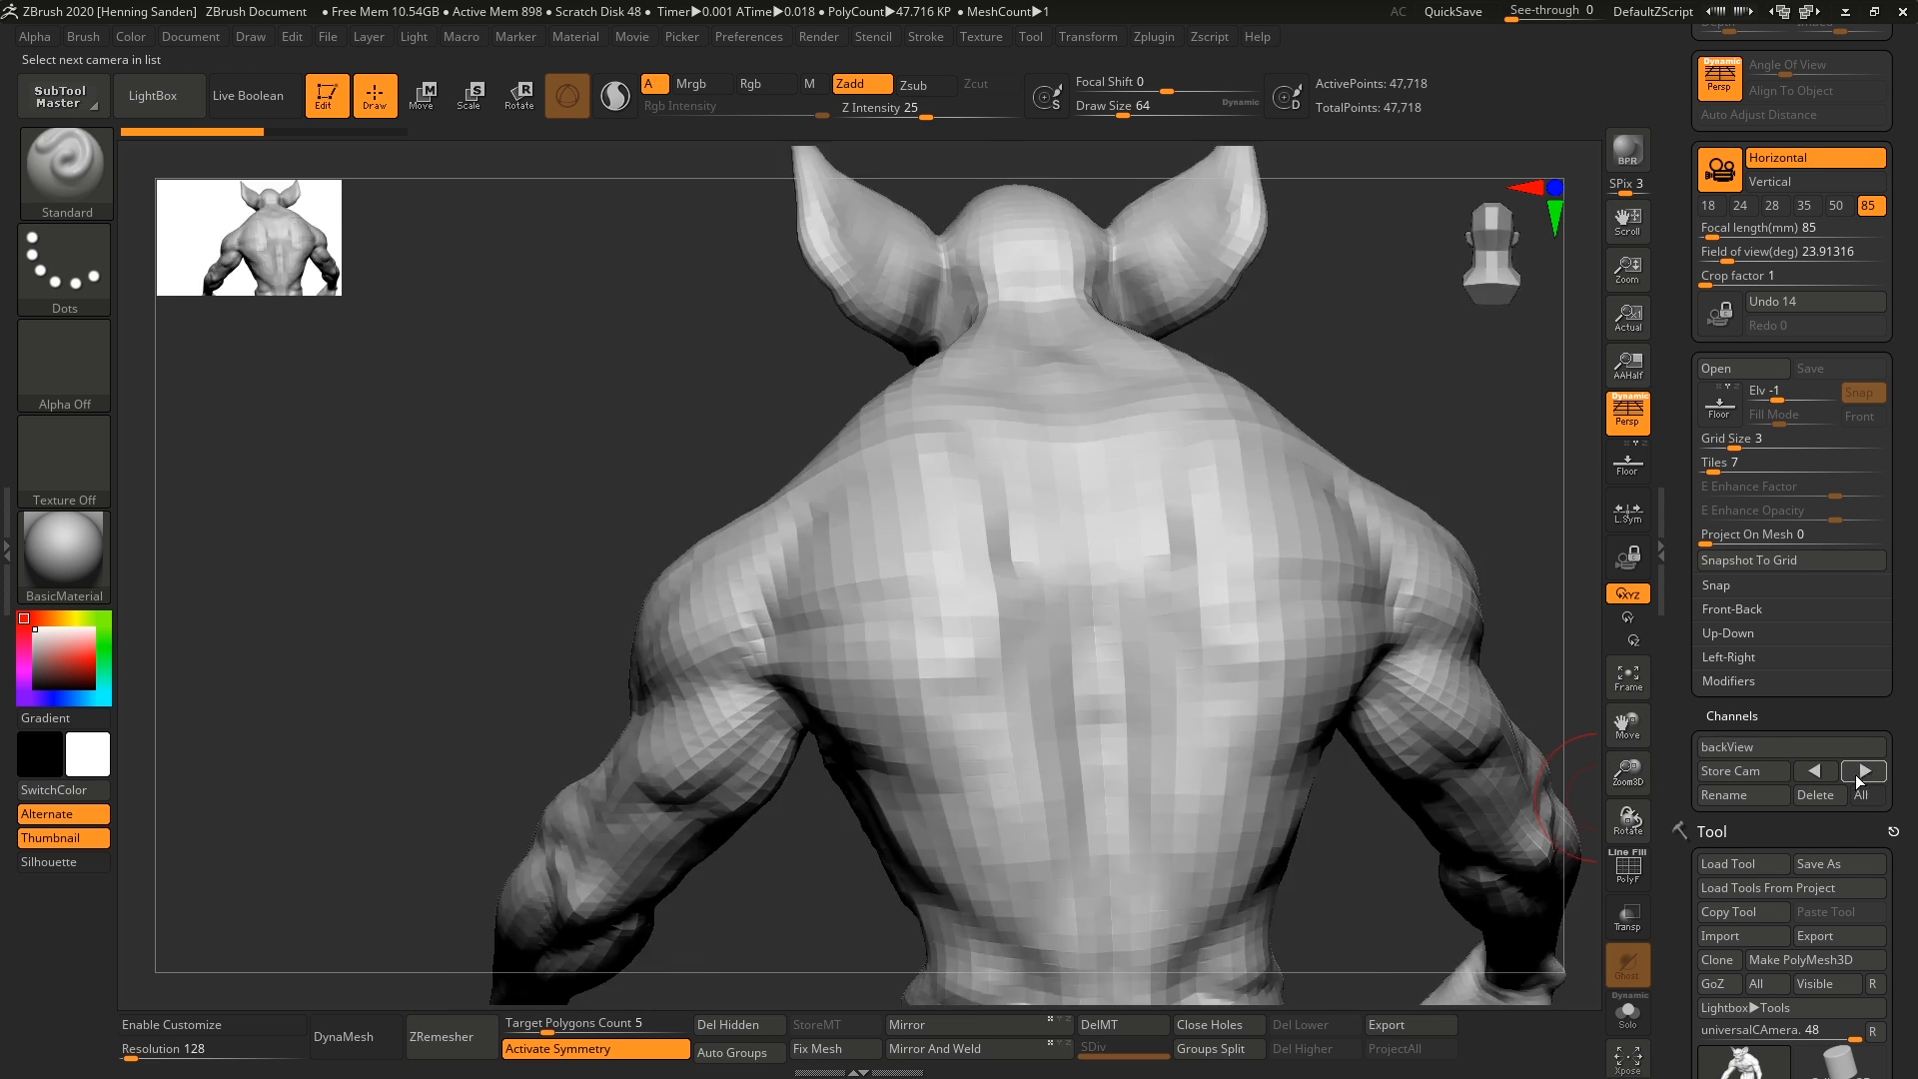
{"action": "left_click", "coordinate": [1863, 771]}
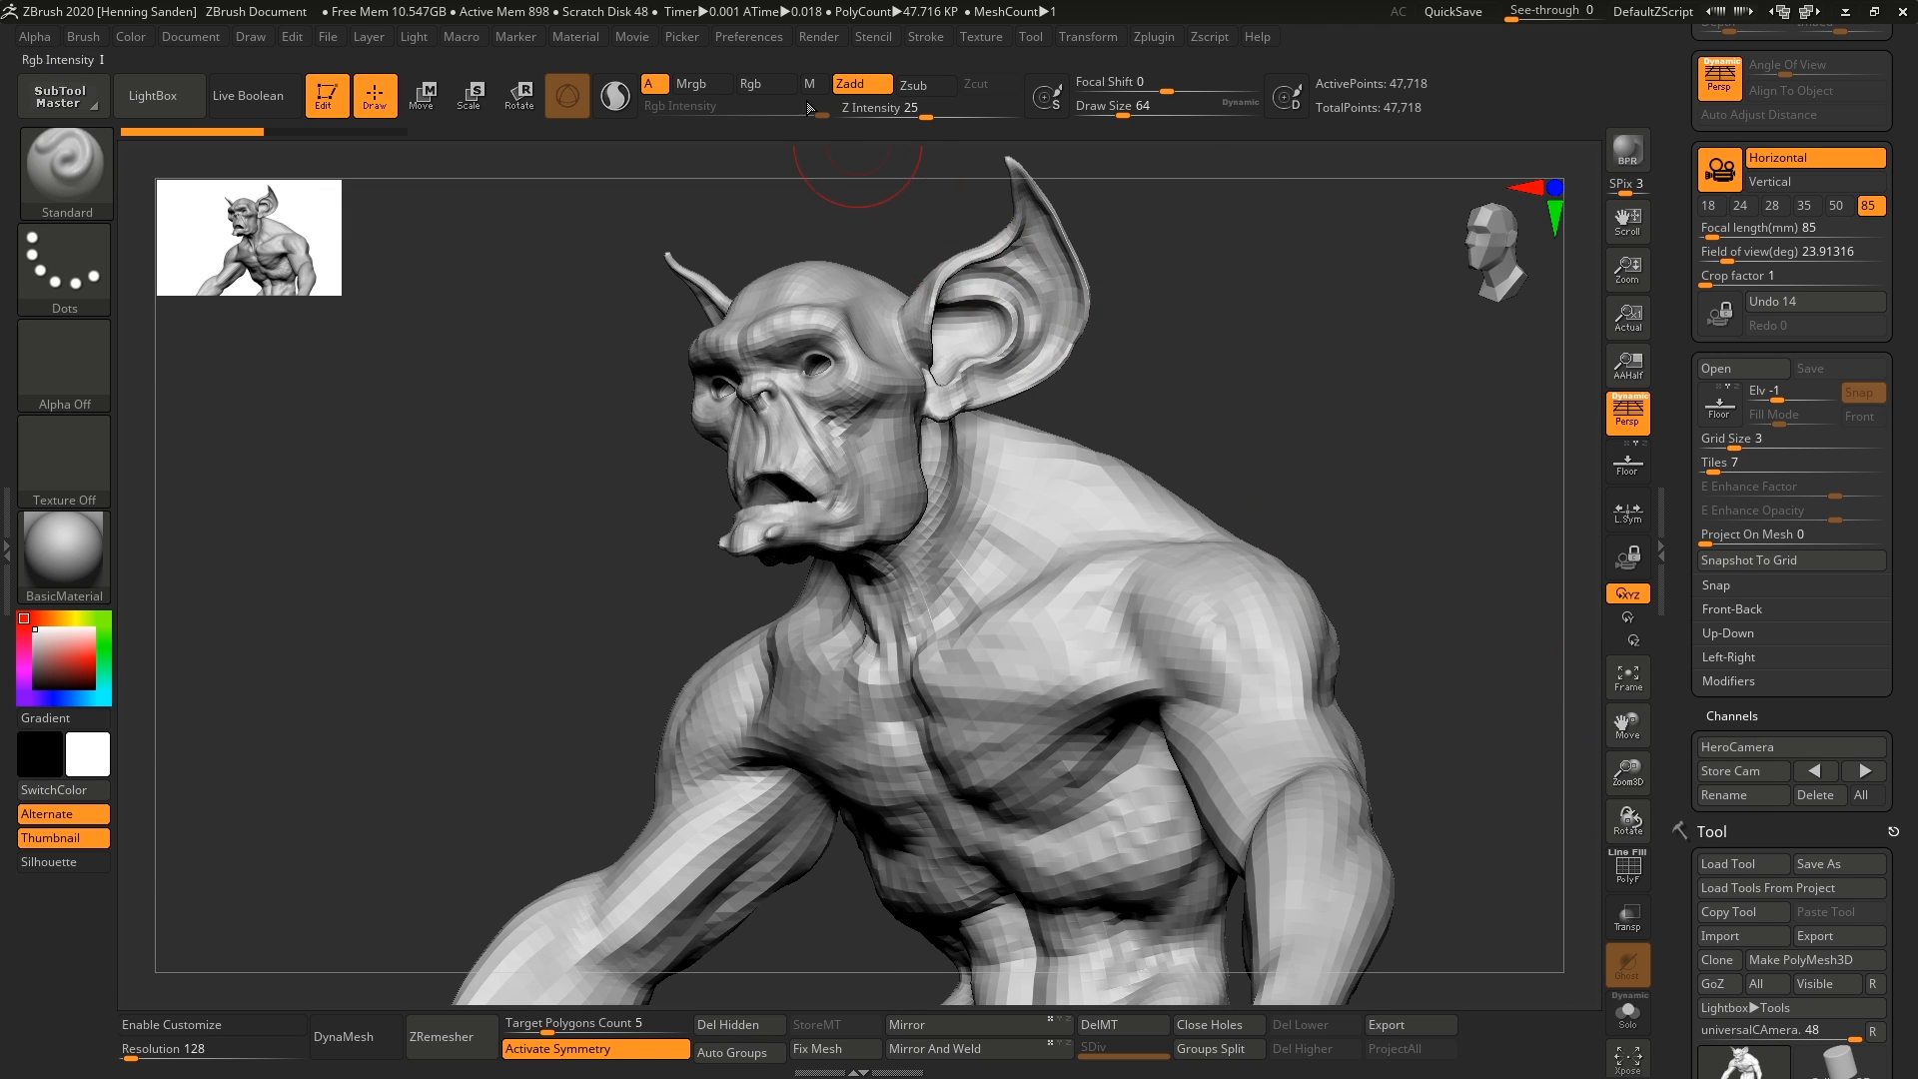
{"action": "left_click", "coordinate": [634, 36]}
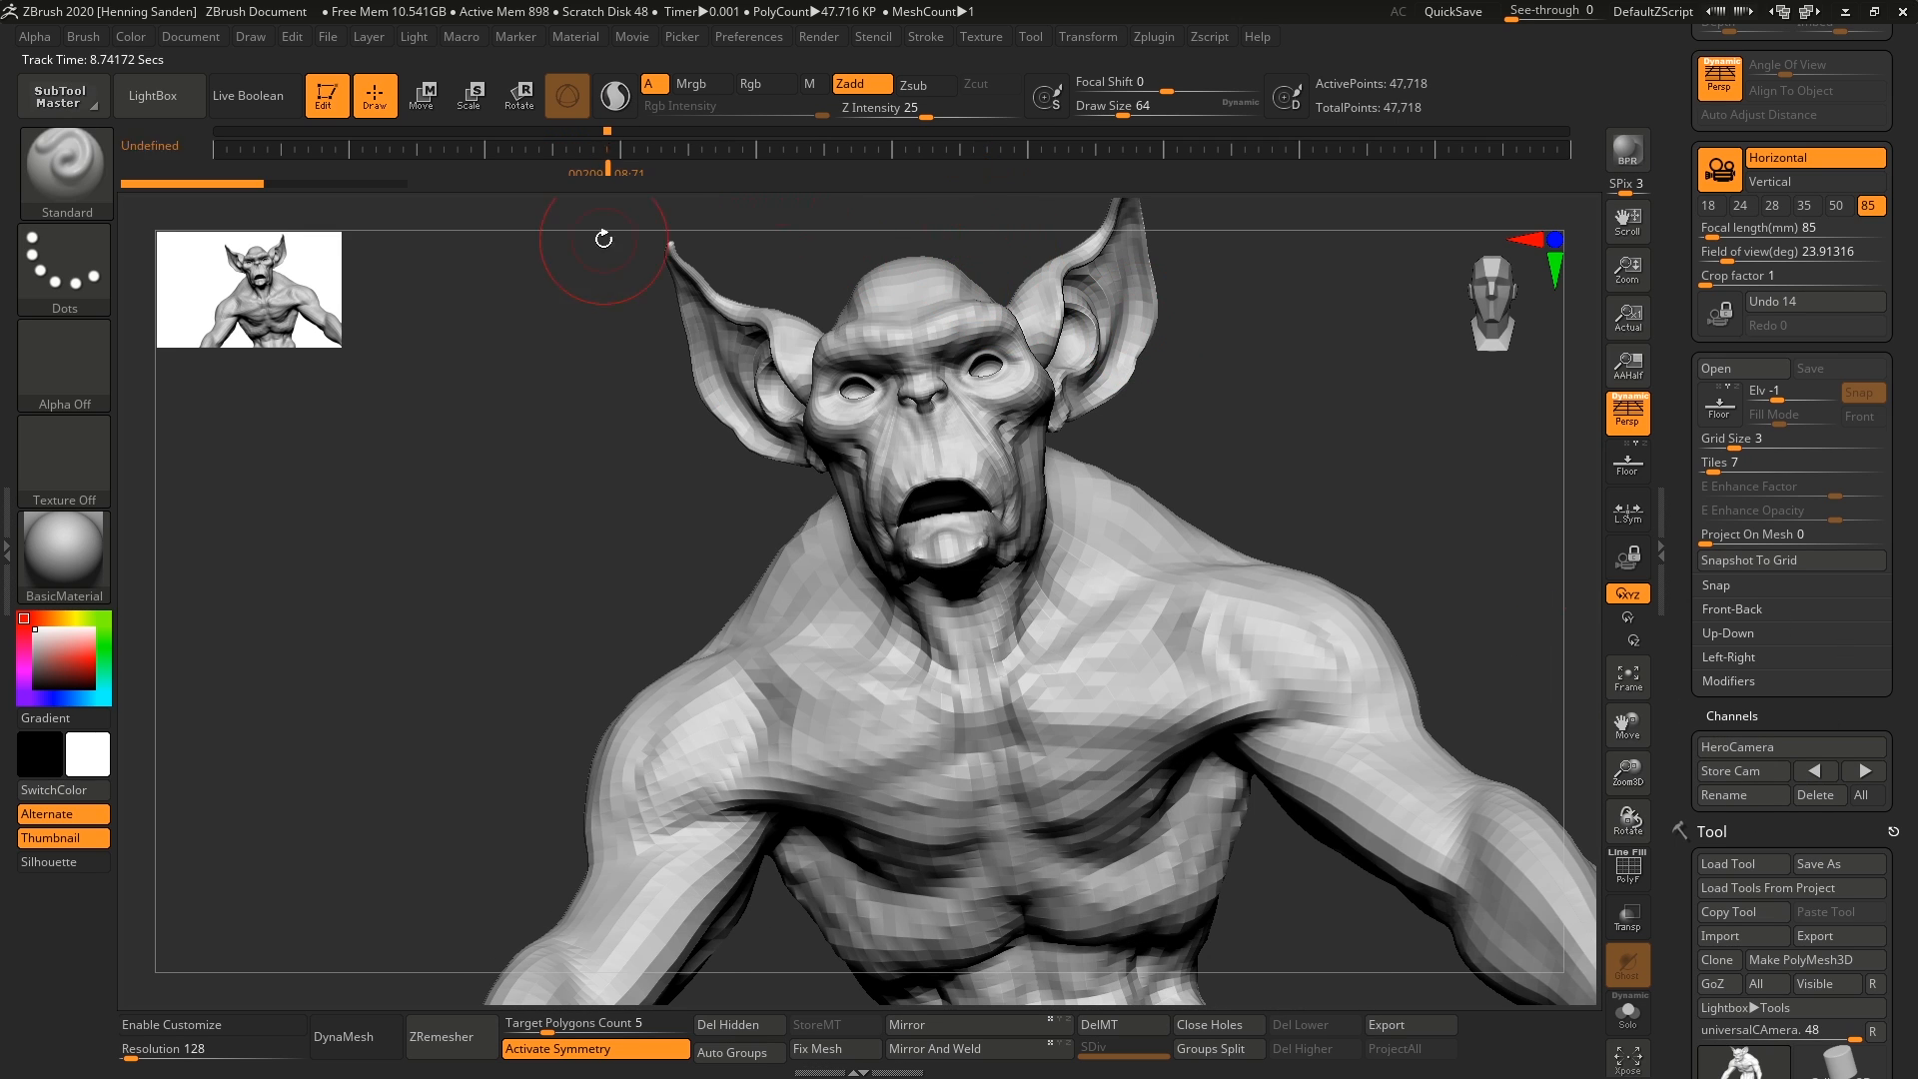
{"action": "left_click", "coordinate": [633, 36]}
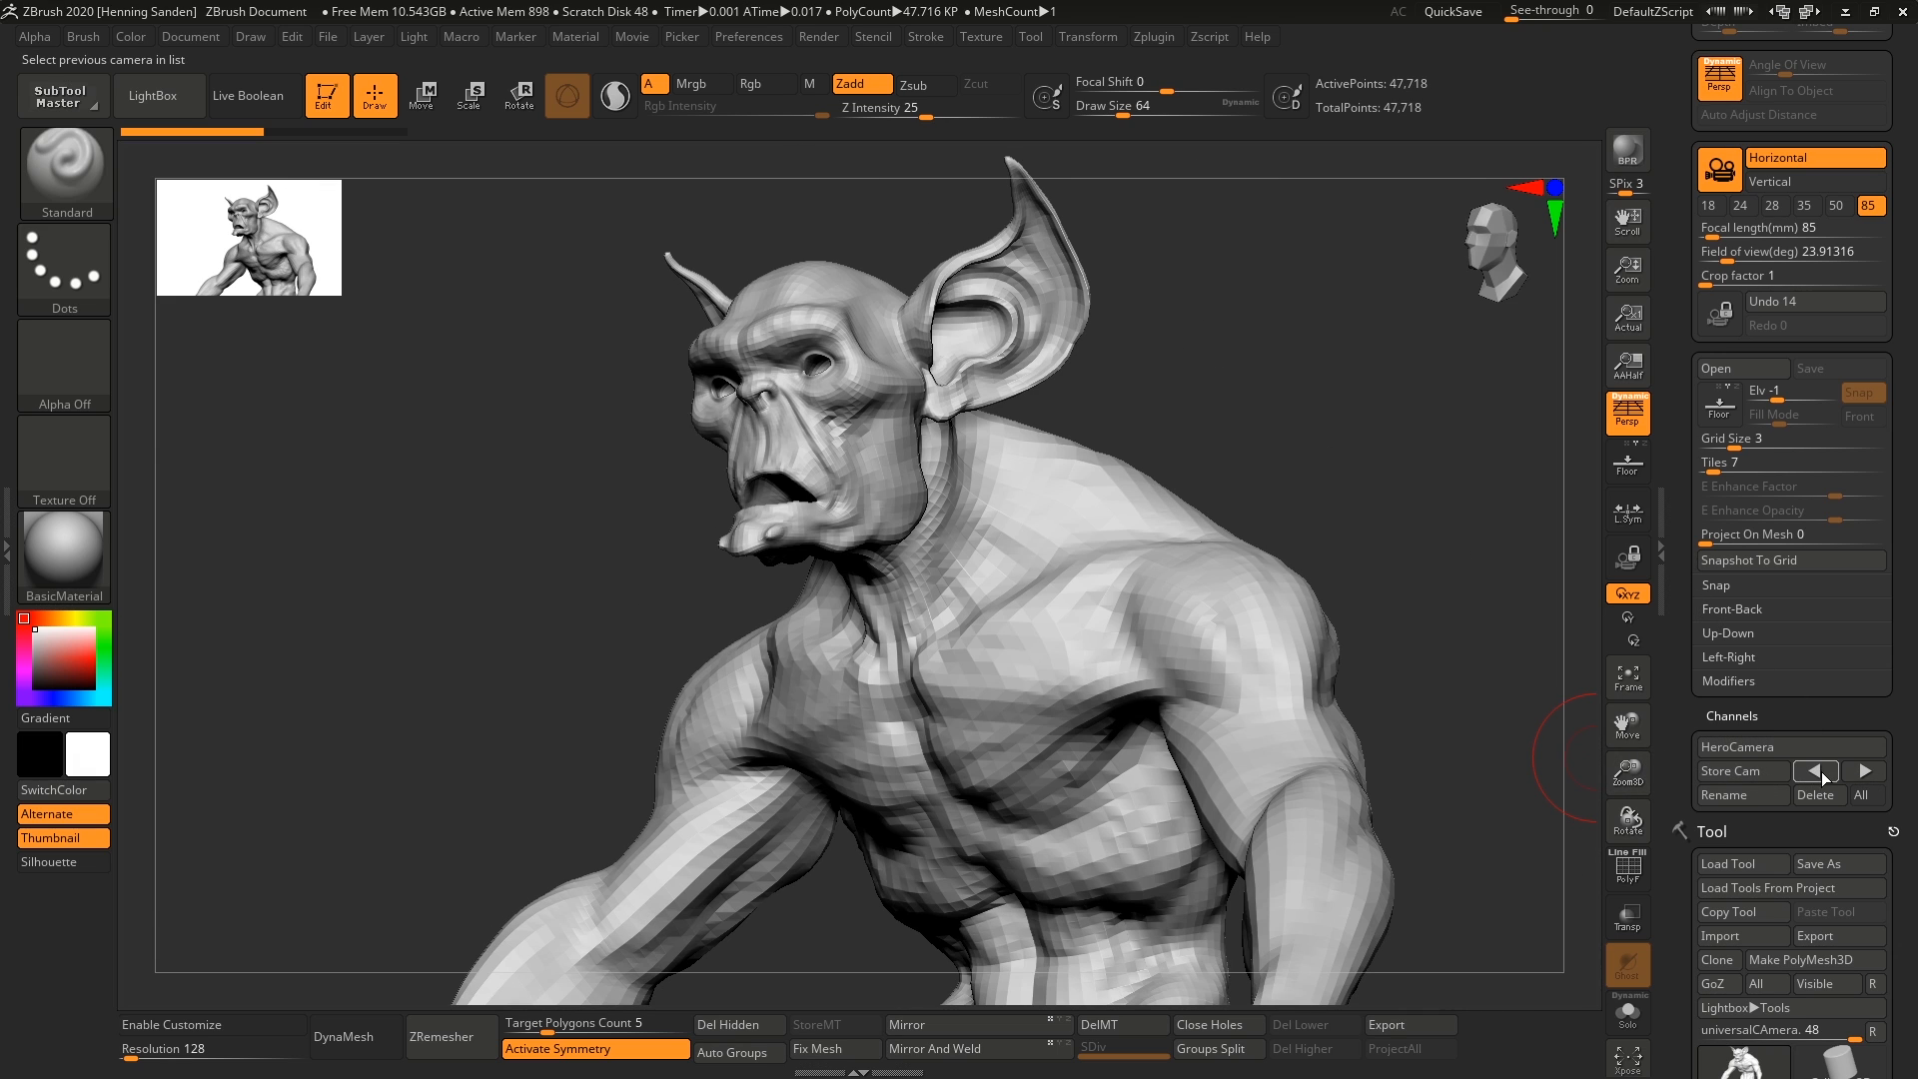
{"action": "left_click", "coordinate": [1816, 771]}
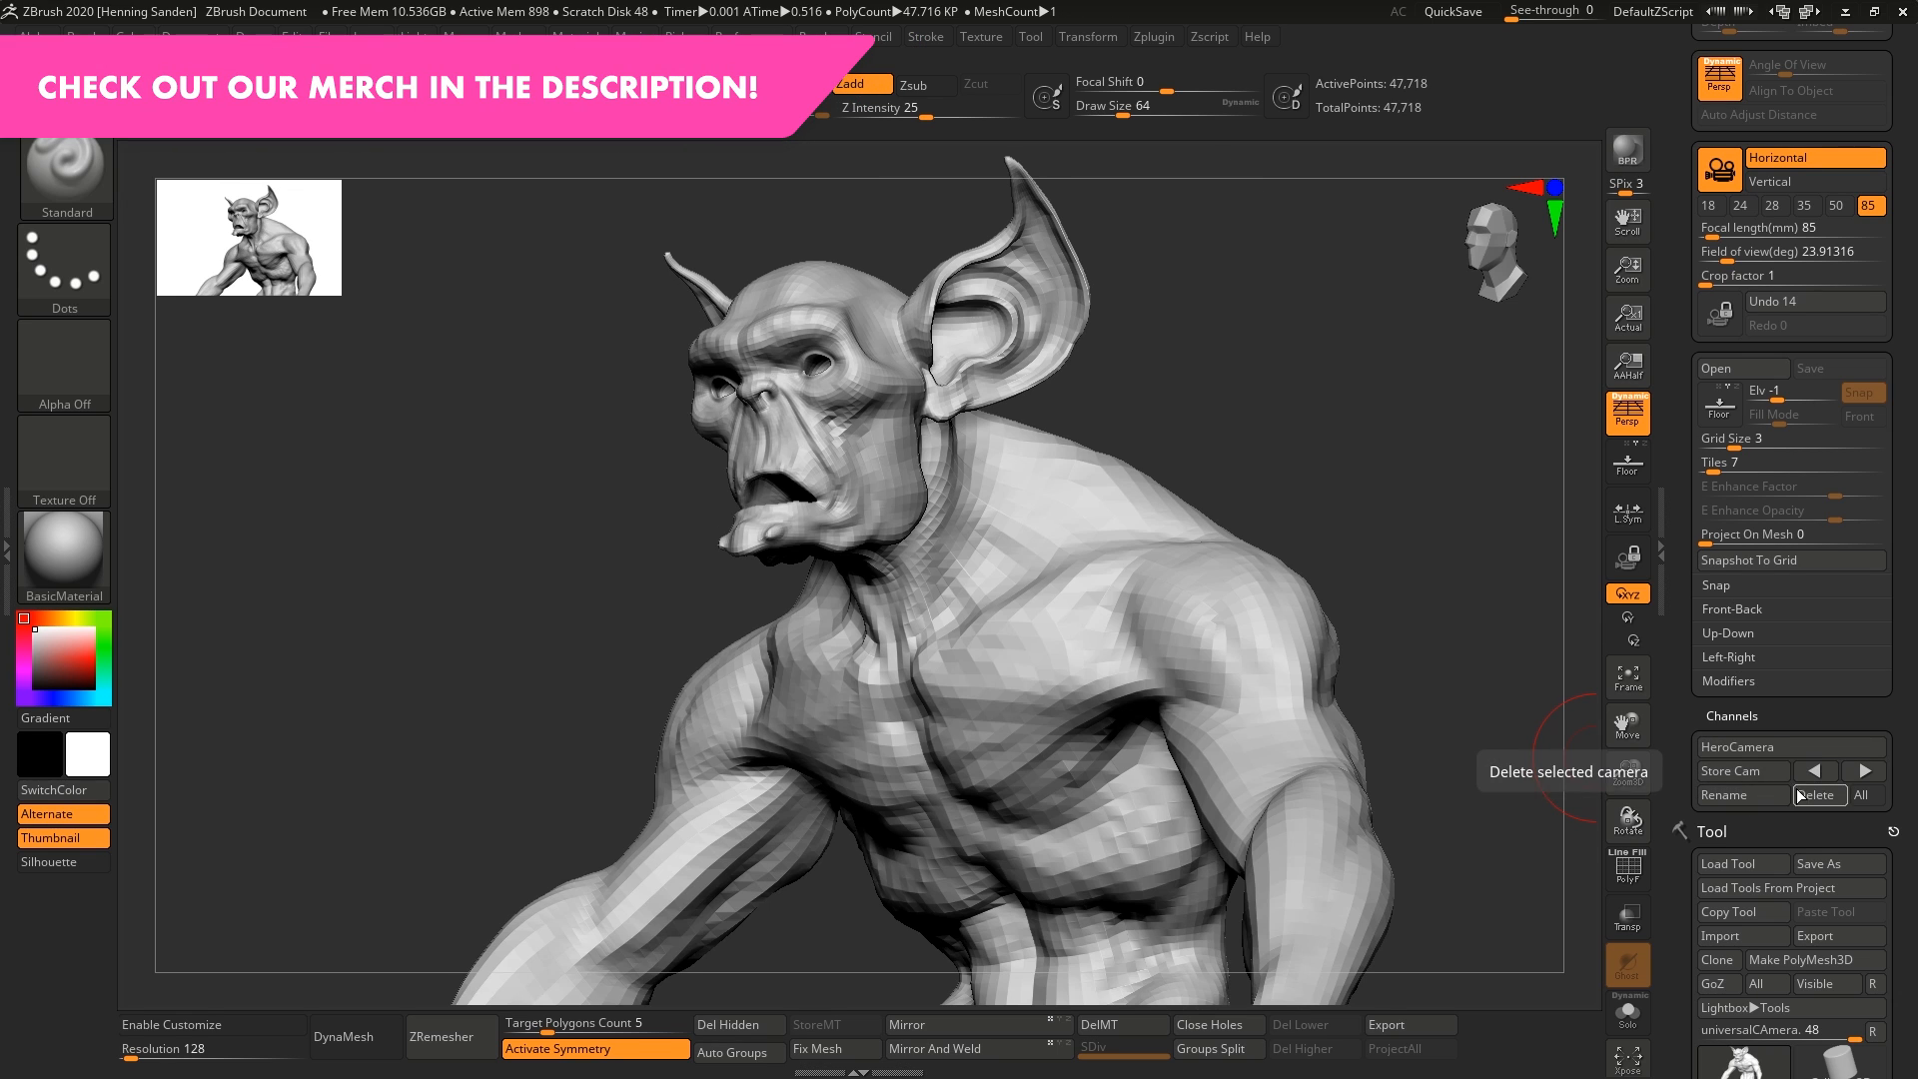
Delete the current stored camera and switch to the backView camera
{"action": "left_click", "coordinate": [1724, 795]}
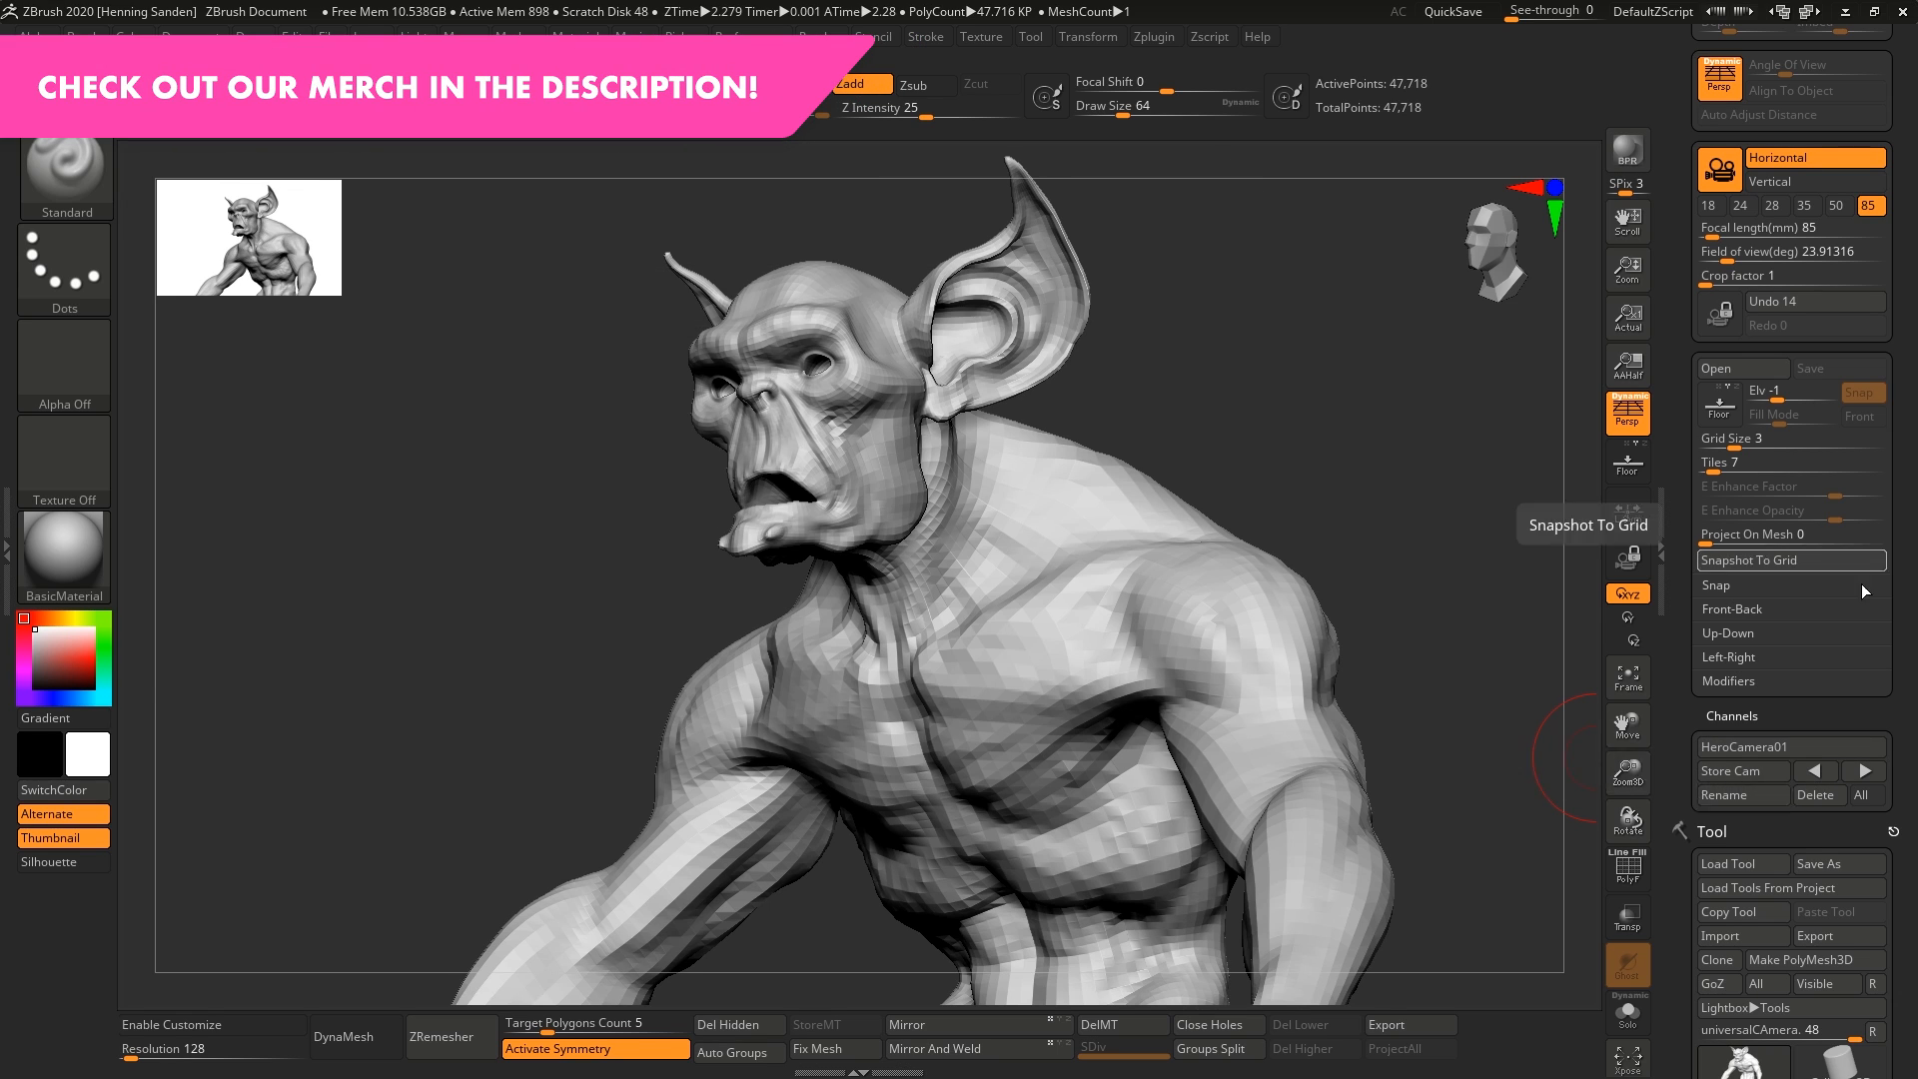
{"action": "mouse_move", "coordinate": [1816, 795]}
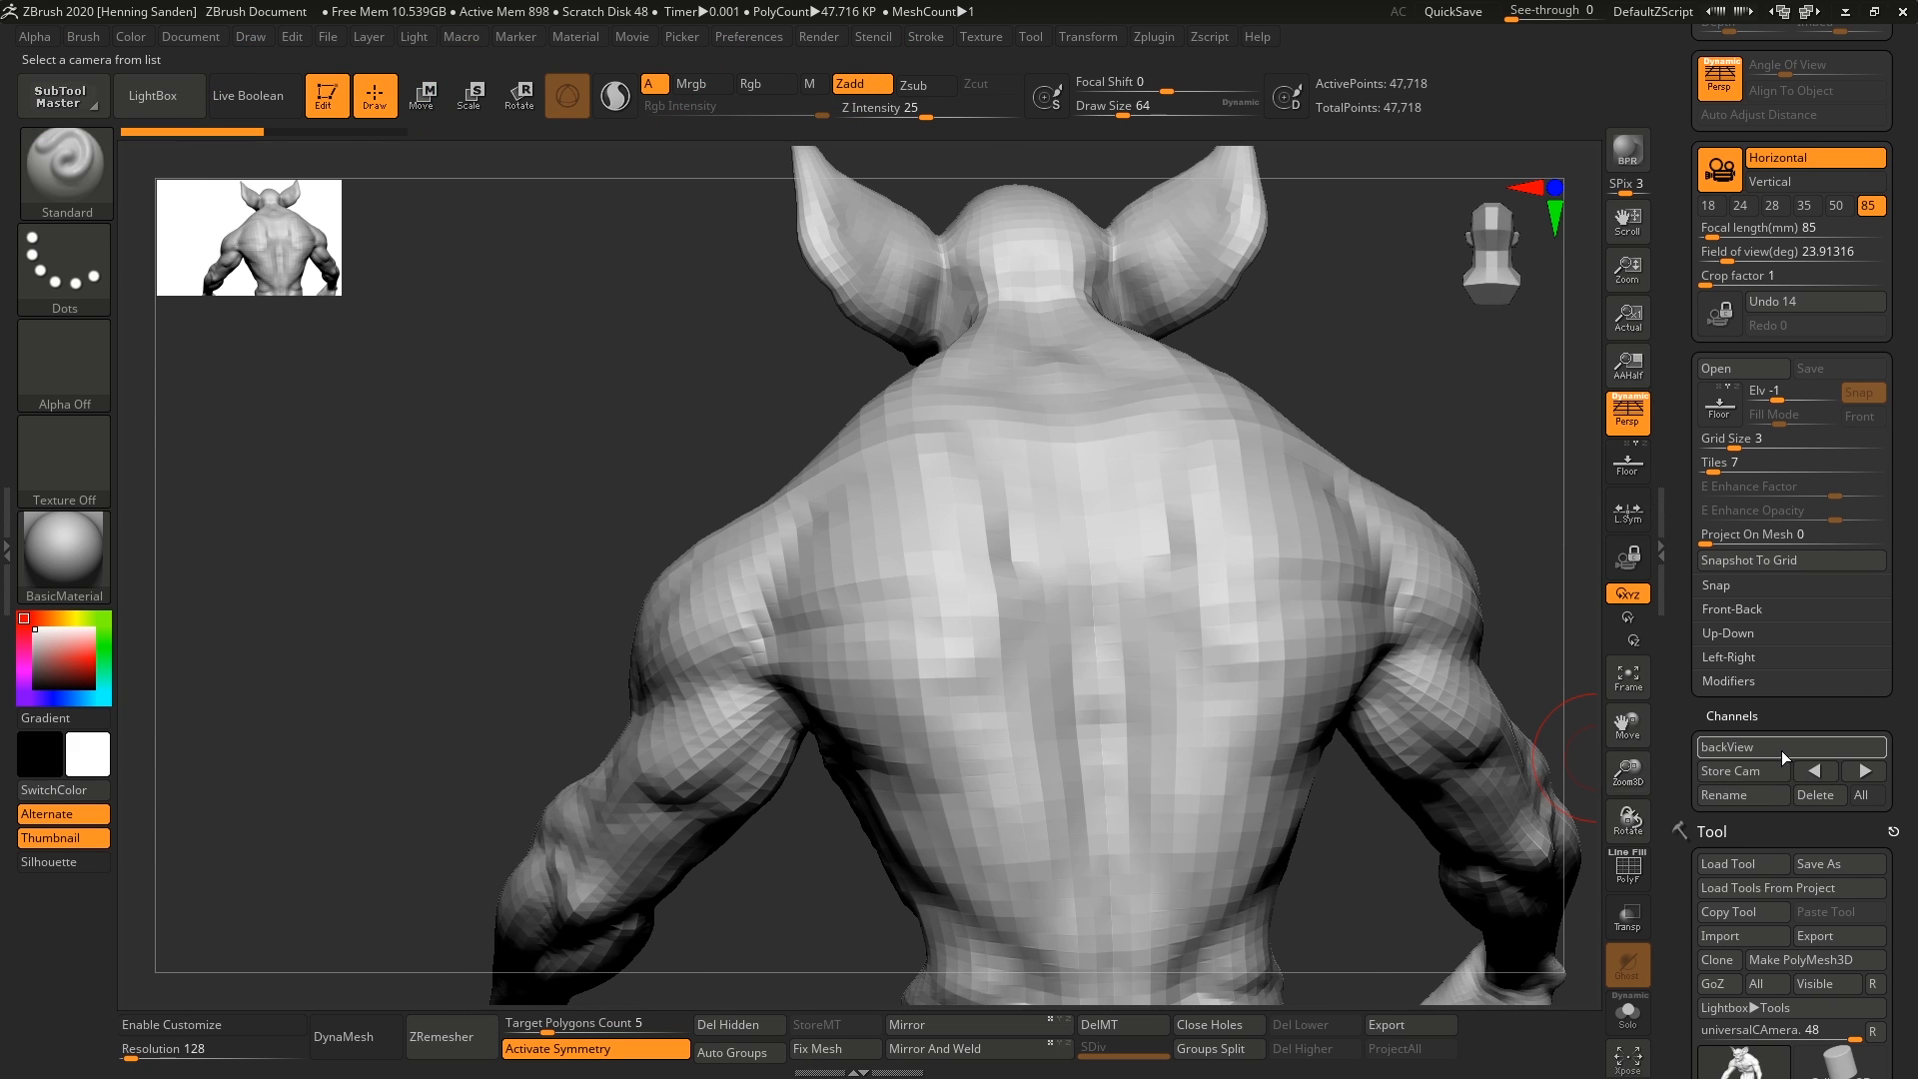
{"action": "left_click", "coordinate": [1740, 795]}
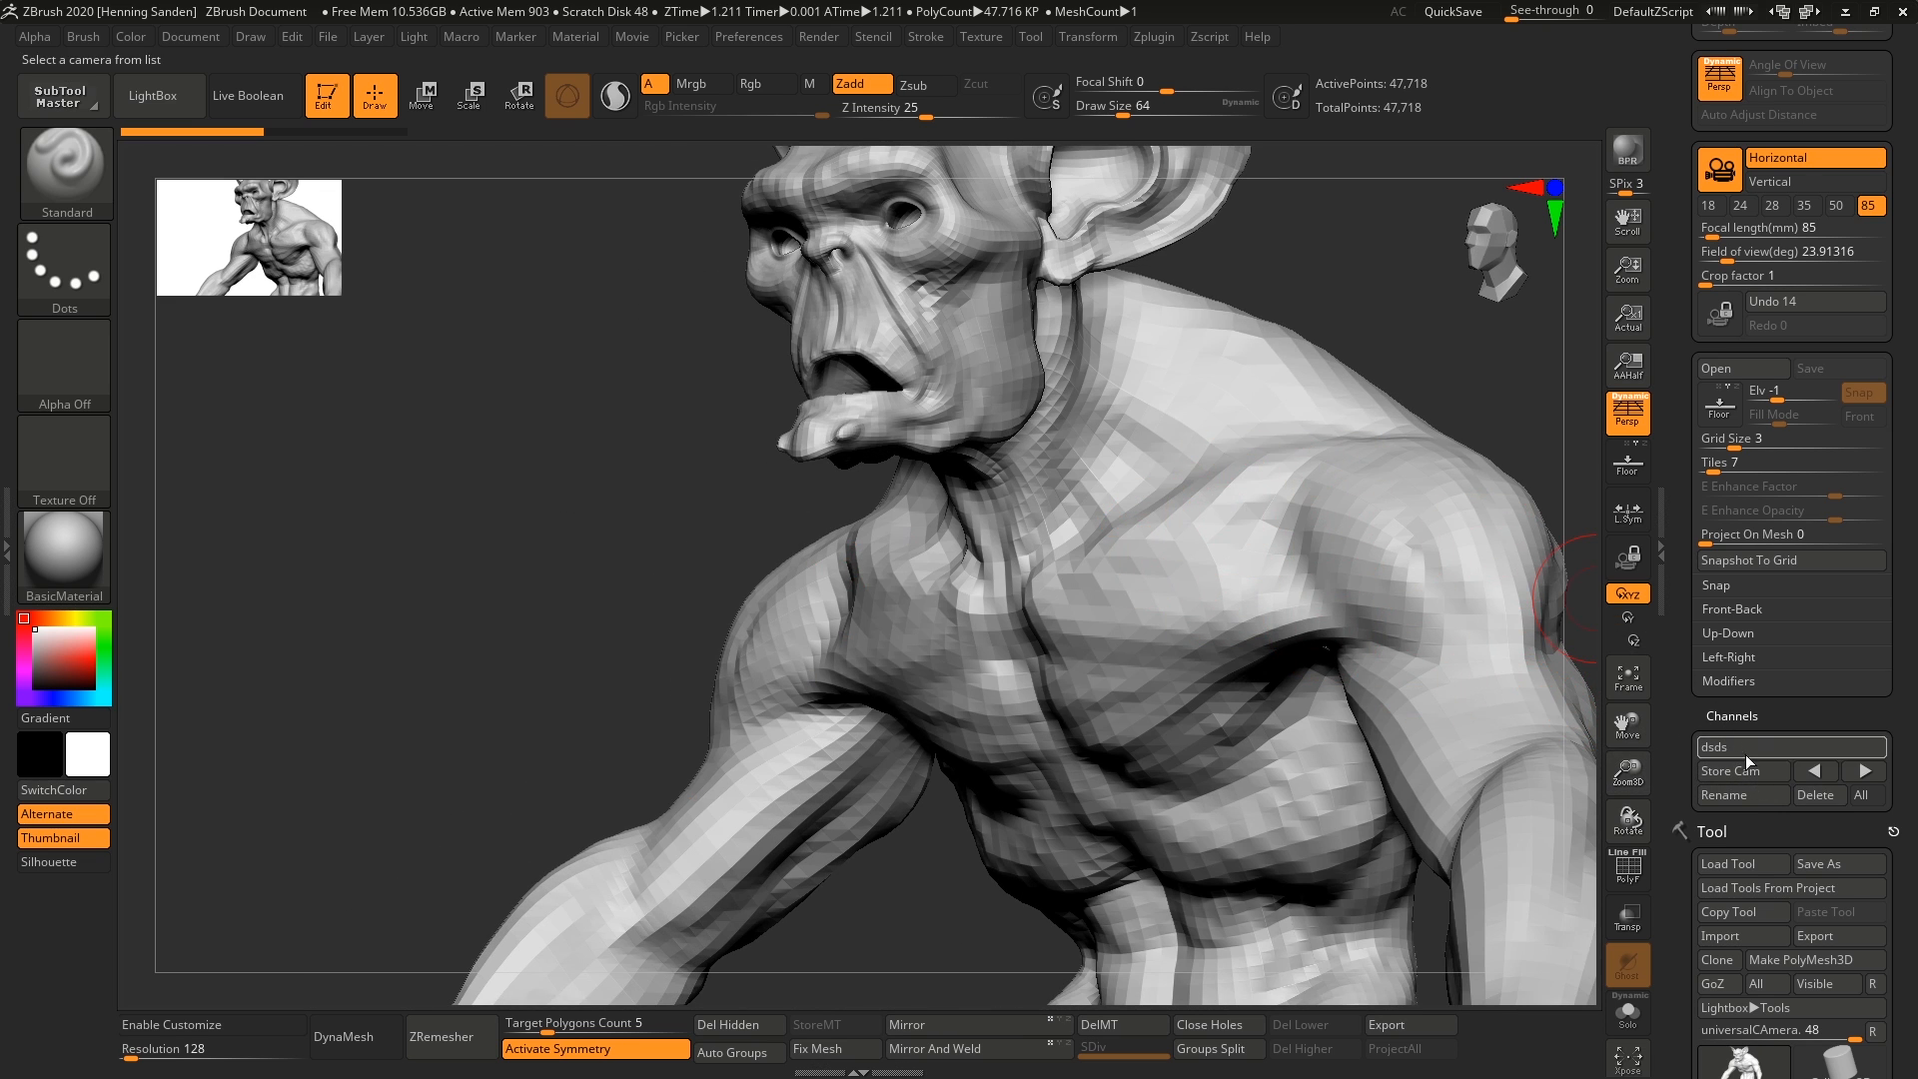
{"action": "mouse_move", "coordinate": [1864, 795]}
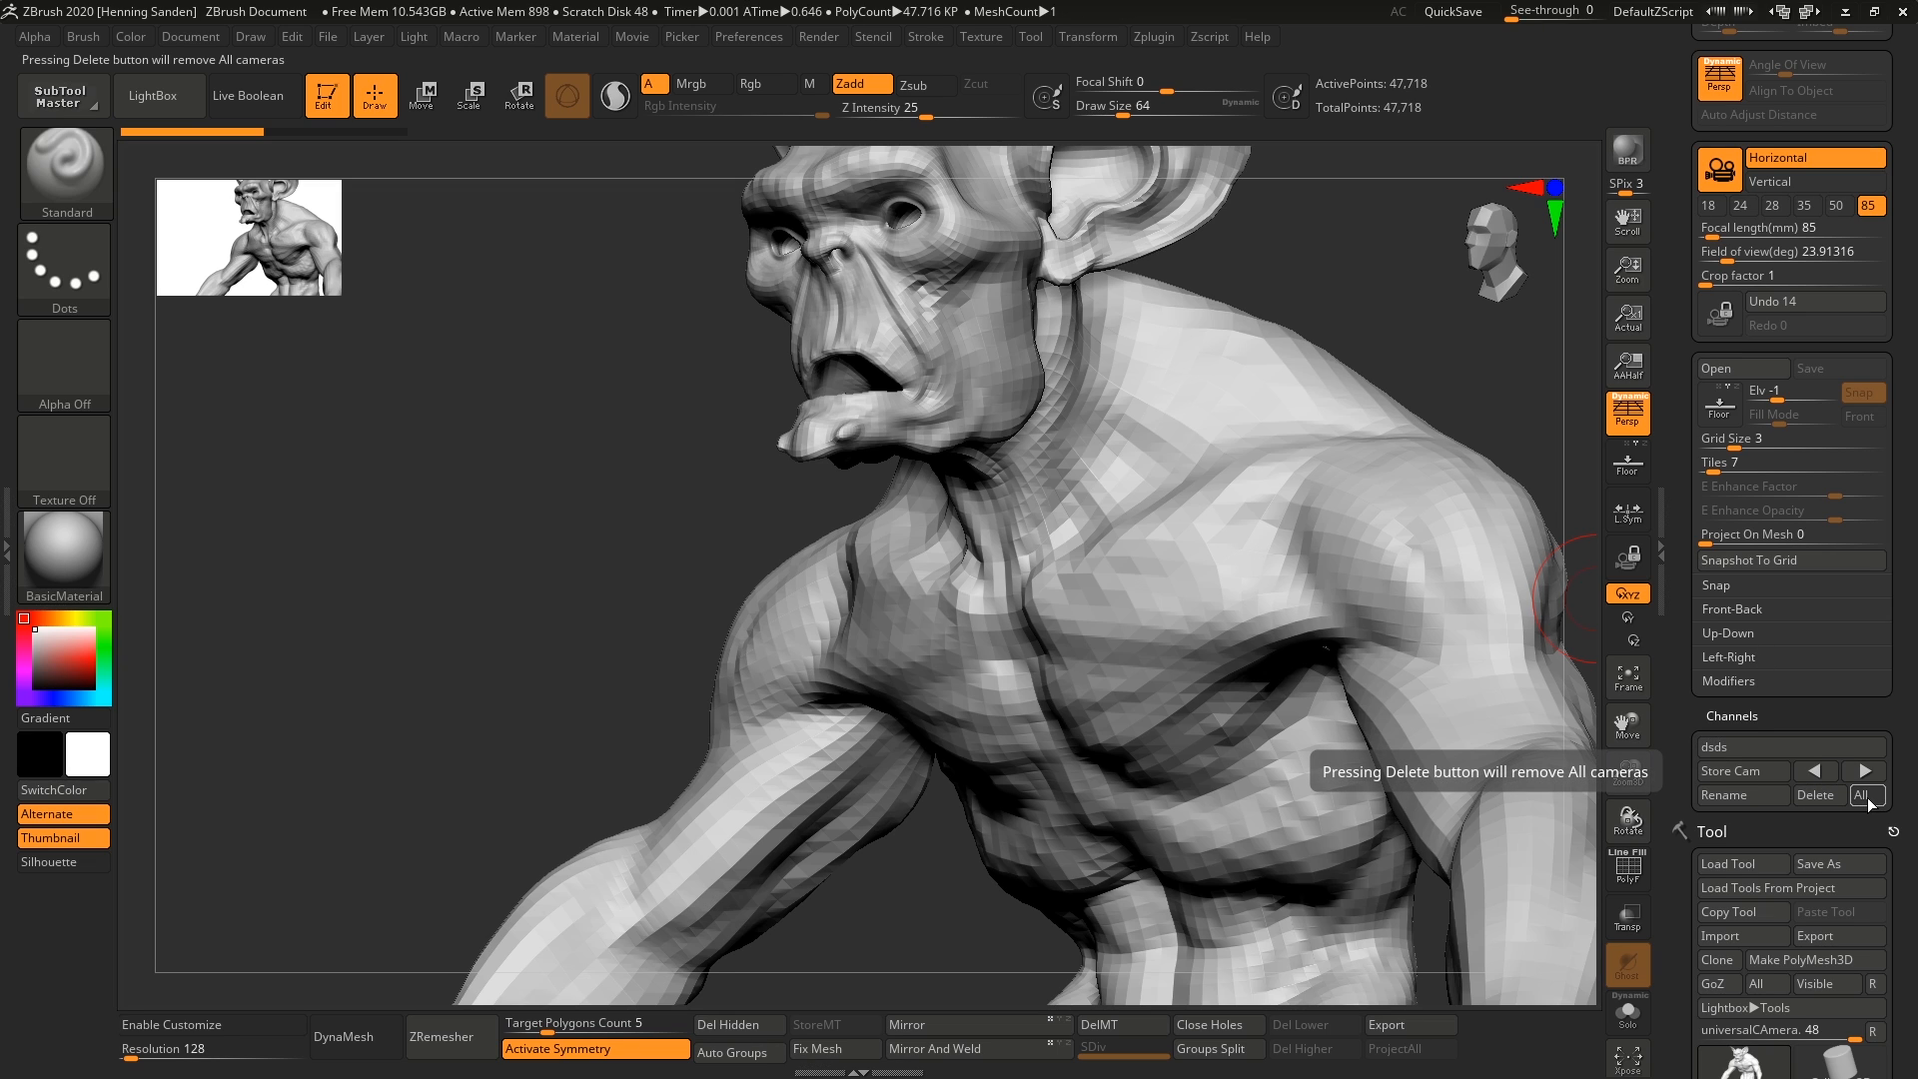
Delete all stored cameras at once and confirm the warning
{"action": "left_click", "coordinate": [1818, 795]}
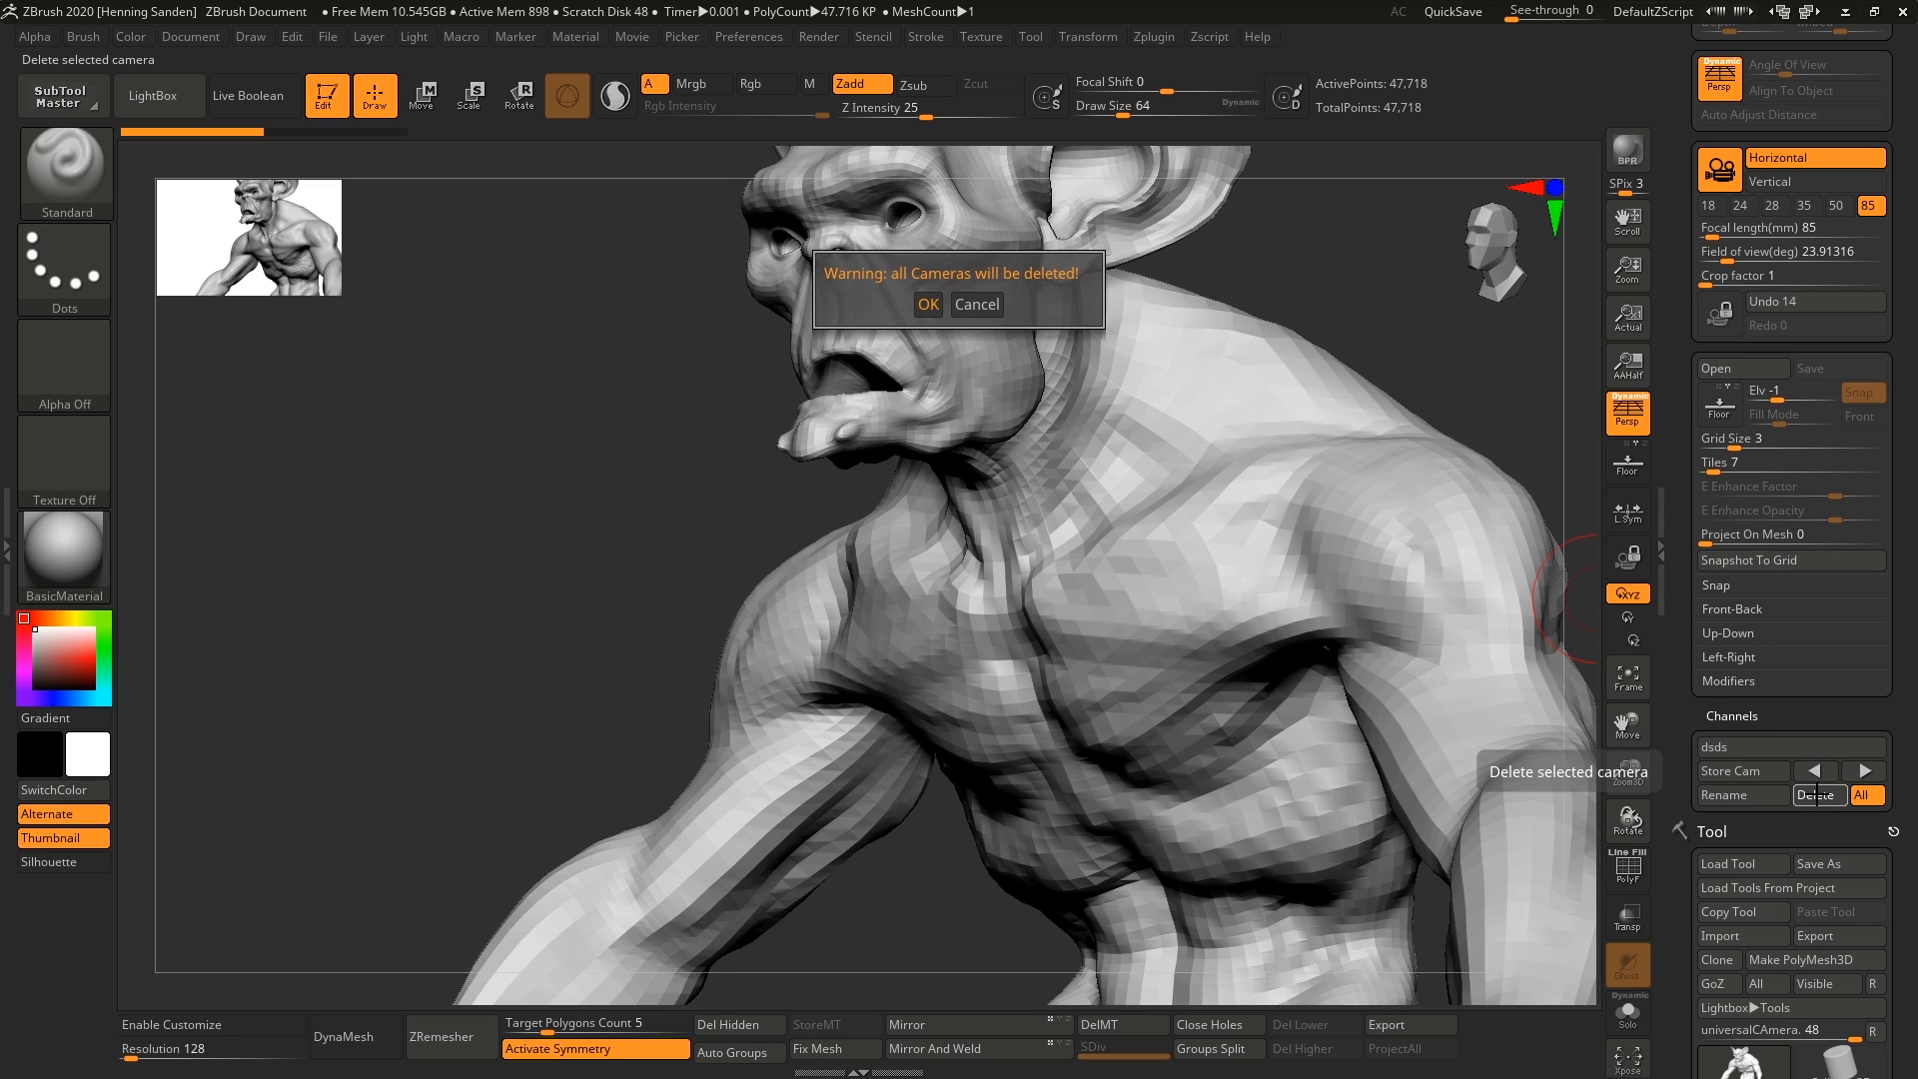
{"action": "left_click", "coordinate": [925, 304]}
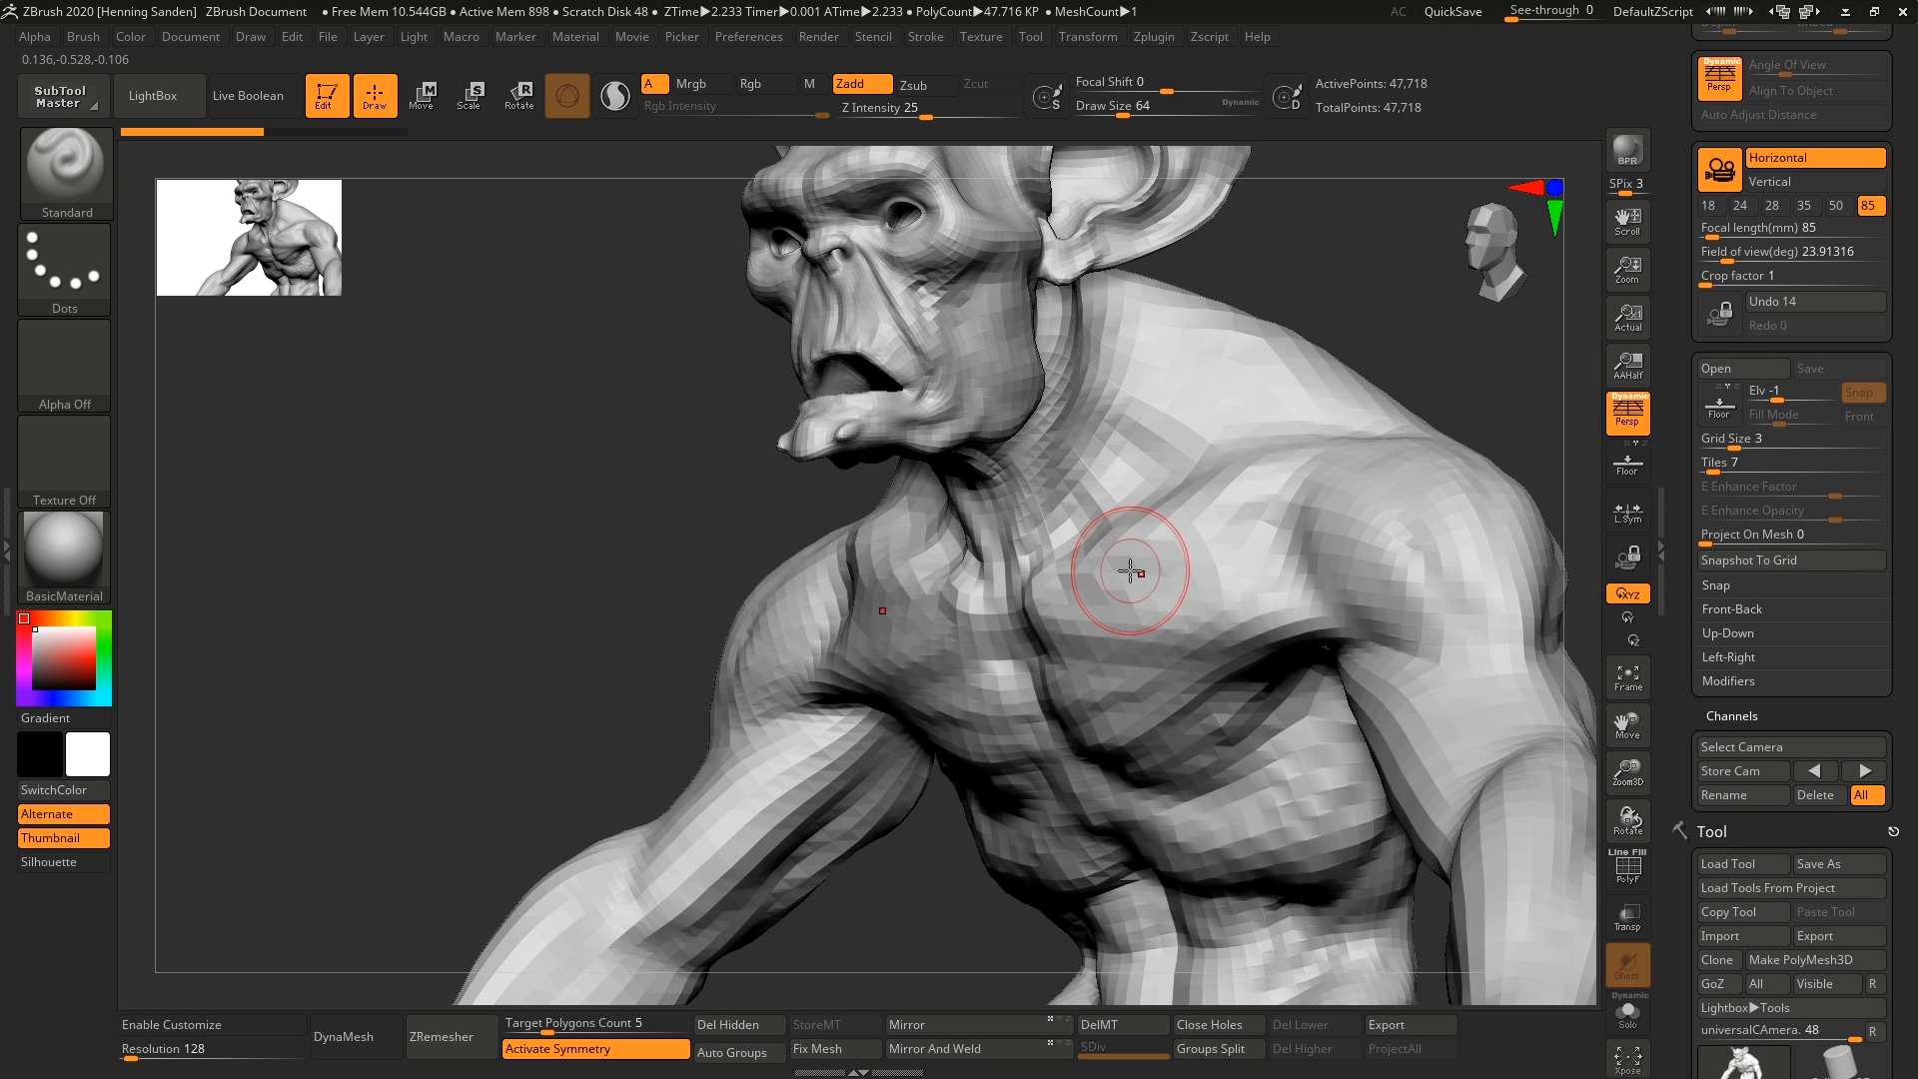
Pull back and turn the view to show the creature's head, ears and upper torso
{"action": "left_click_drag", "start_coordinate": [1124, 571], "coordinate": [1210, 628]}
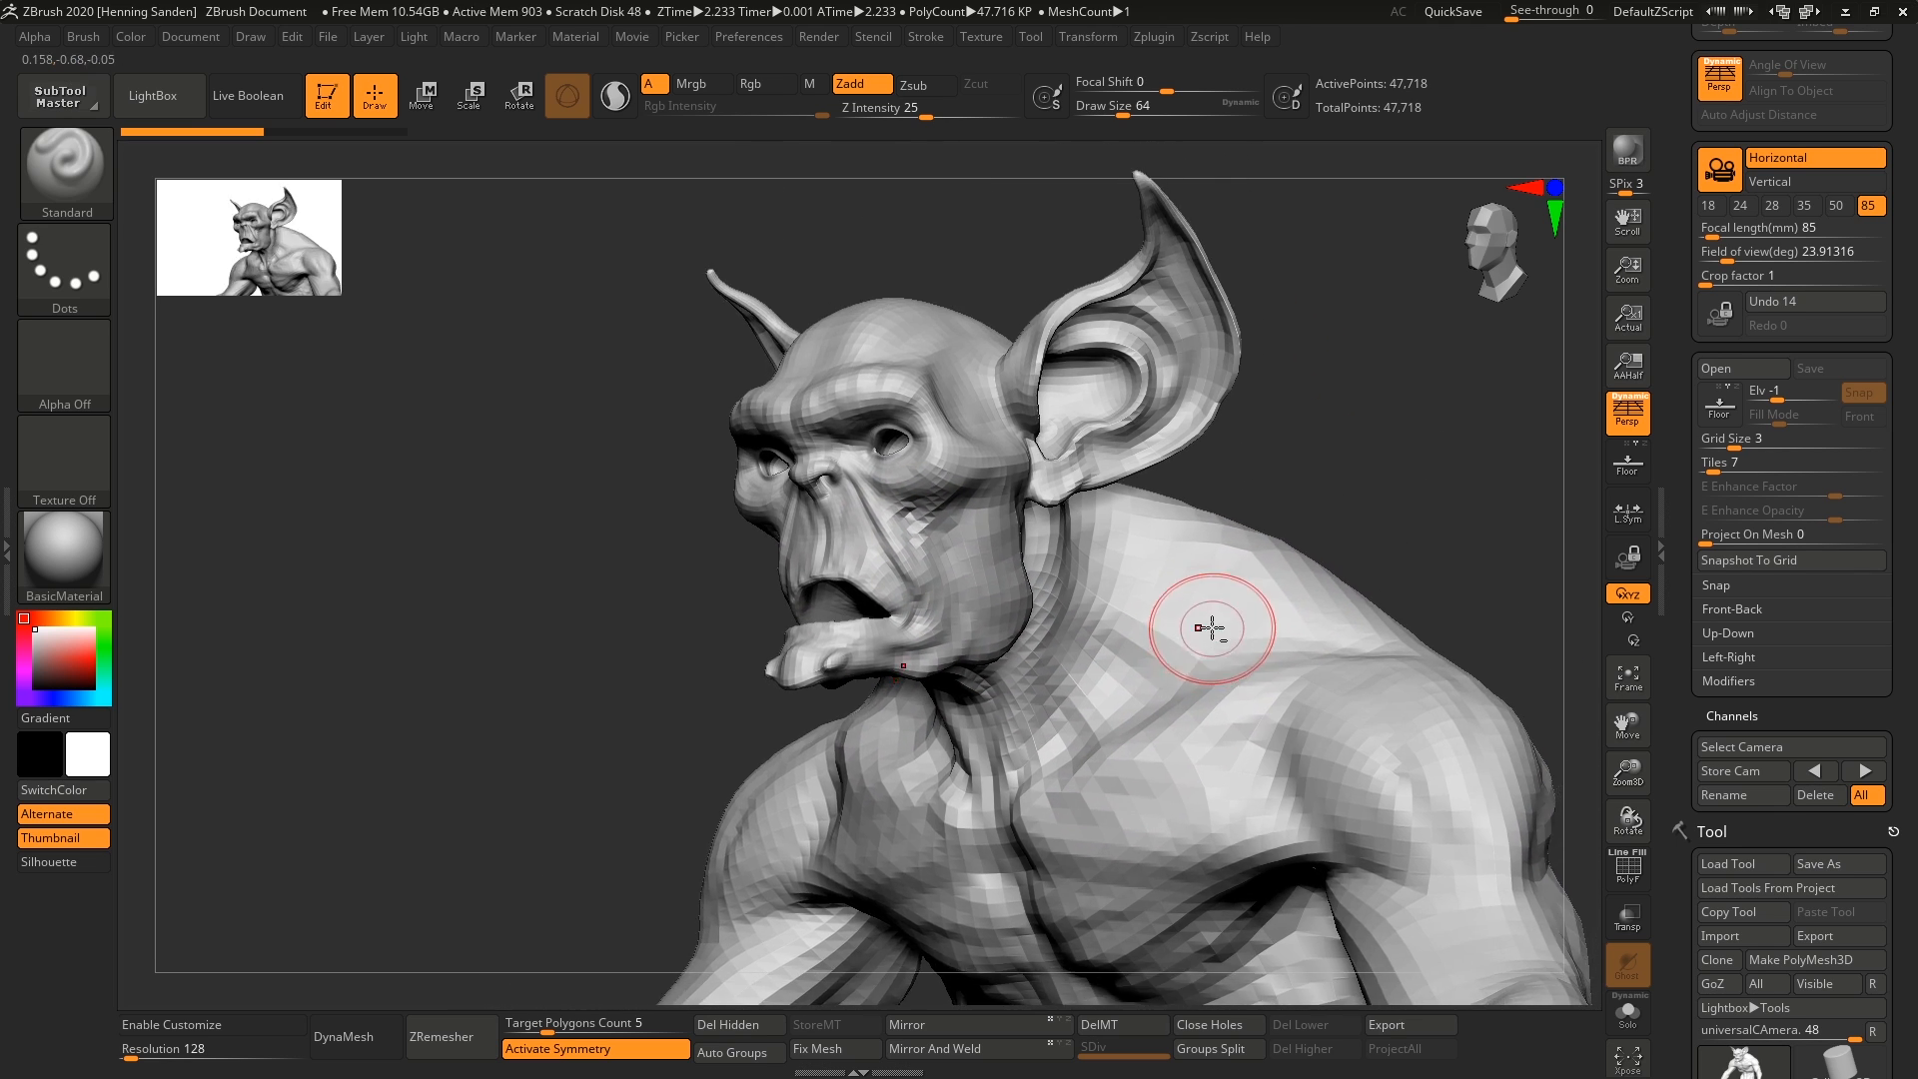
{"action": "left_click_drag", "start_coordinate": [1210, 629], "coordinate": [1101, 491]}
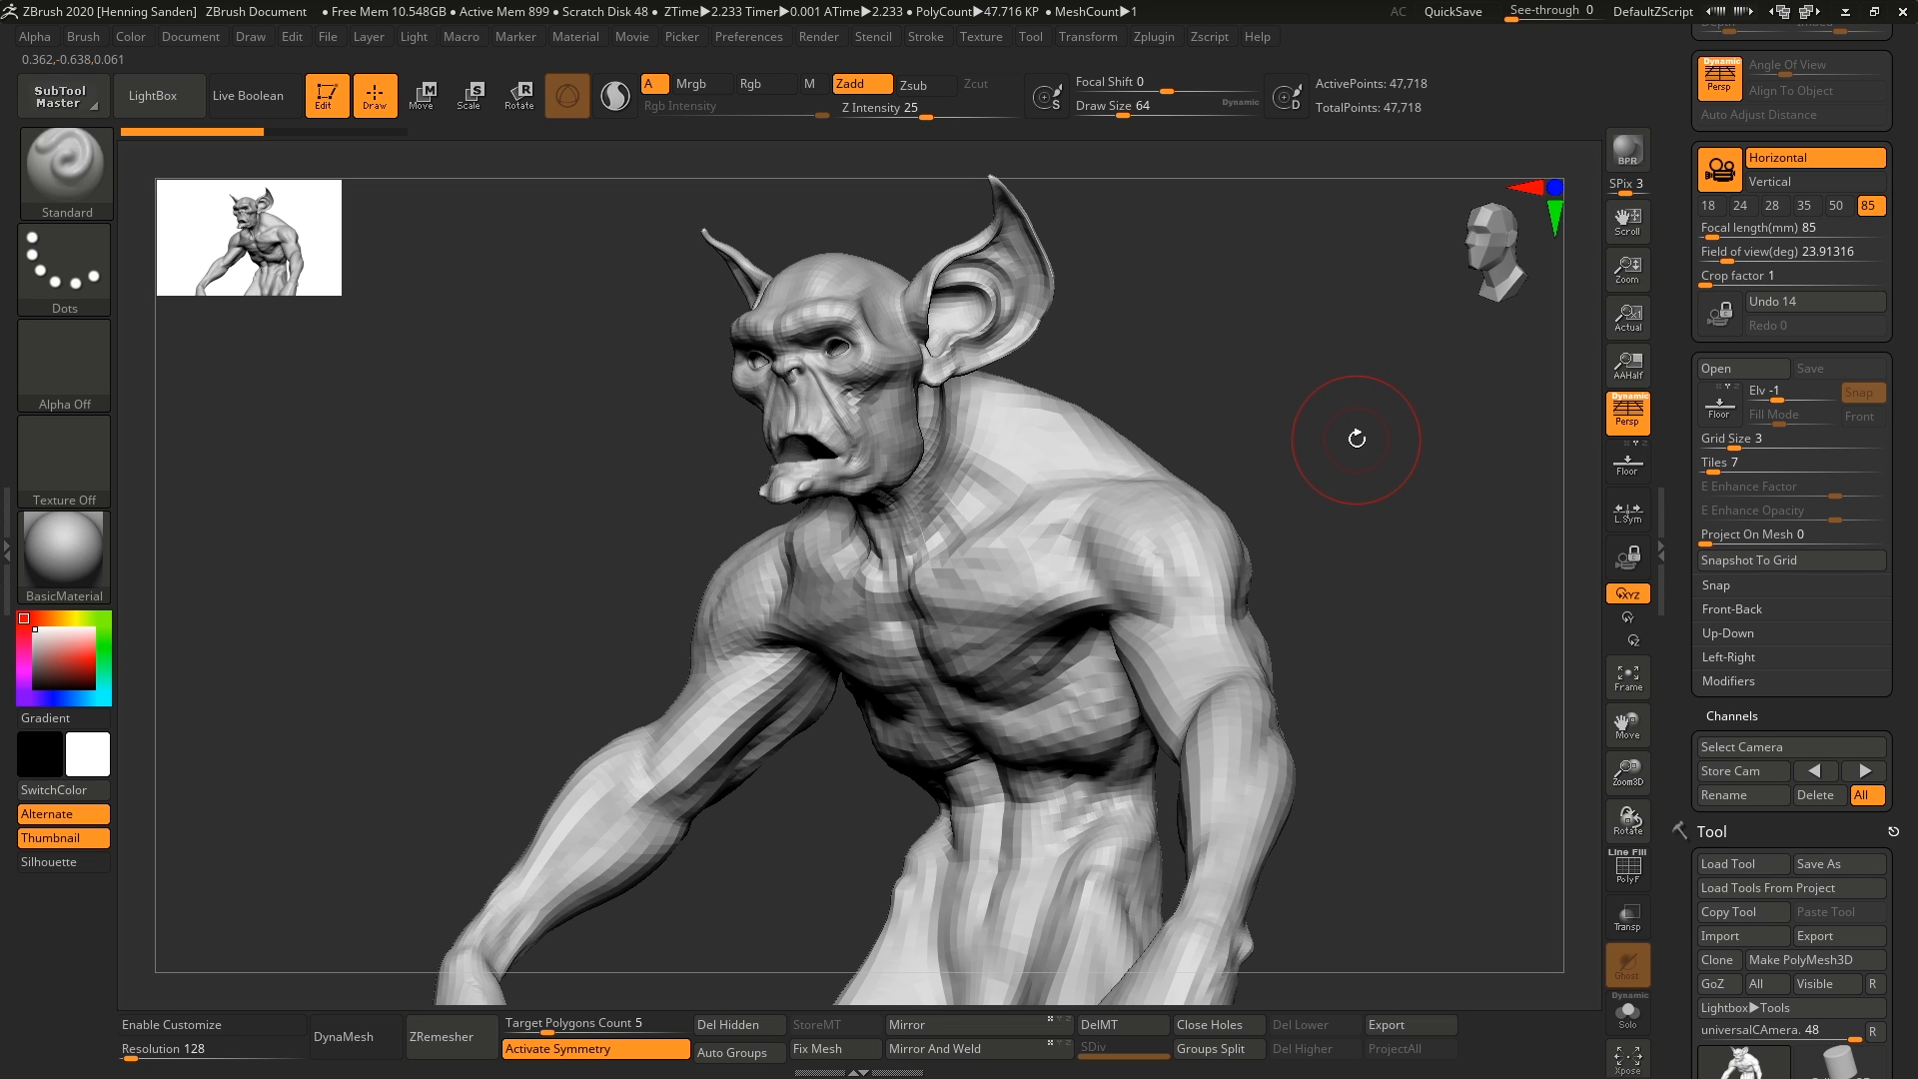
{"action": "mouse_move", "coordinate": [1343, 446]}
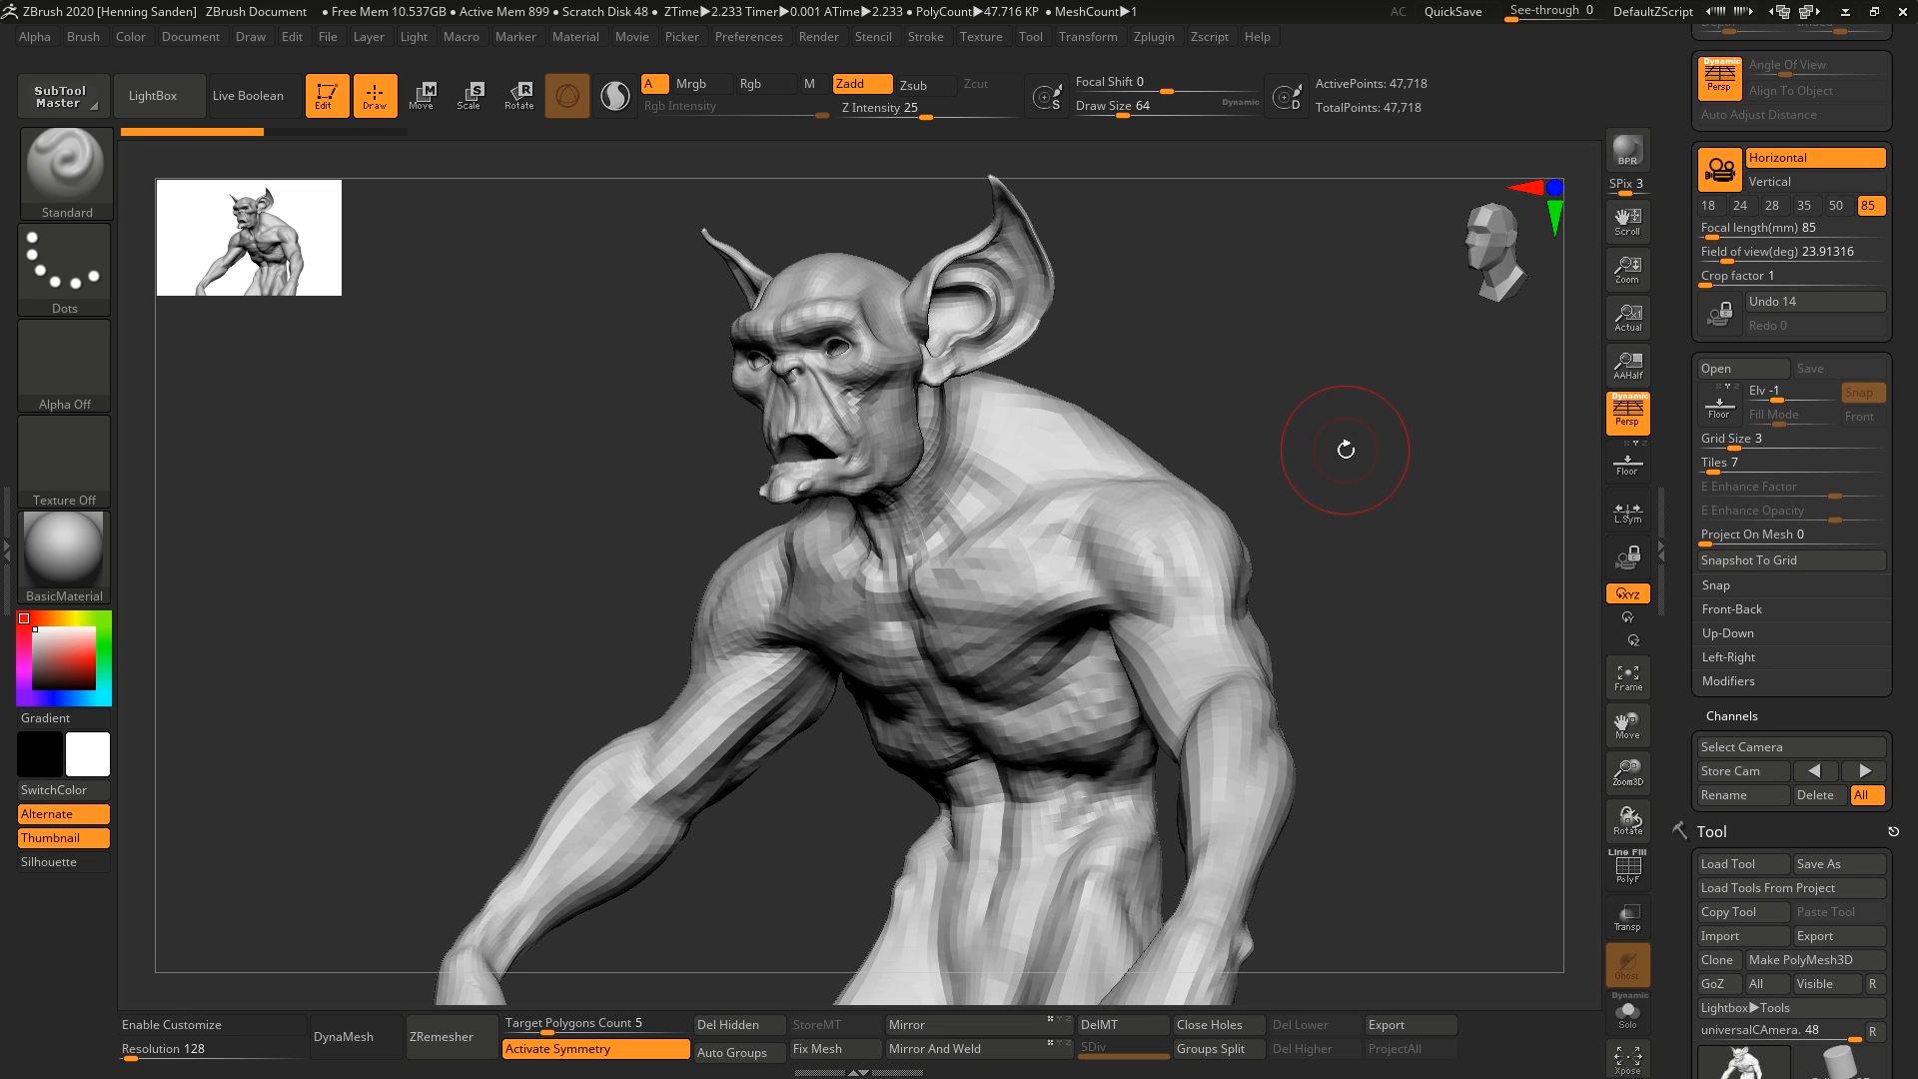
{"action": "mouse_move", "coordinate": [1380, 405]}
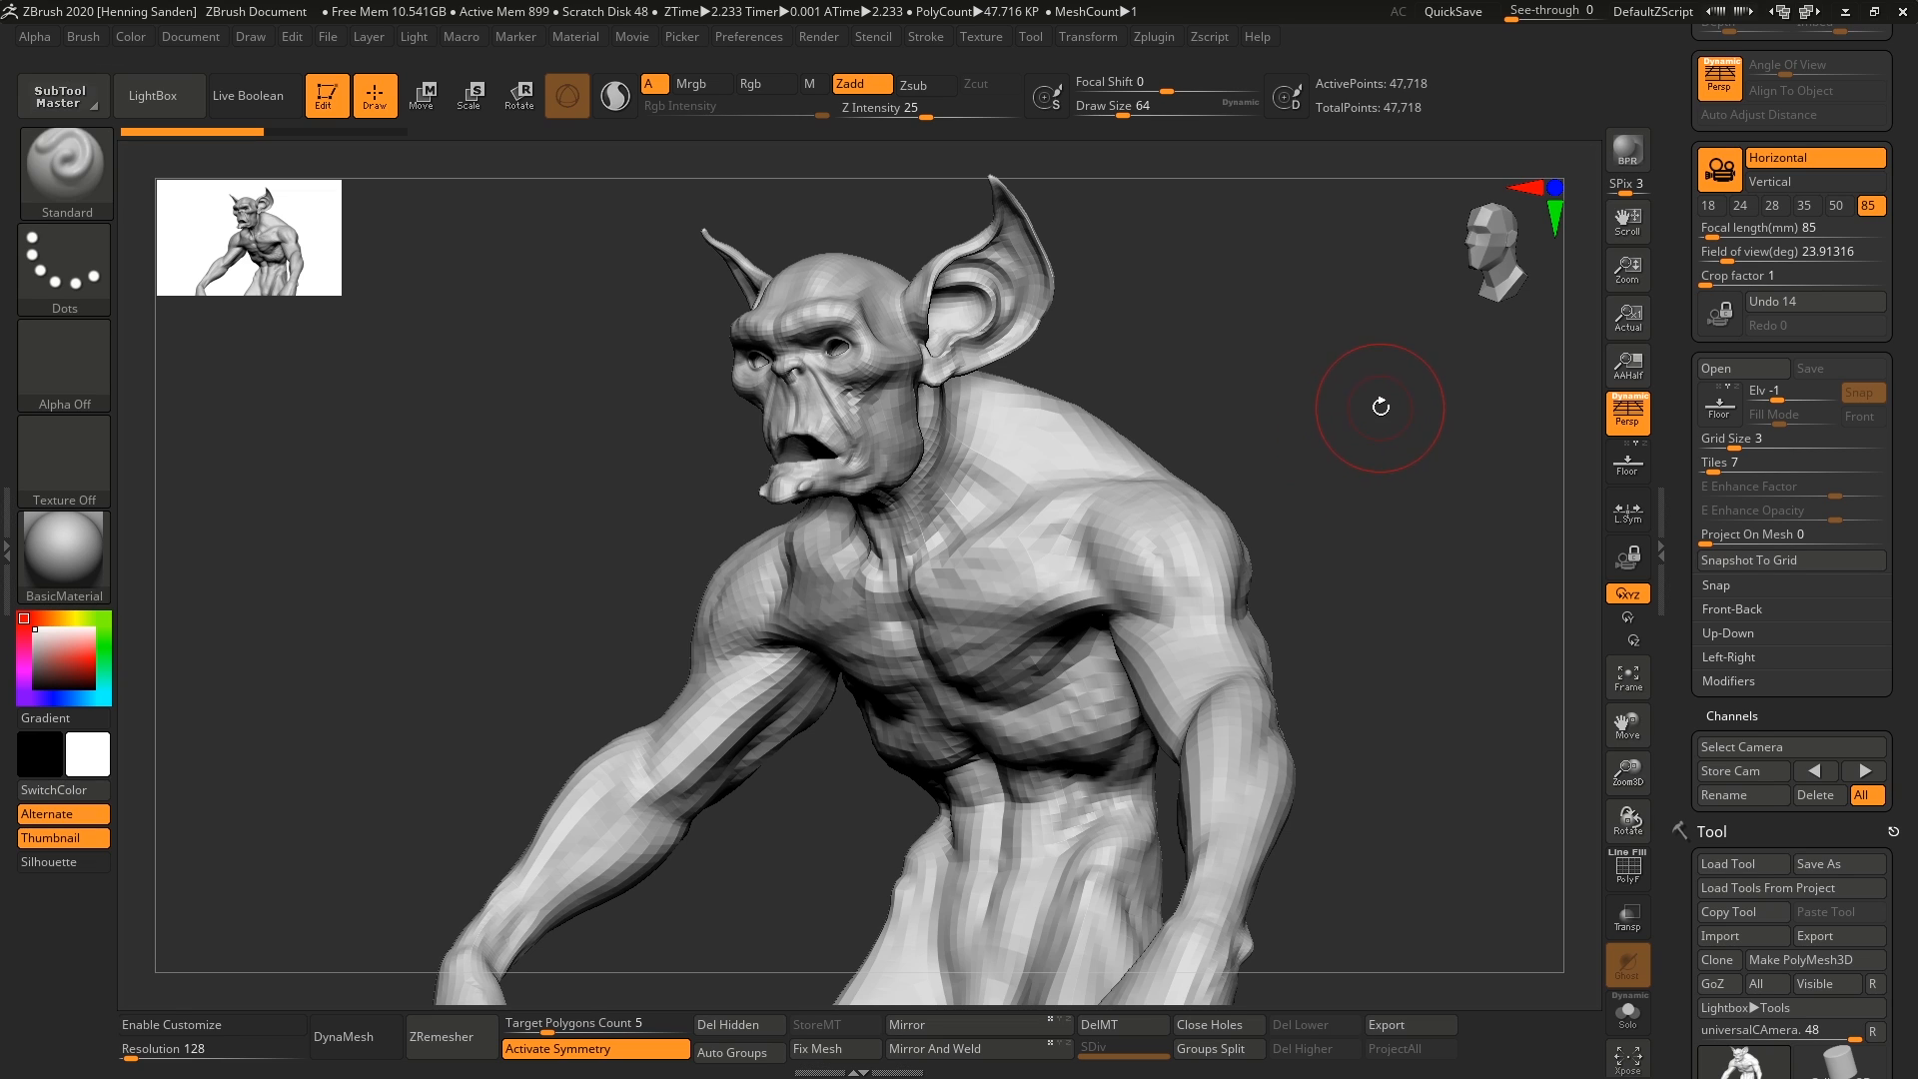
{"action": "mouse_move", "coordinate": [1408, 403]}
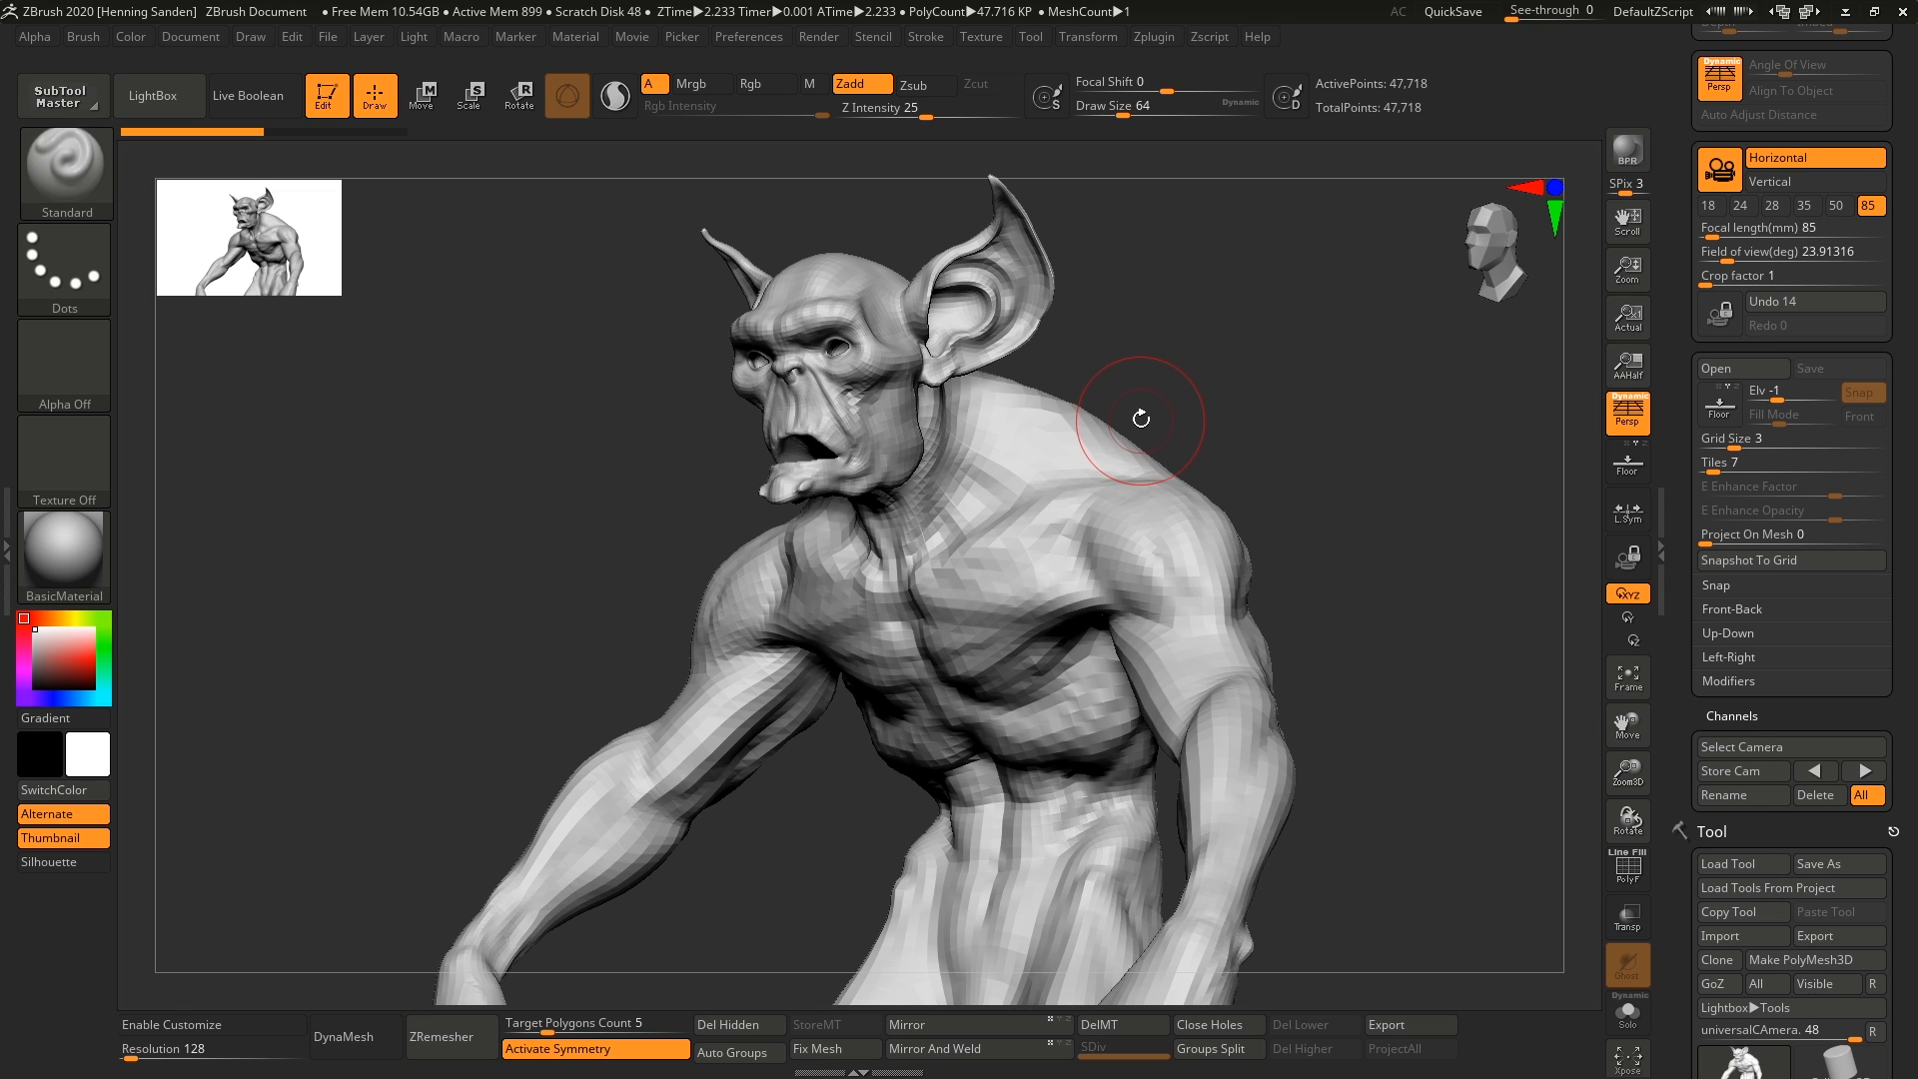
{"action": "mouse_move", "coordinate": [1152, 337]}
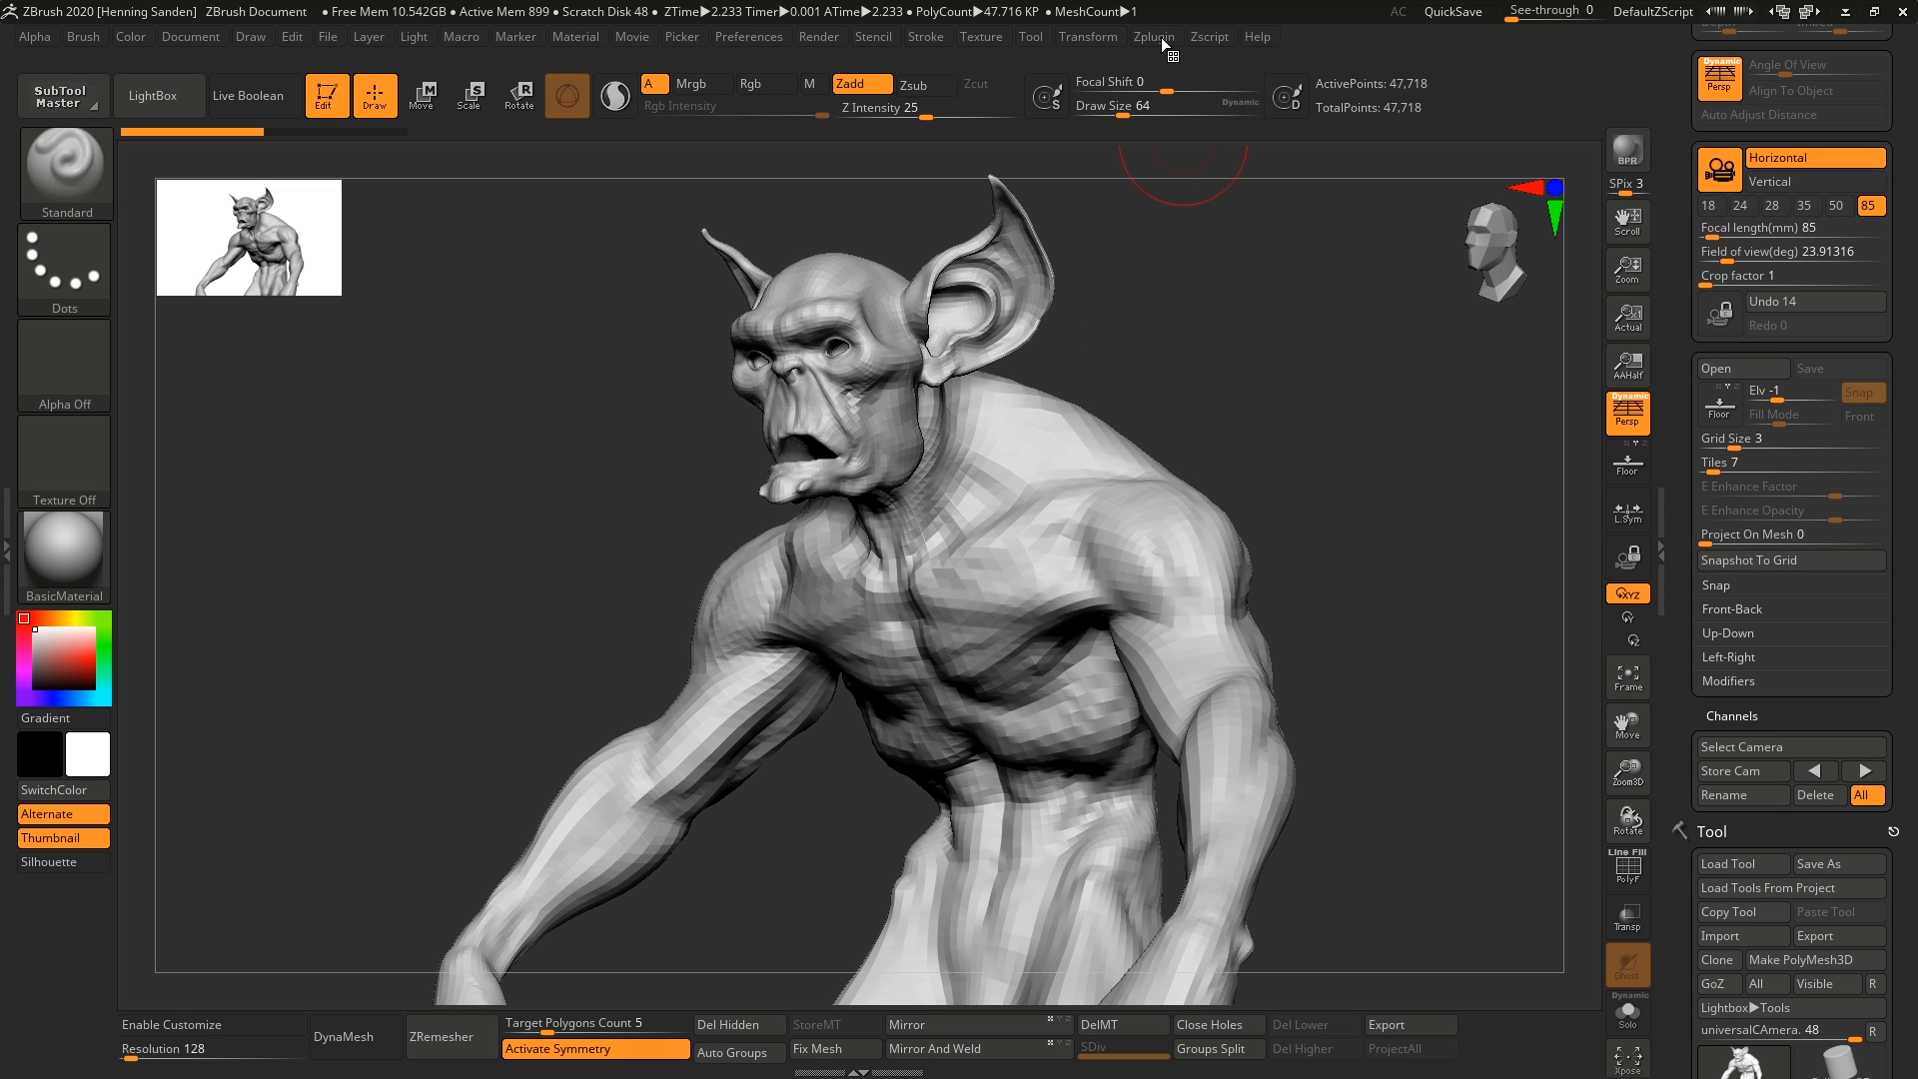
{"action": "left_click", "coordinate": [1151, 36]}
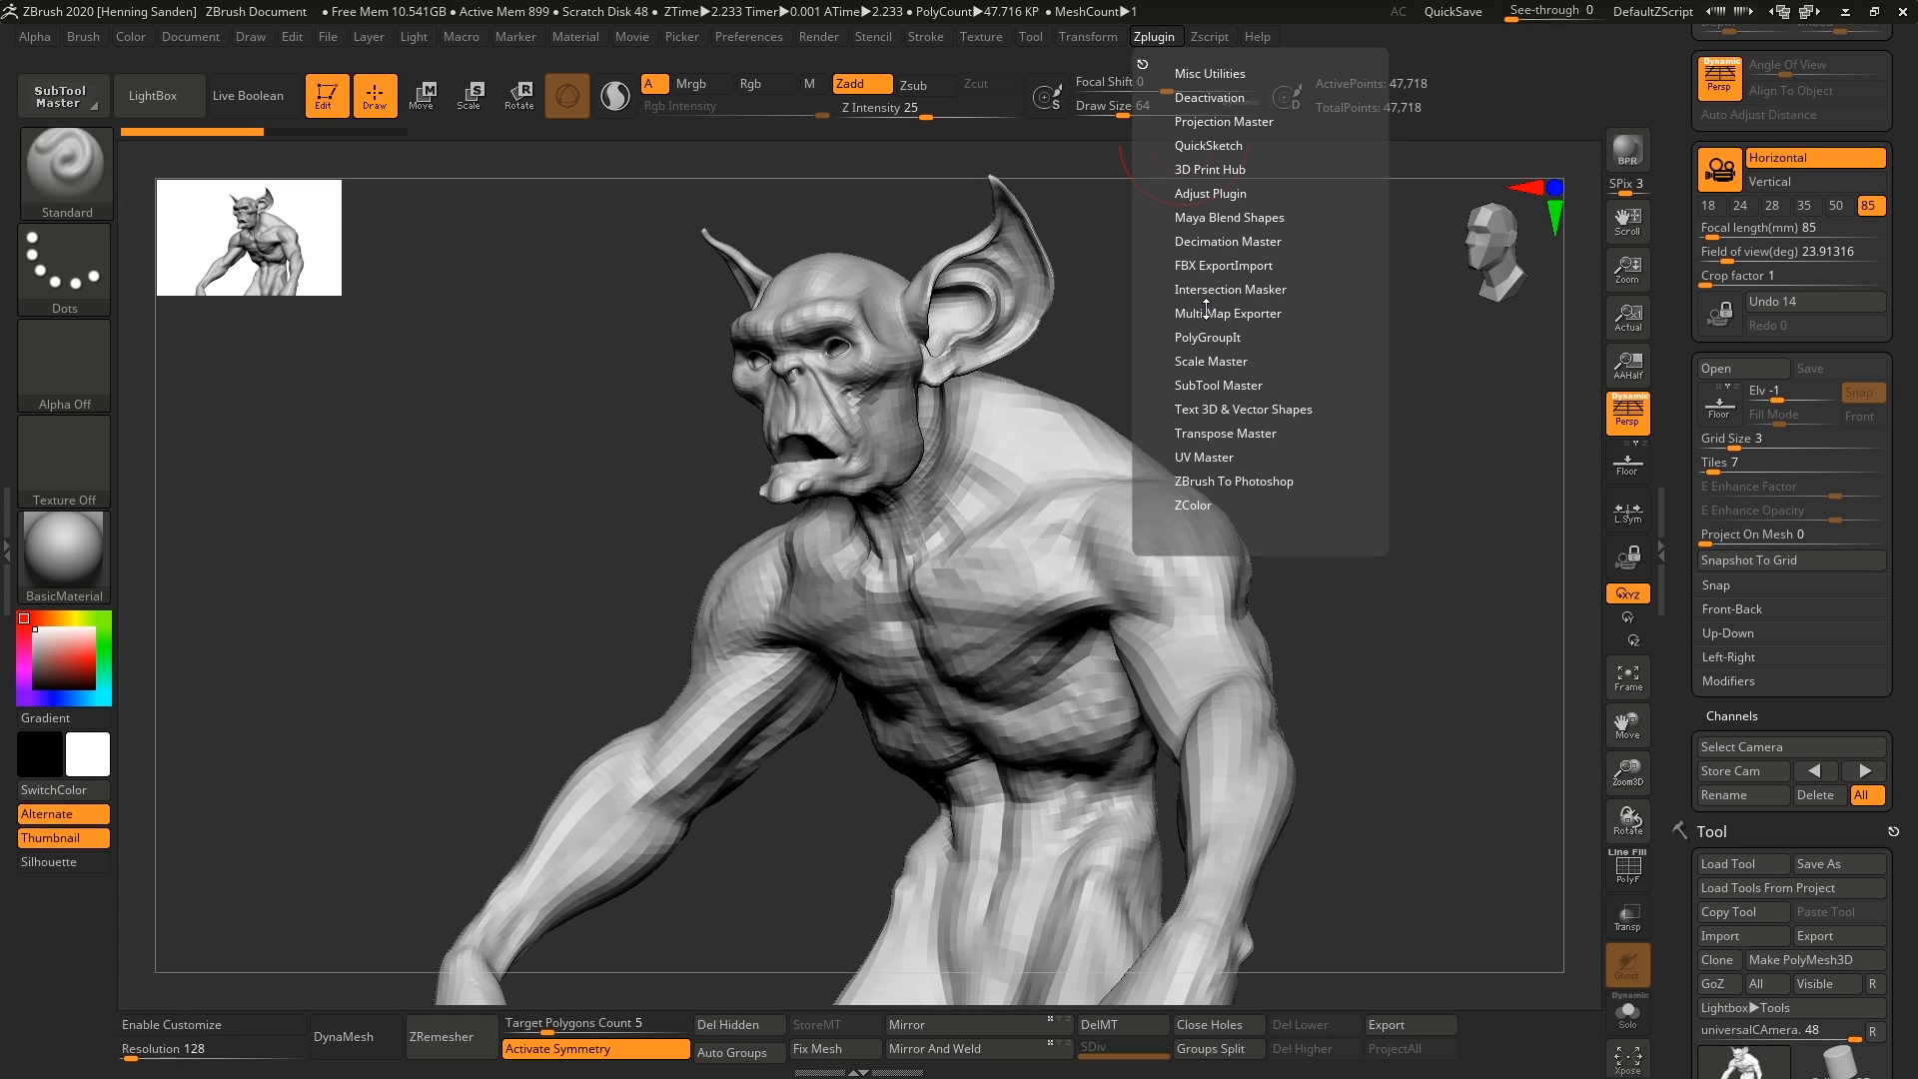
{"action": "left_click", "coordinate": [1223, 266]}
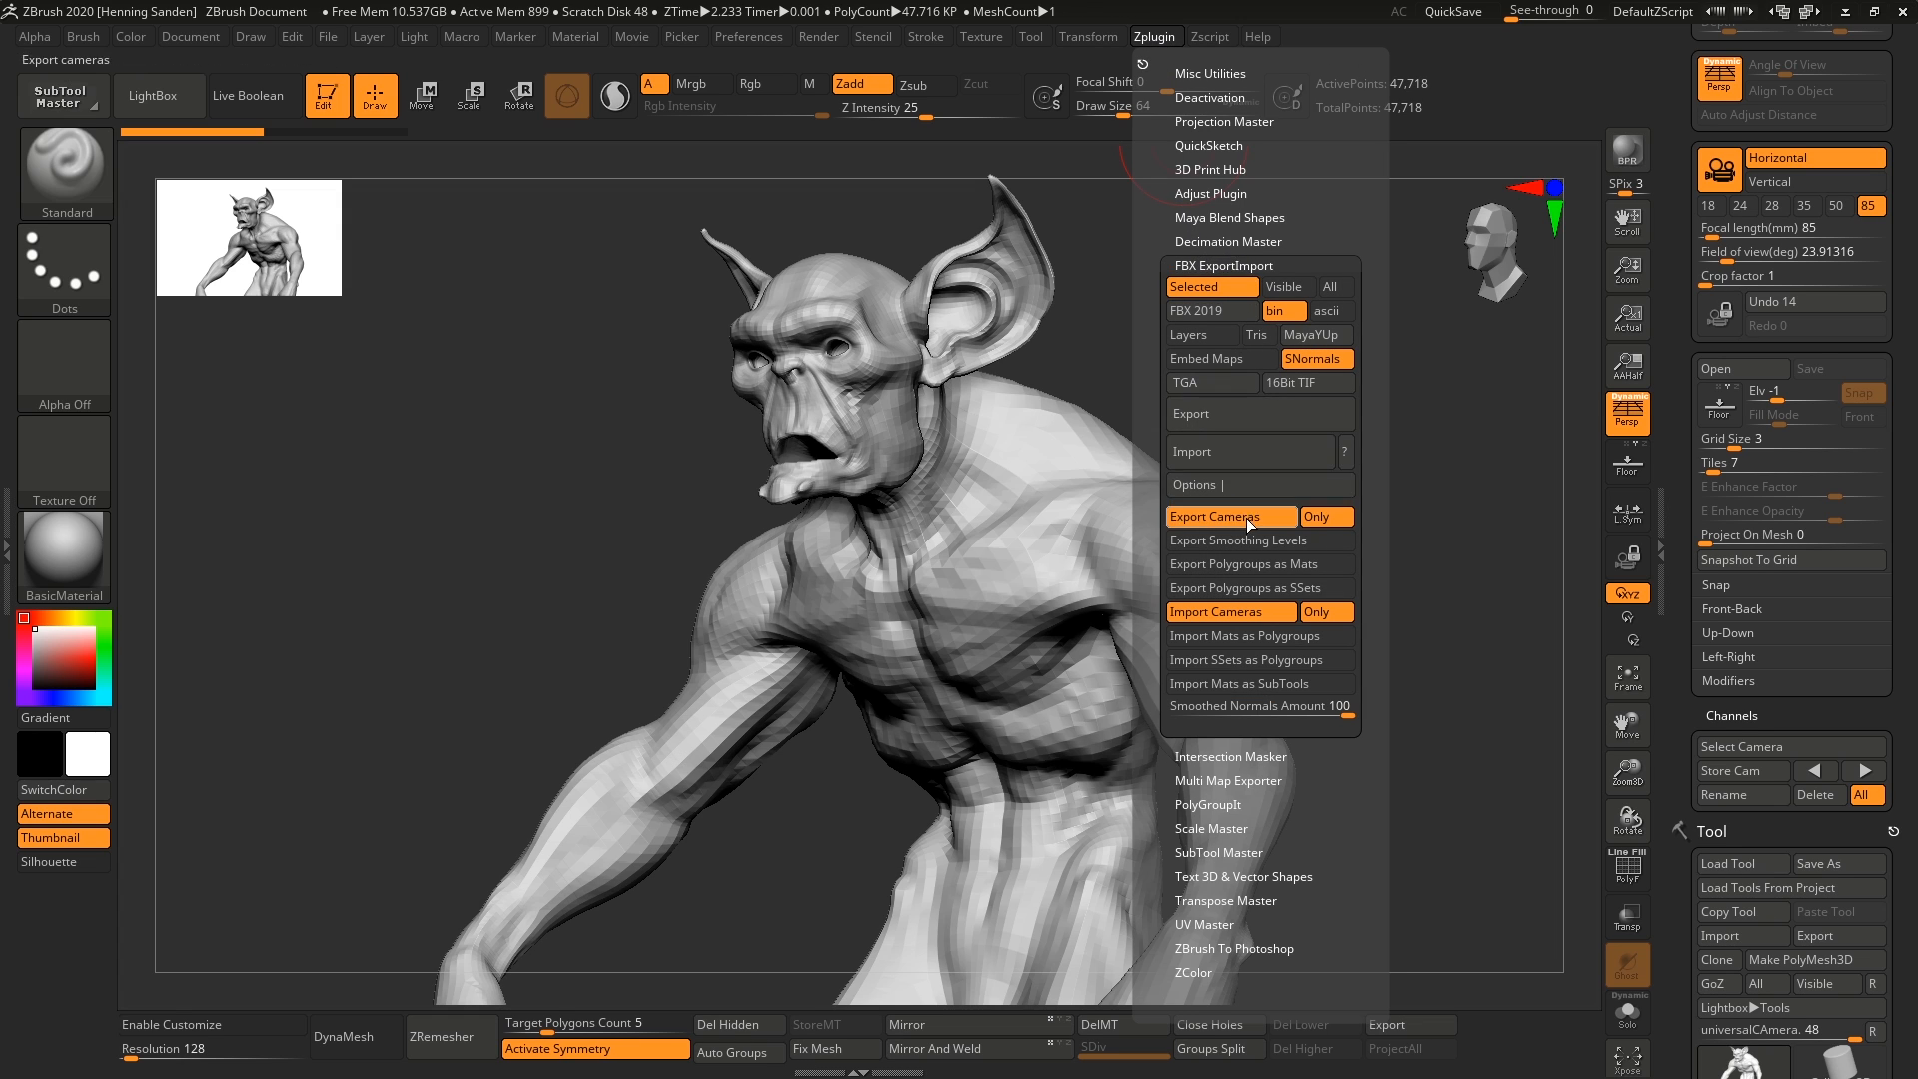
{"action": "mouse_move", "coordinate": [1245, 525]}
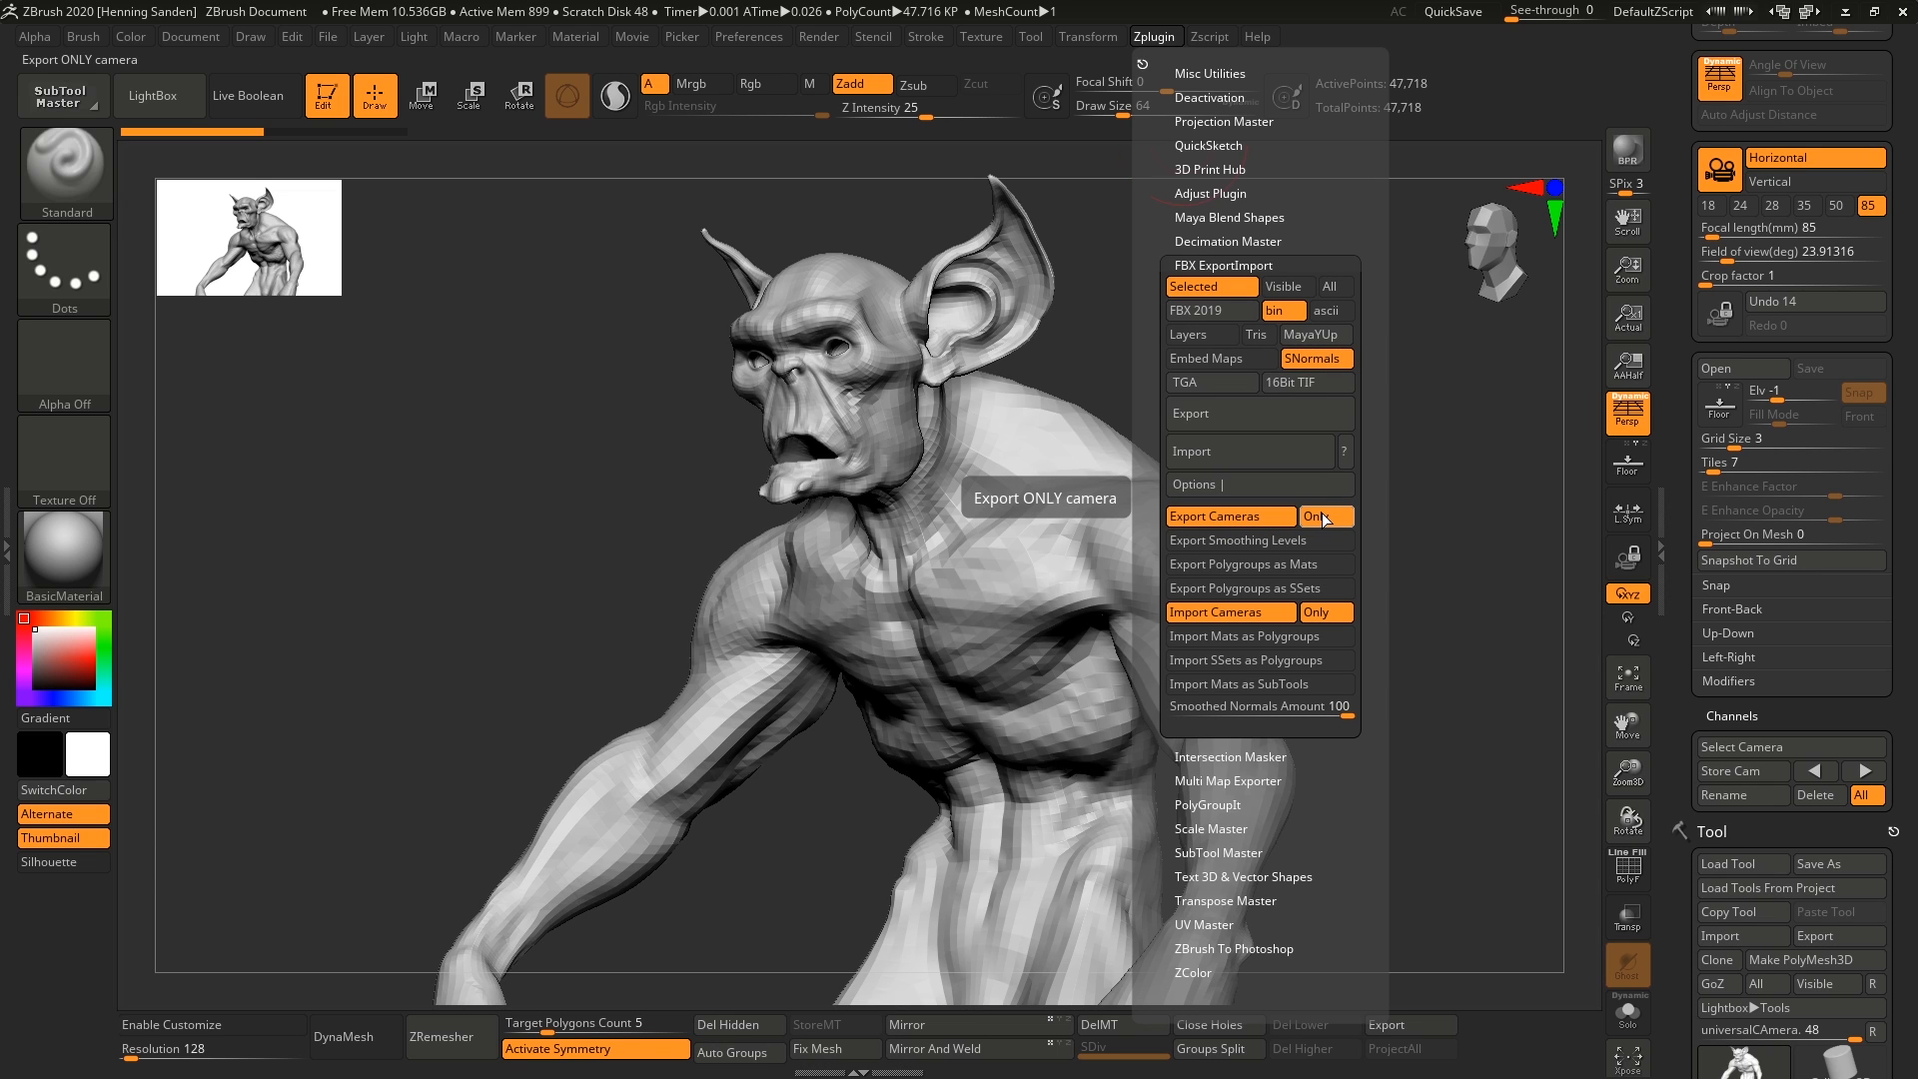
{"action": "left_click", "coordinate": [1325, 515]}
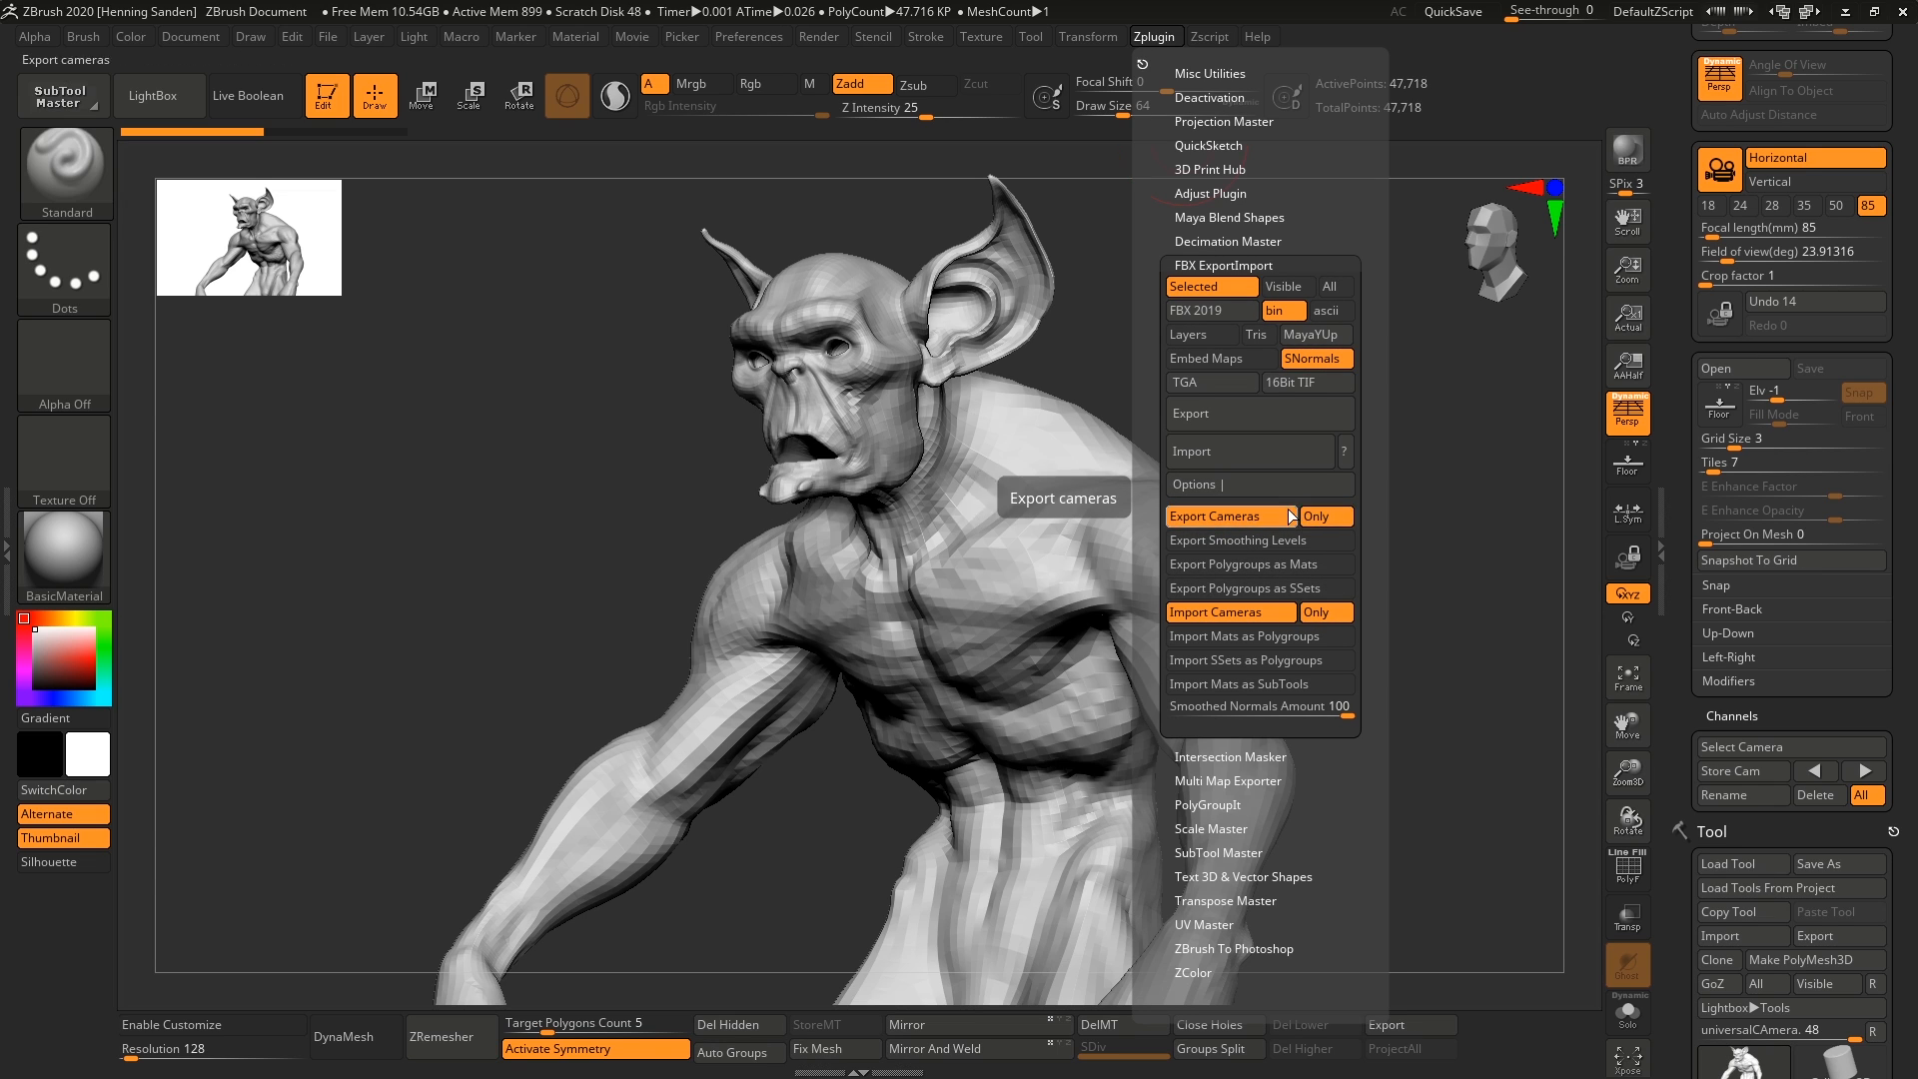
{"action": "mouse_move", "coordinate": [1228, 611]}
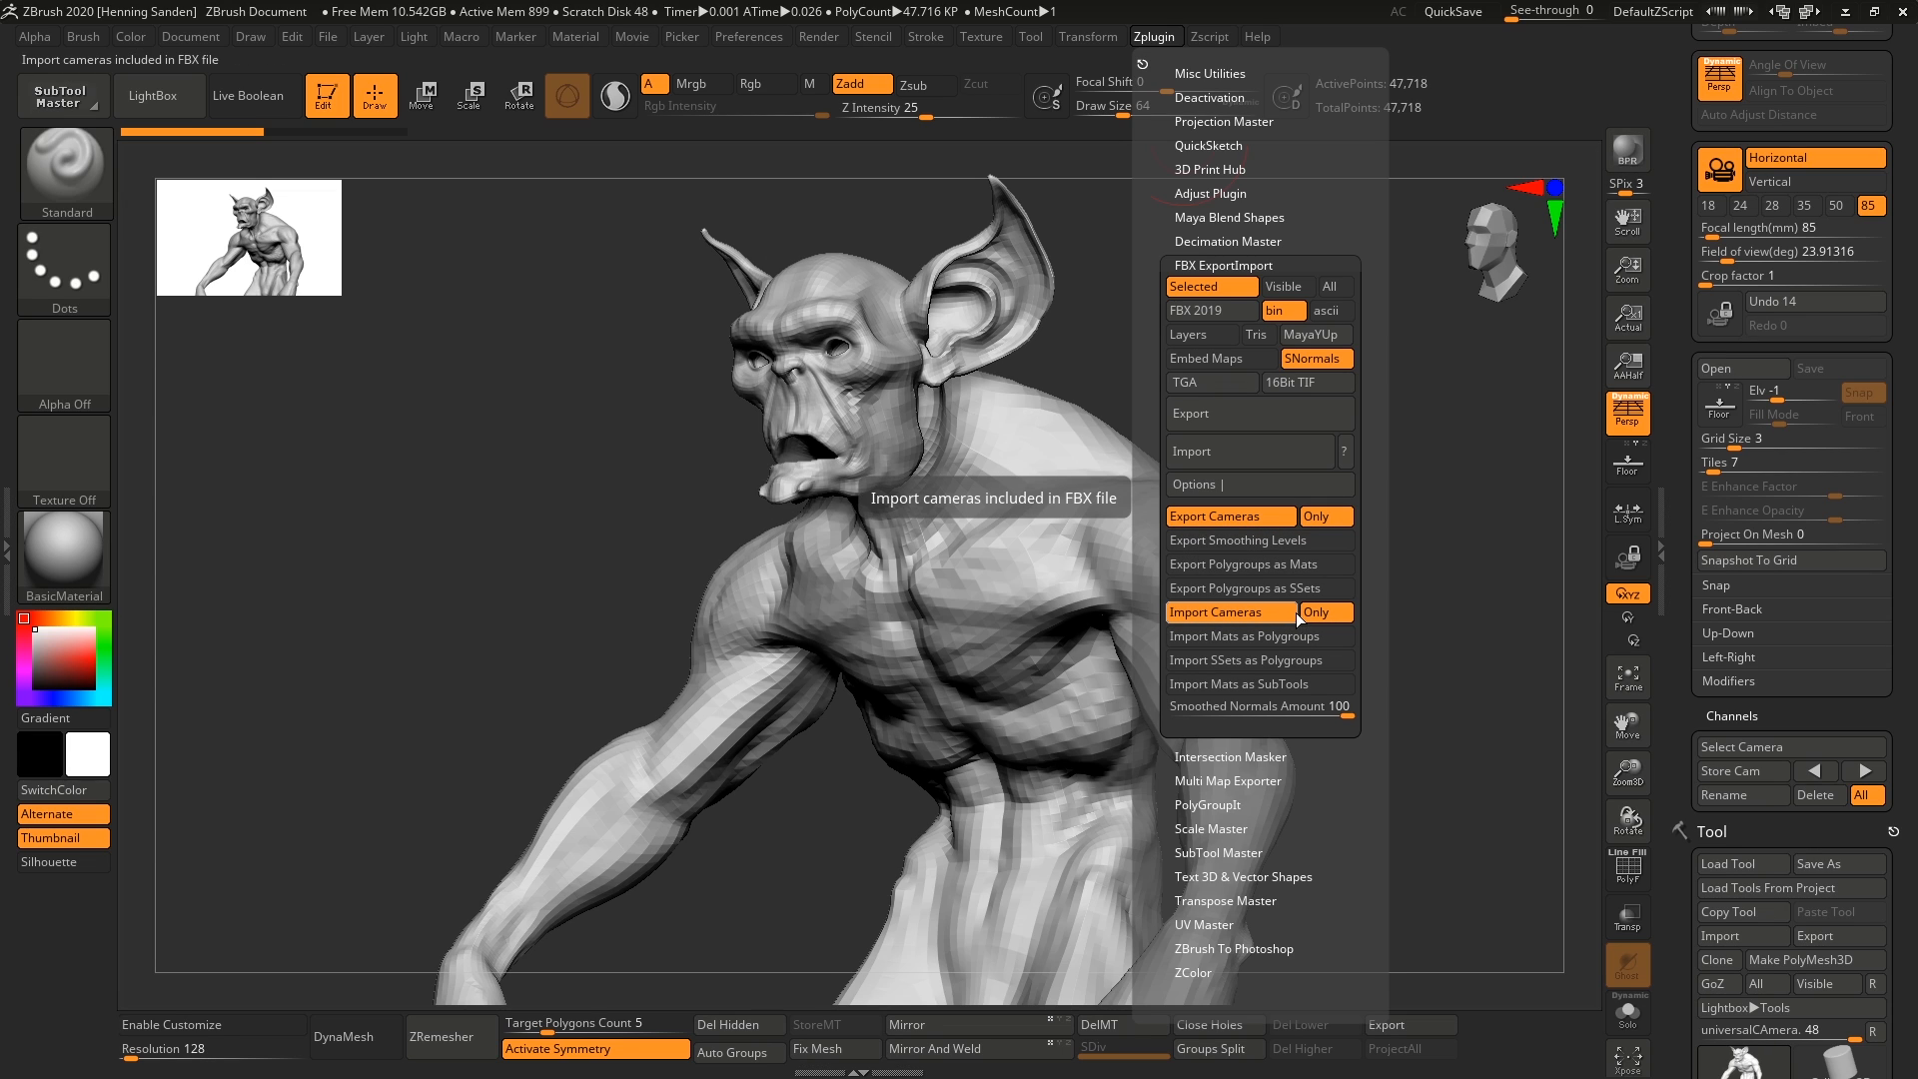
{"action": "mouse_move", "coordinate": [1259, 412]}
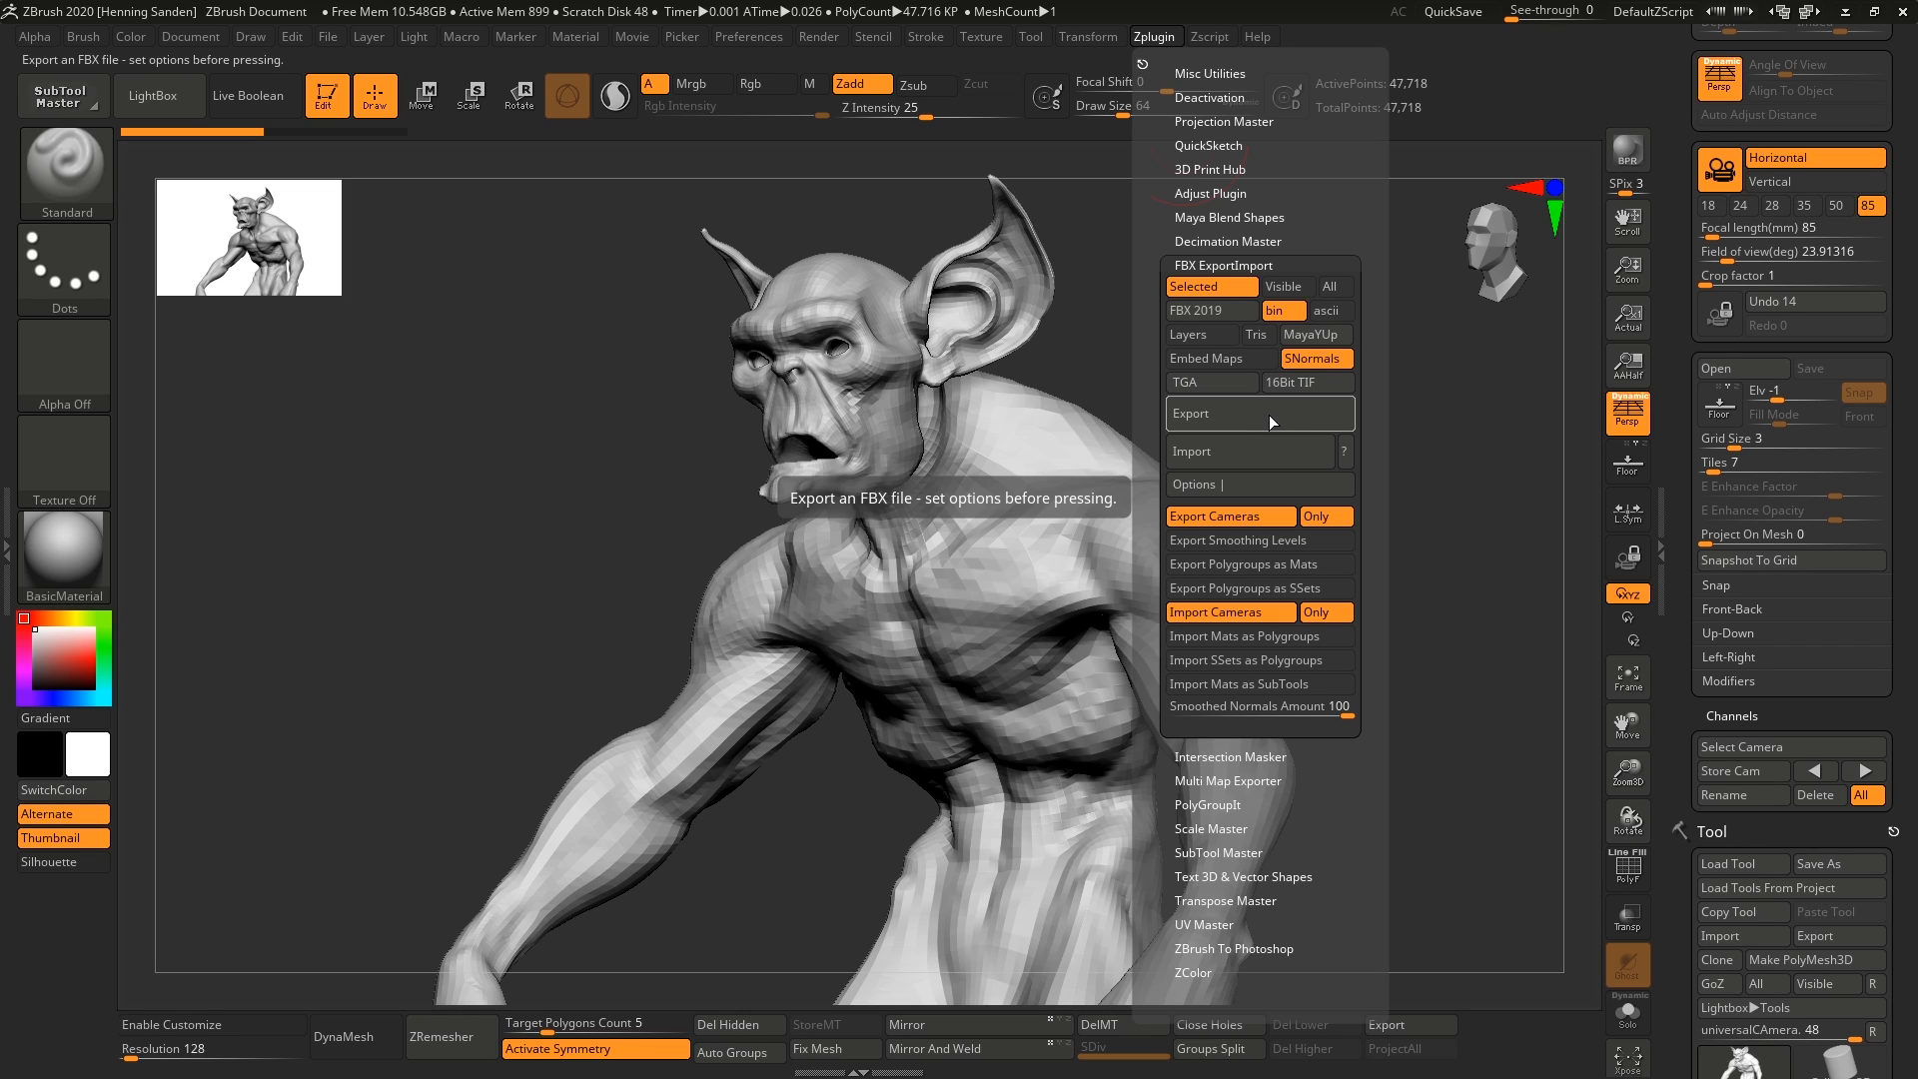
{"action": "mouse_move", "coordinate": [1278, 415]}
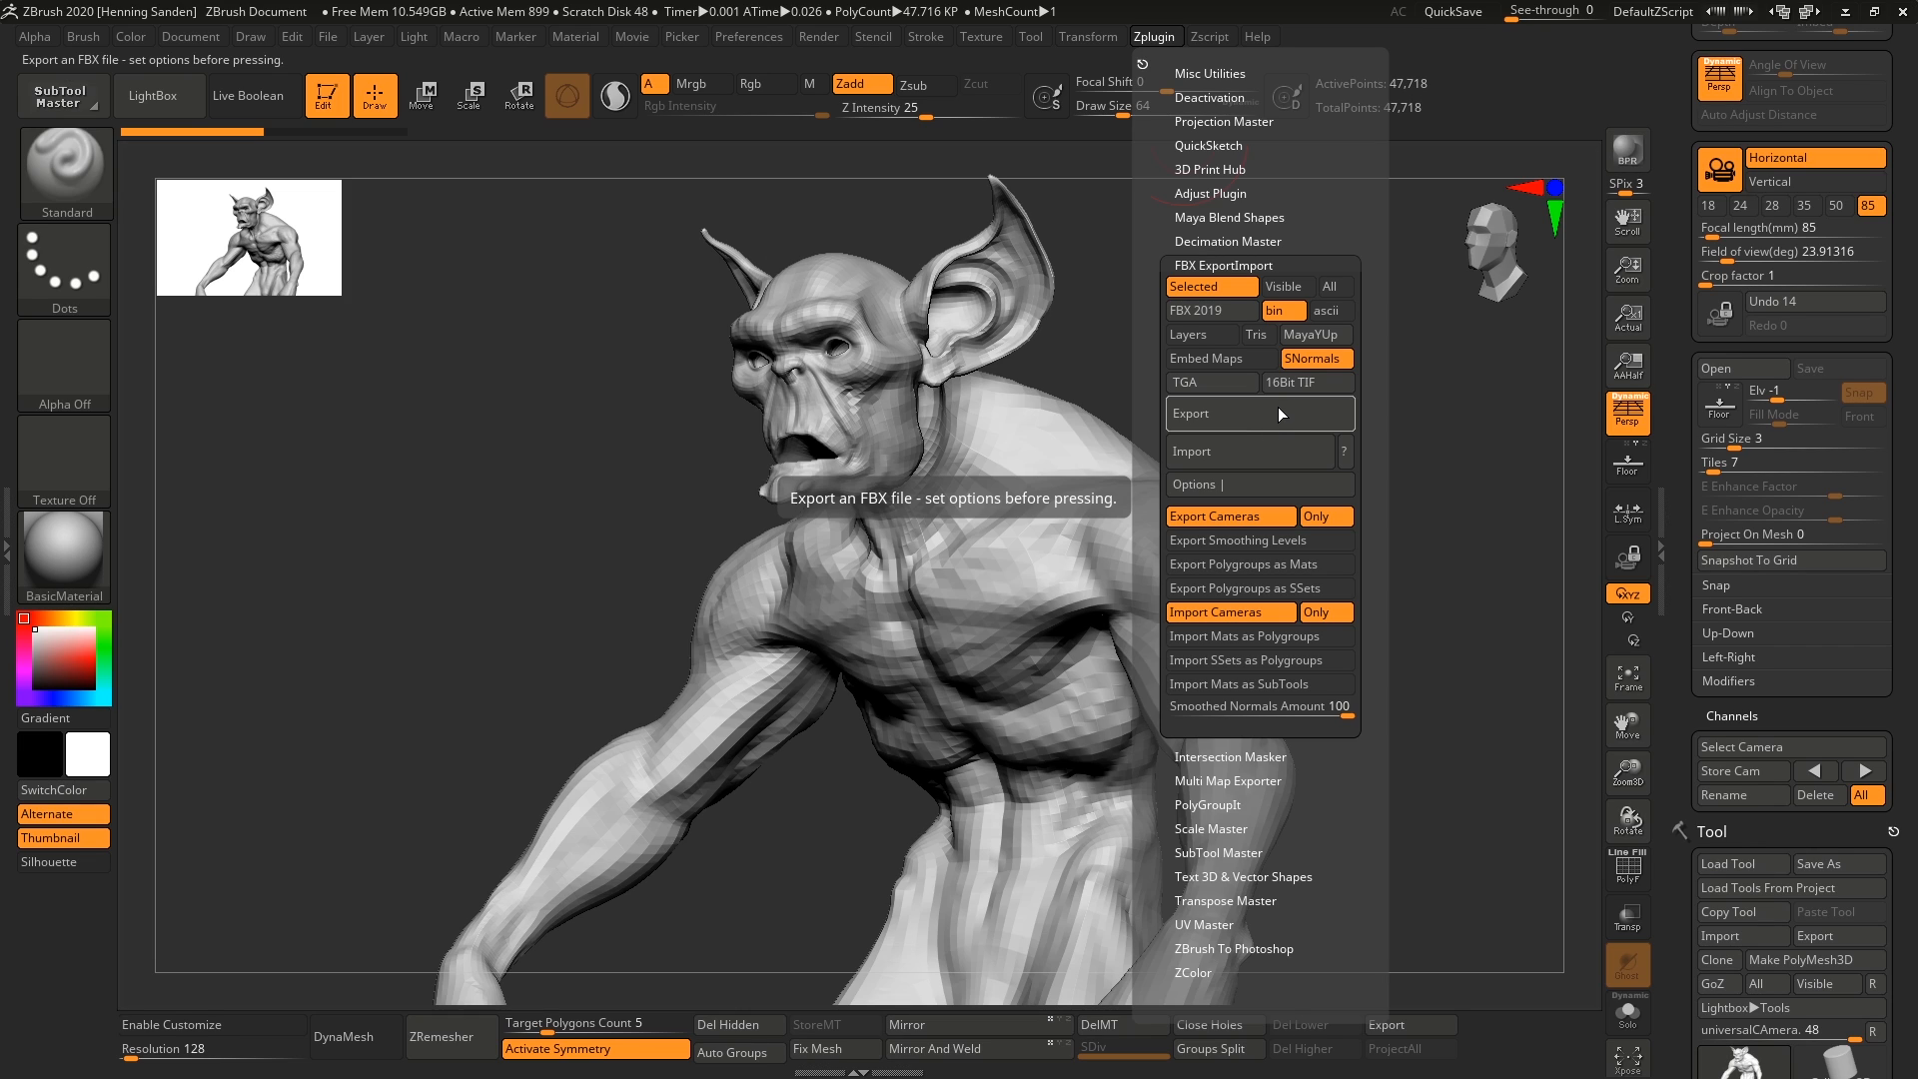
{"action": "mouse_move", "coordinate": [1279, 416]}
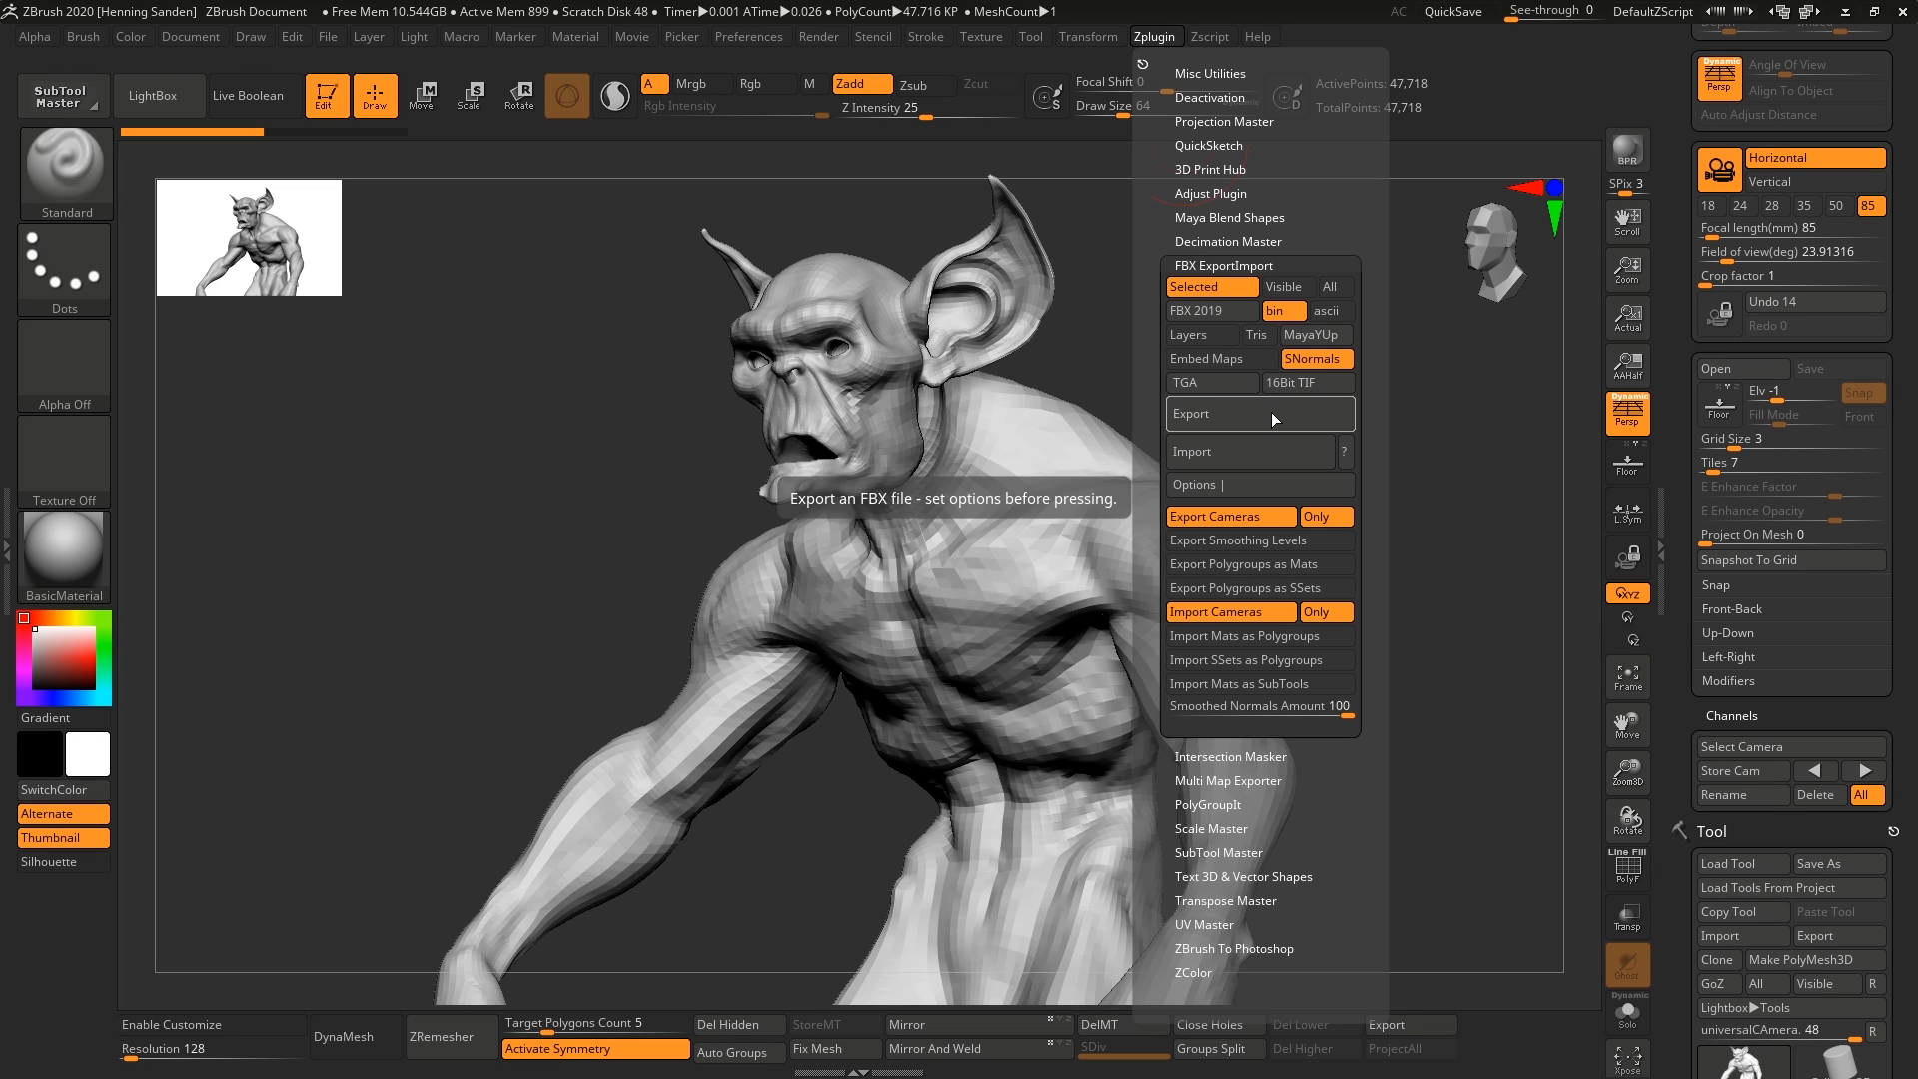
{"action": "mouse_move", "coordinate": [1270, 422]}
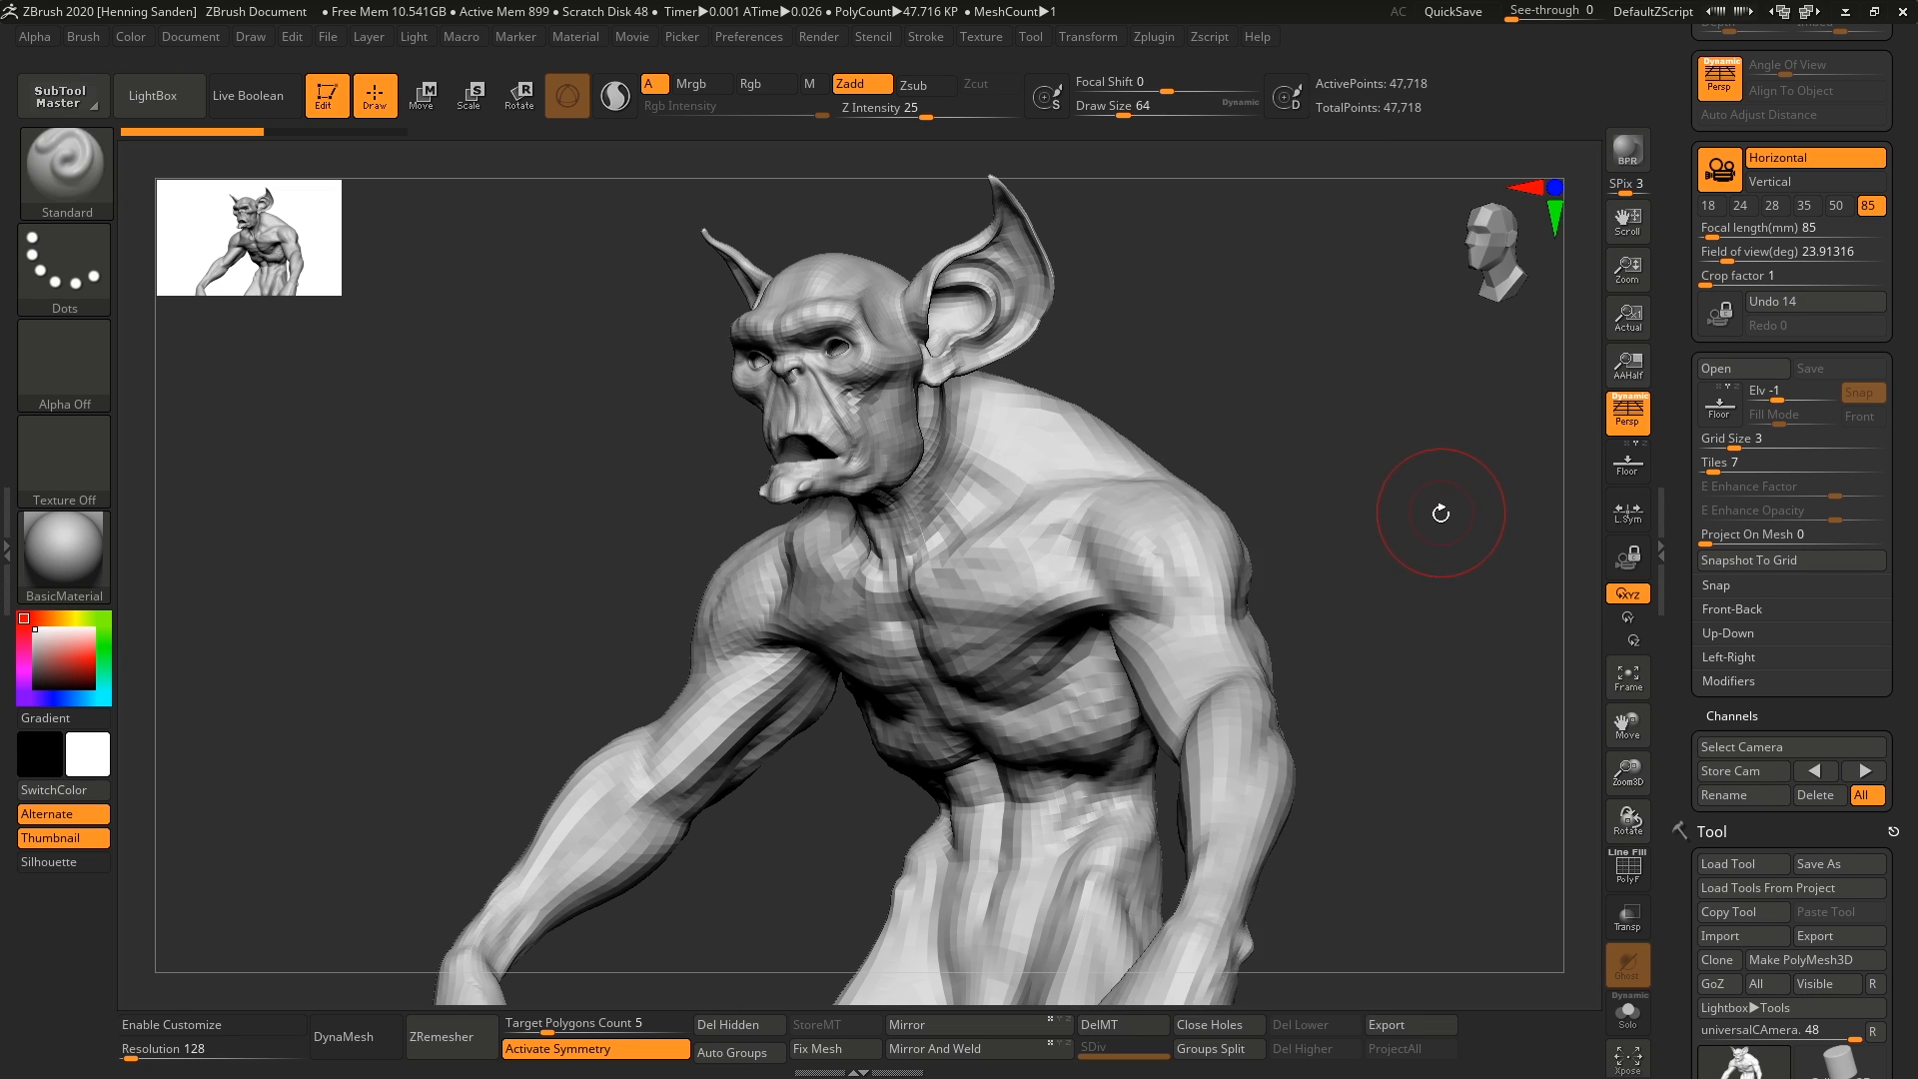
{"action": "mouse_move", "coordinate": [1282, 428]}
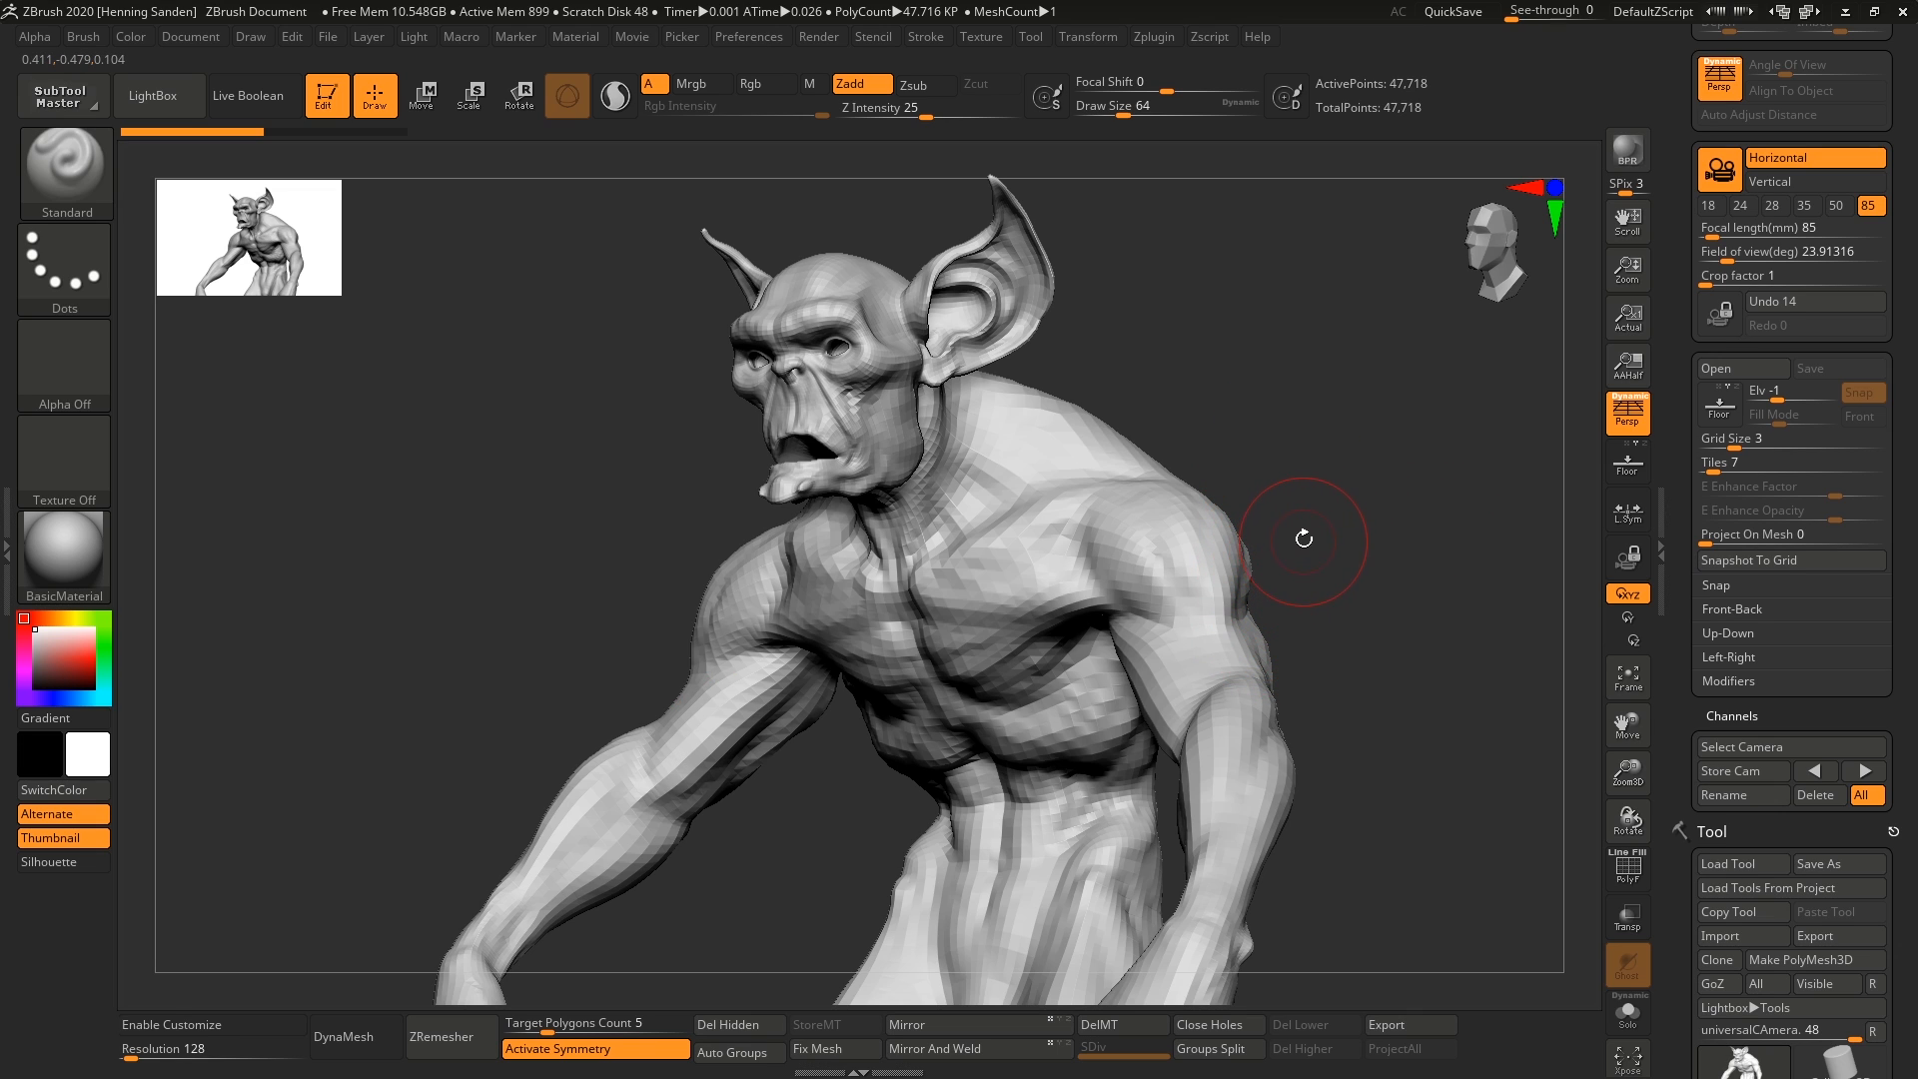
{"action": "mouse_move", "coordinate": [1316, 451]}
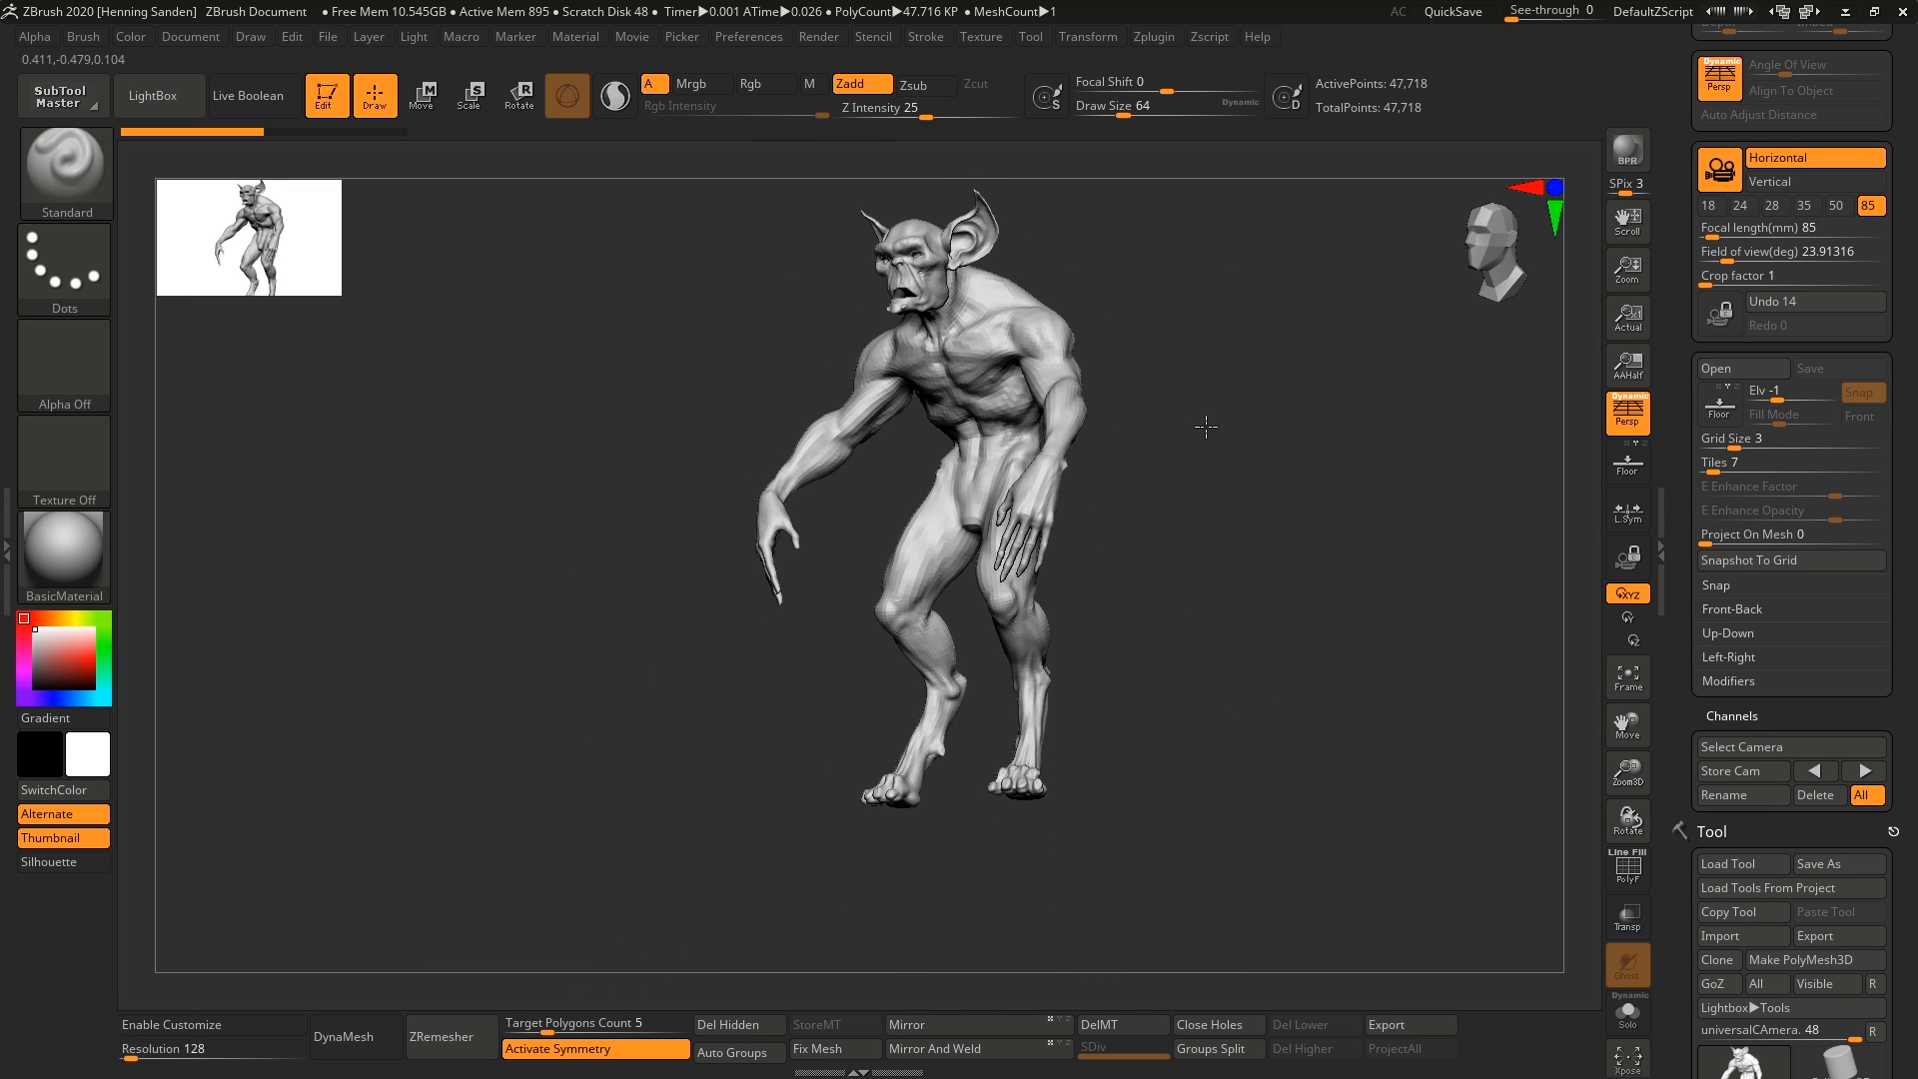
Zoom out and turn the creature so its full body, ears to feet, is framed
{"action": "left_click_drag", "start_coordinate": [1205, 427], "coordinate": [1216, 557]}
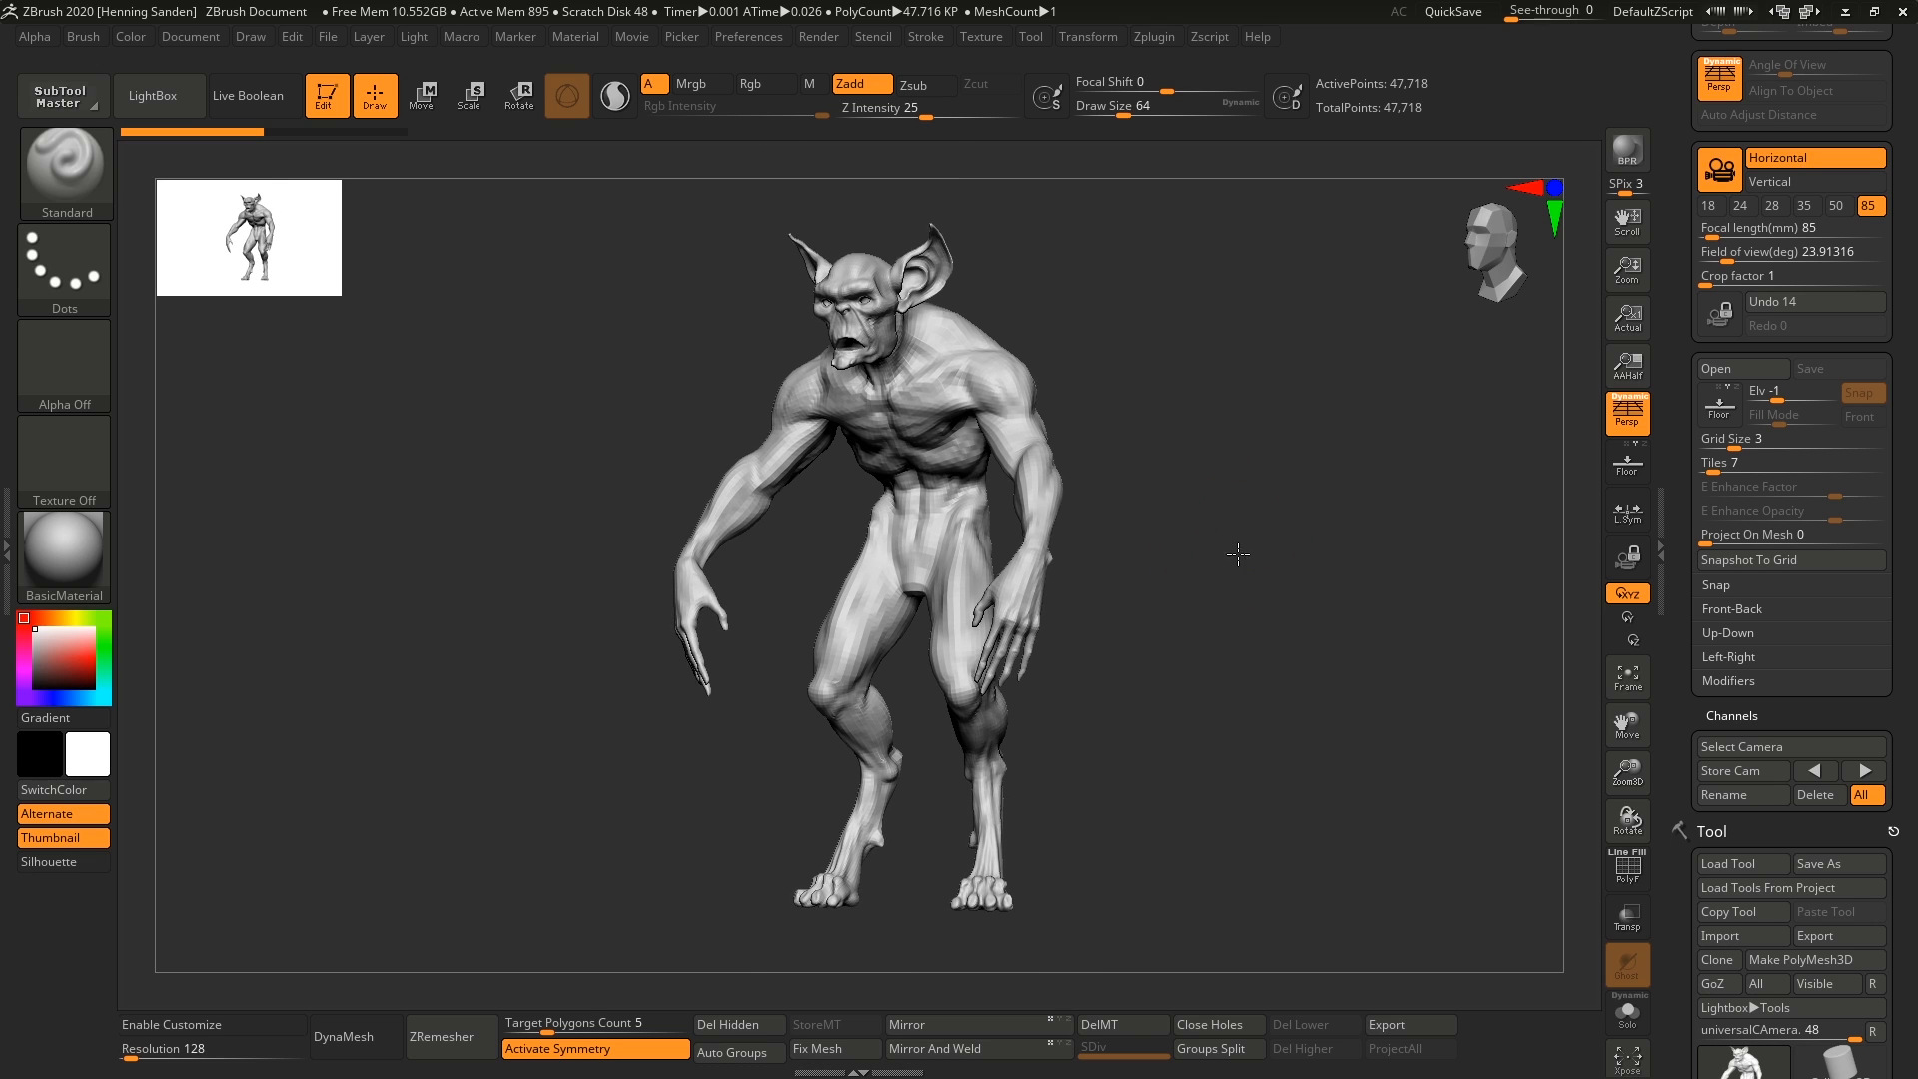
{"action": "left_click_drag", "start_coordinate": [1236, 554], "coordinate": [1252, 541]}
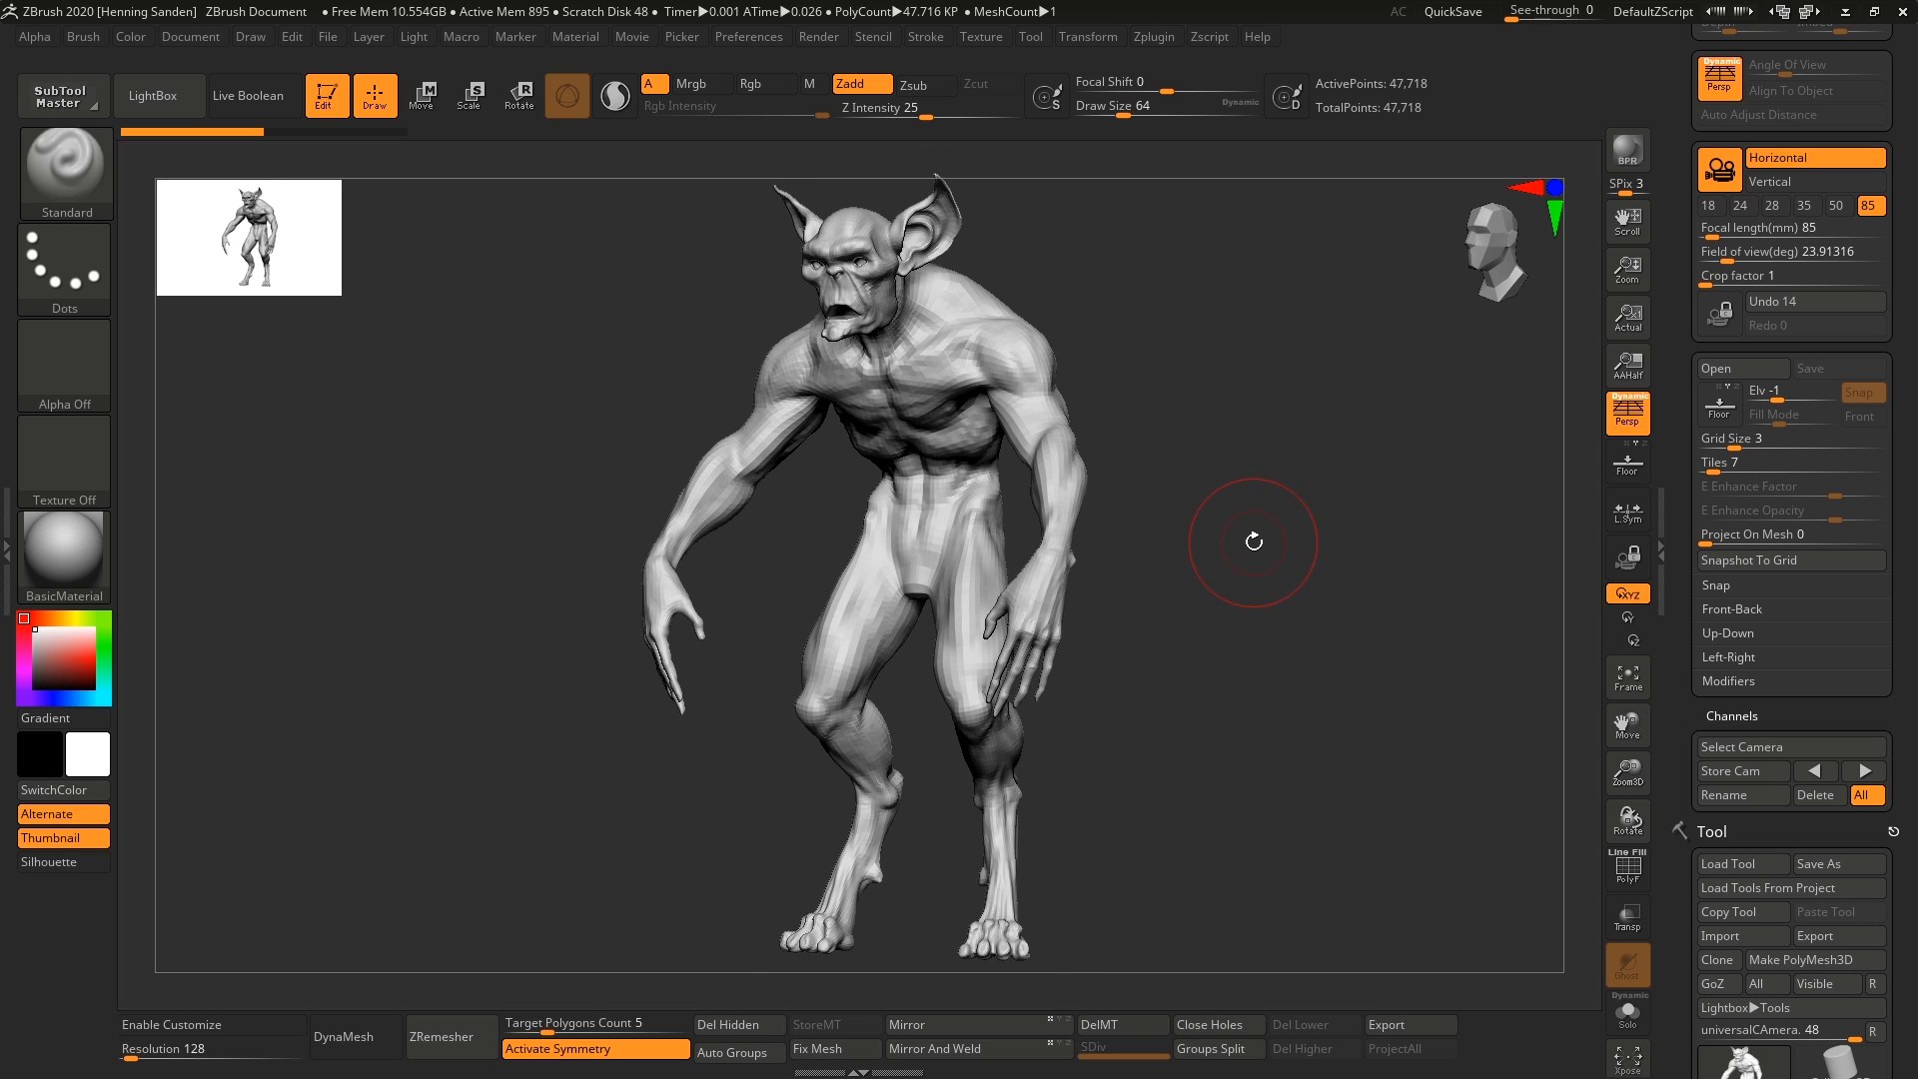
{"action": "mouse_move", "coordinate": [1540, 509]}
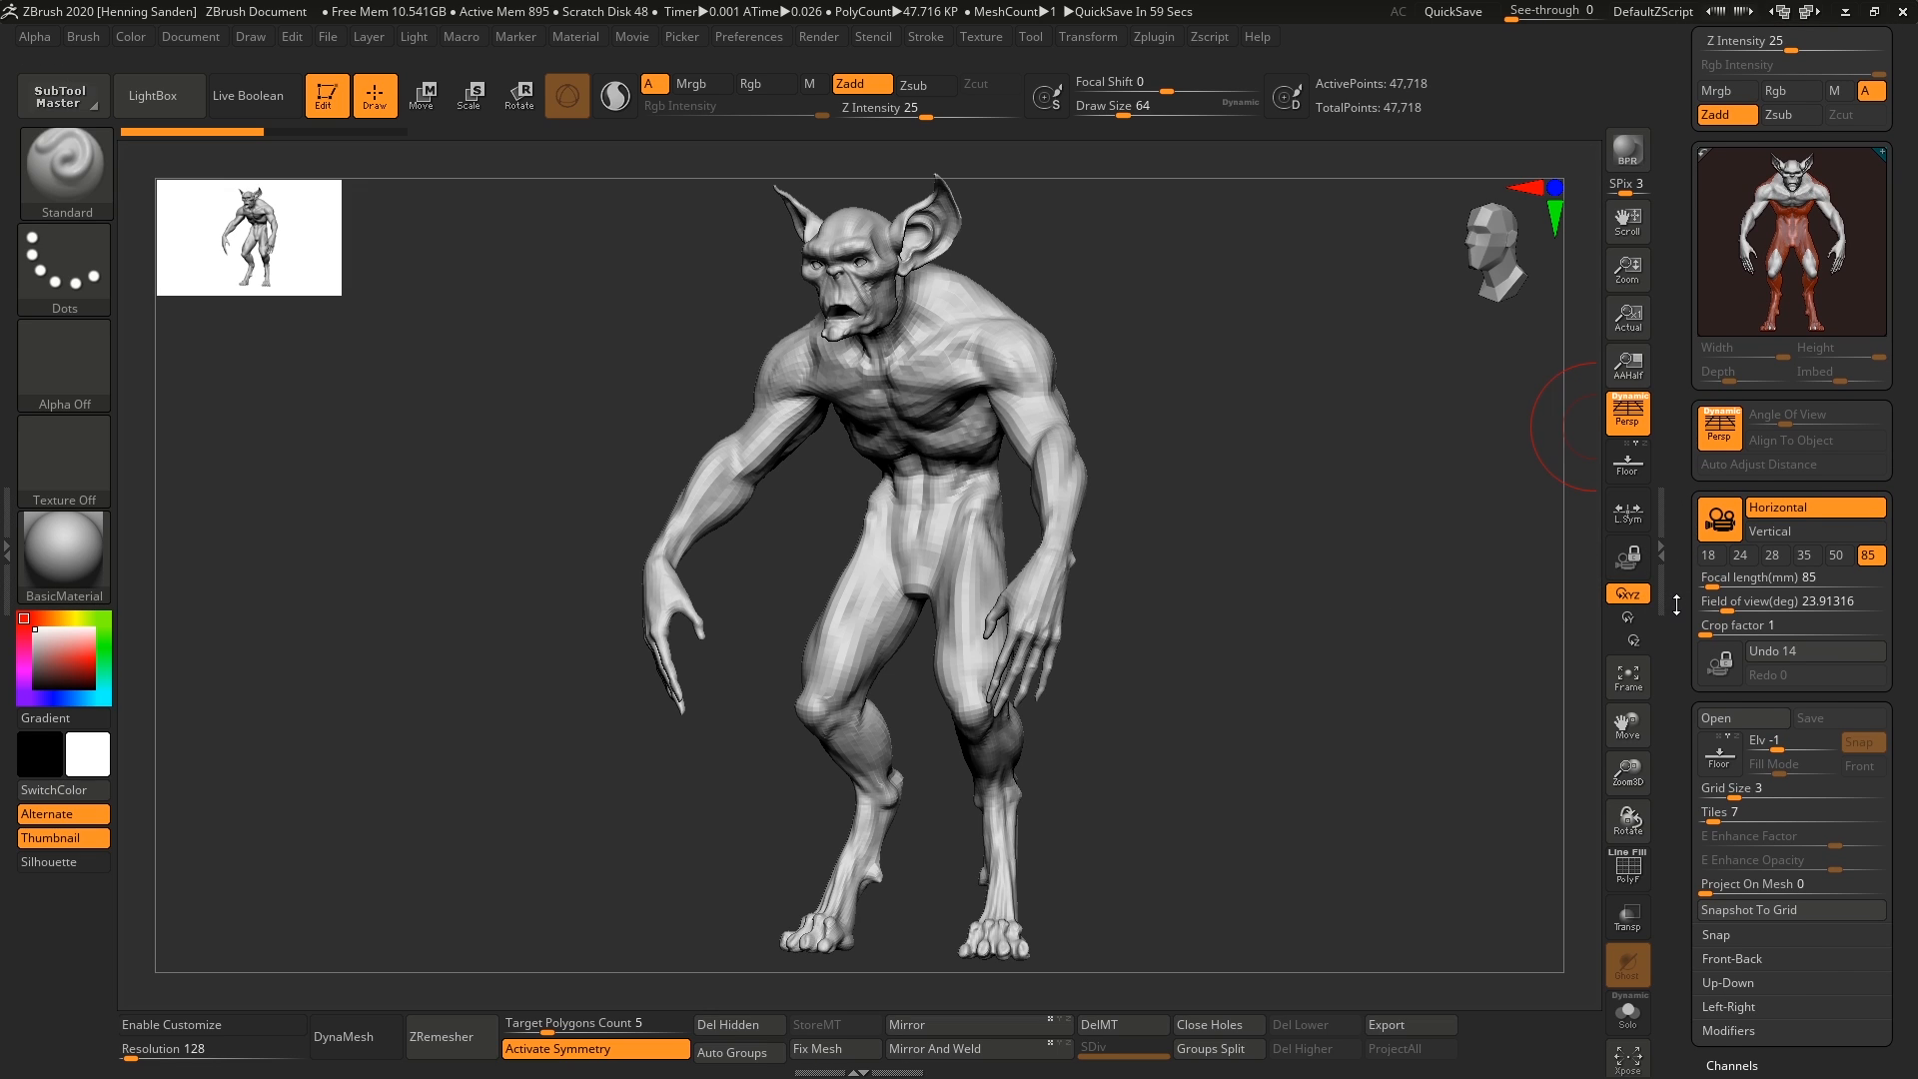
{"action": "mouse_move", "coordinate": [1353, 527]}
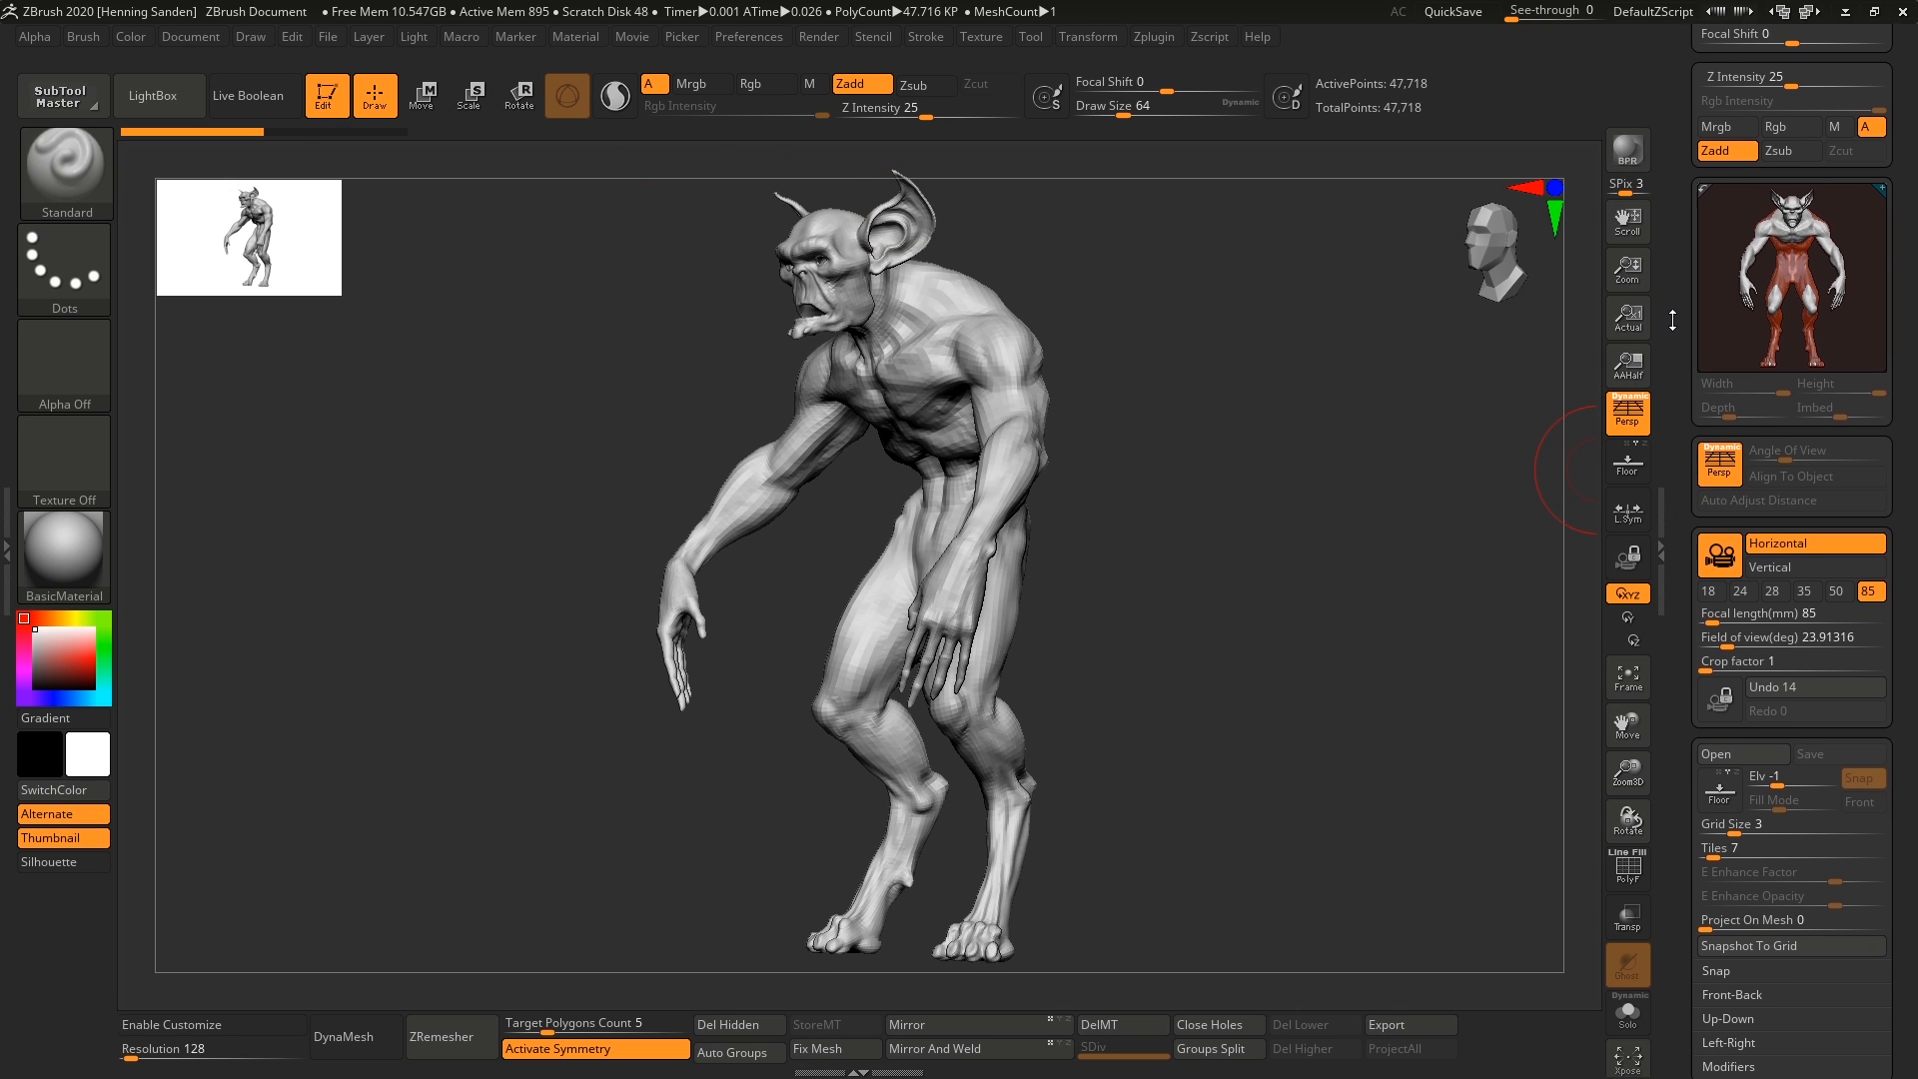
Try 18 and 35 mm presets, set a 39.6° field of view, and orbit to a front view
{"action": "left_click", "coordinate": [1707, 541]}
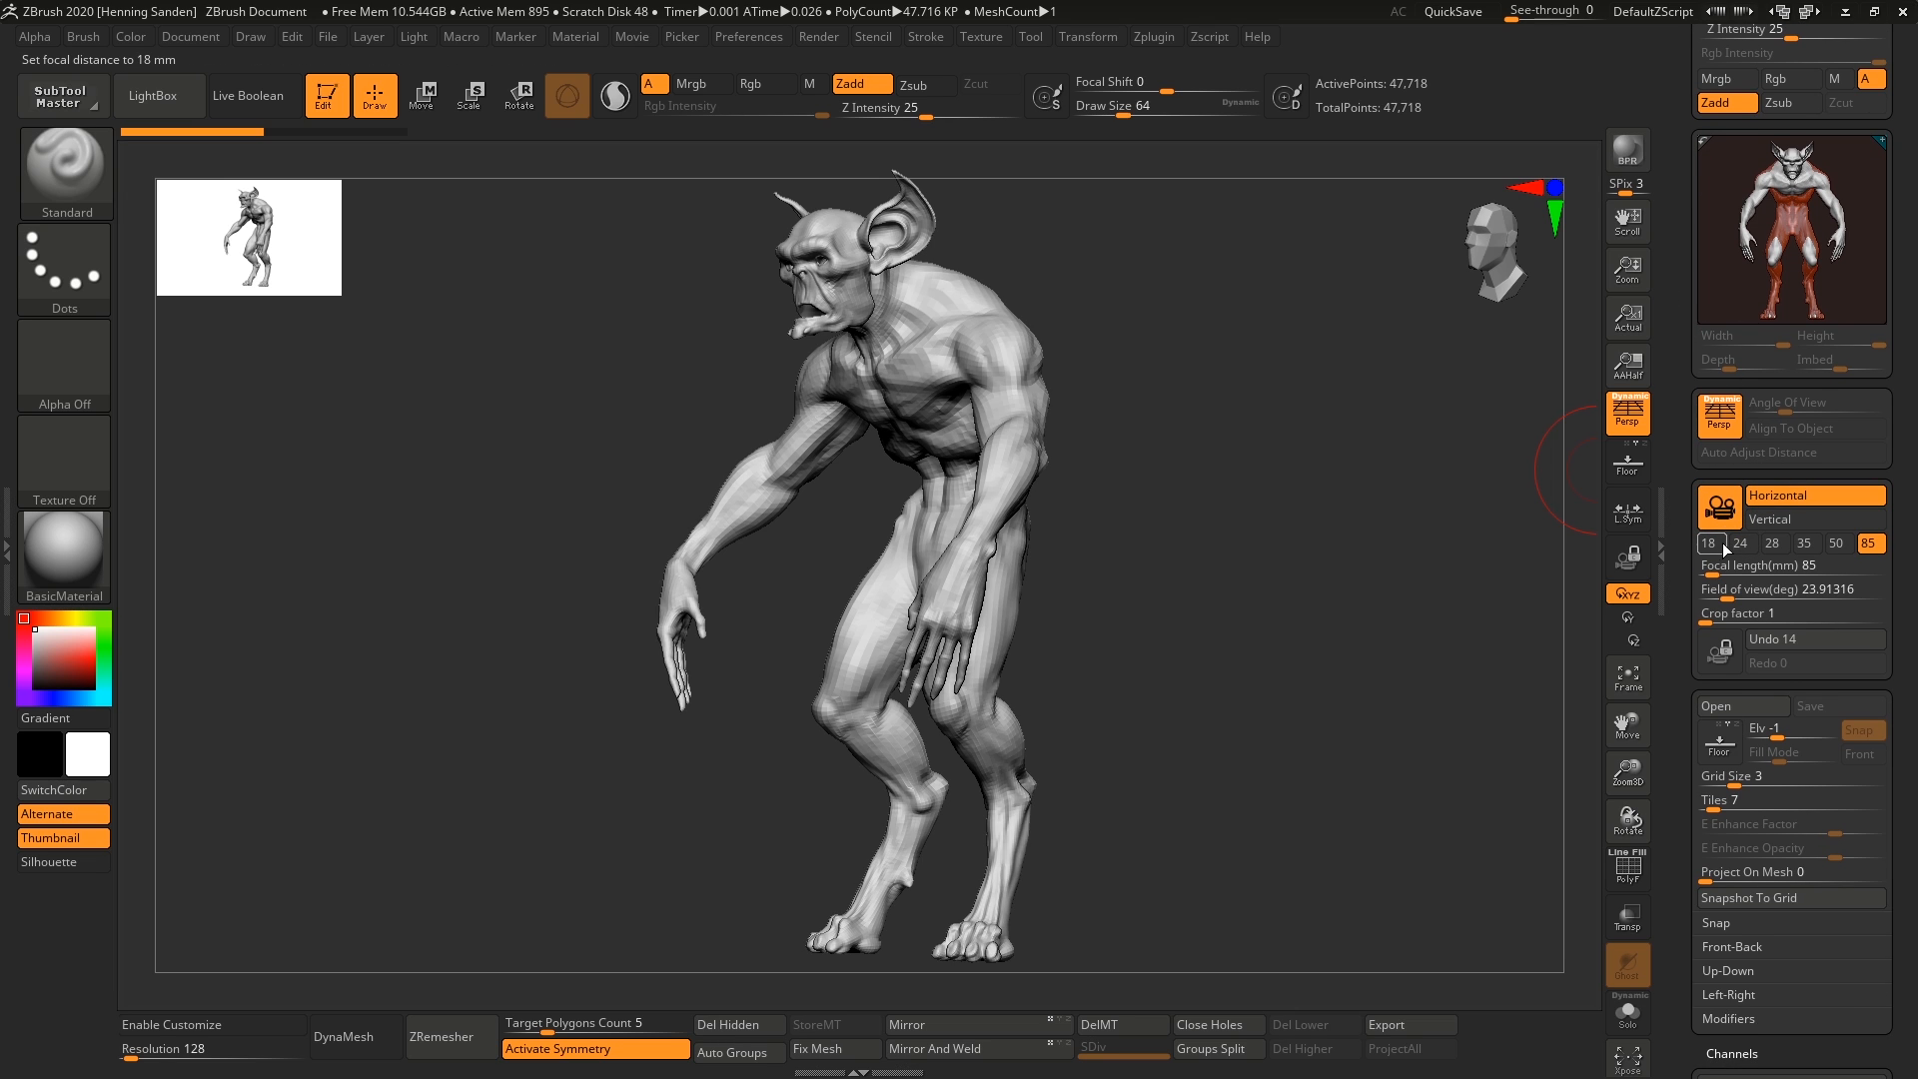
{"action": "left_click", "coordinate": [1800, 543]}
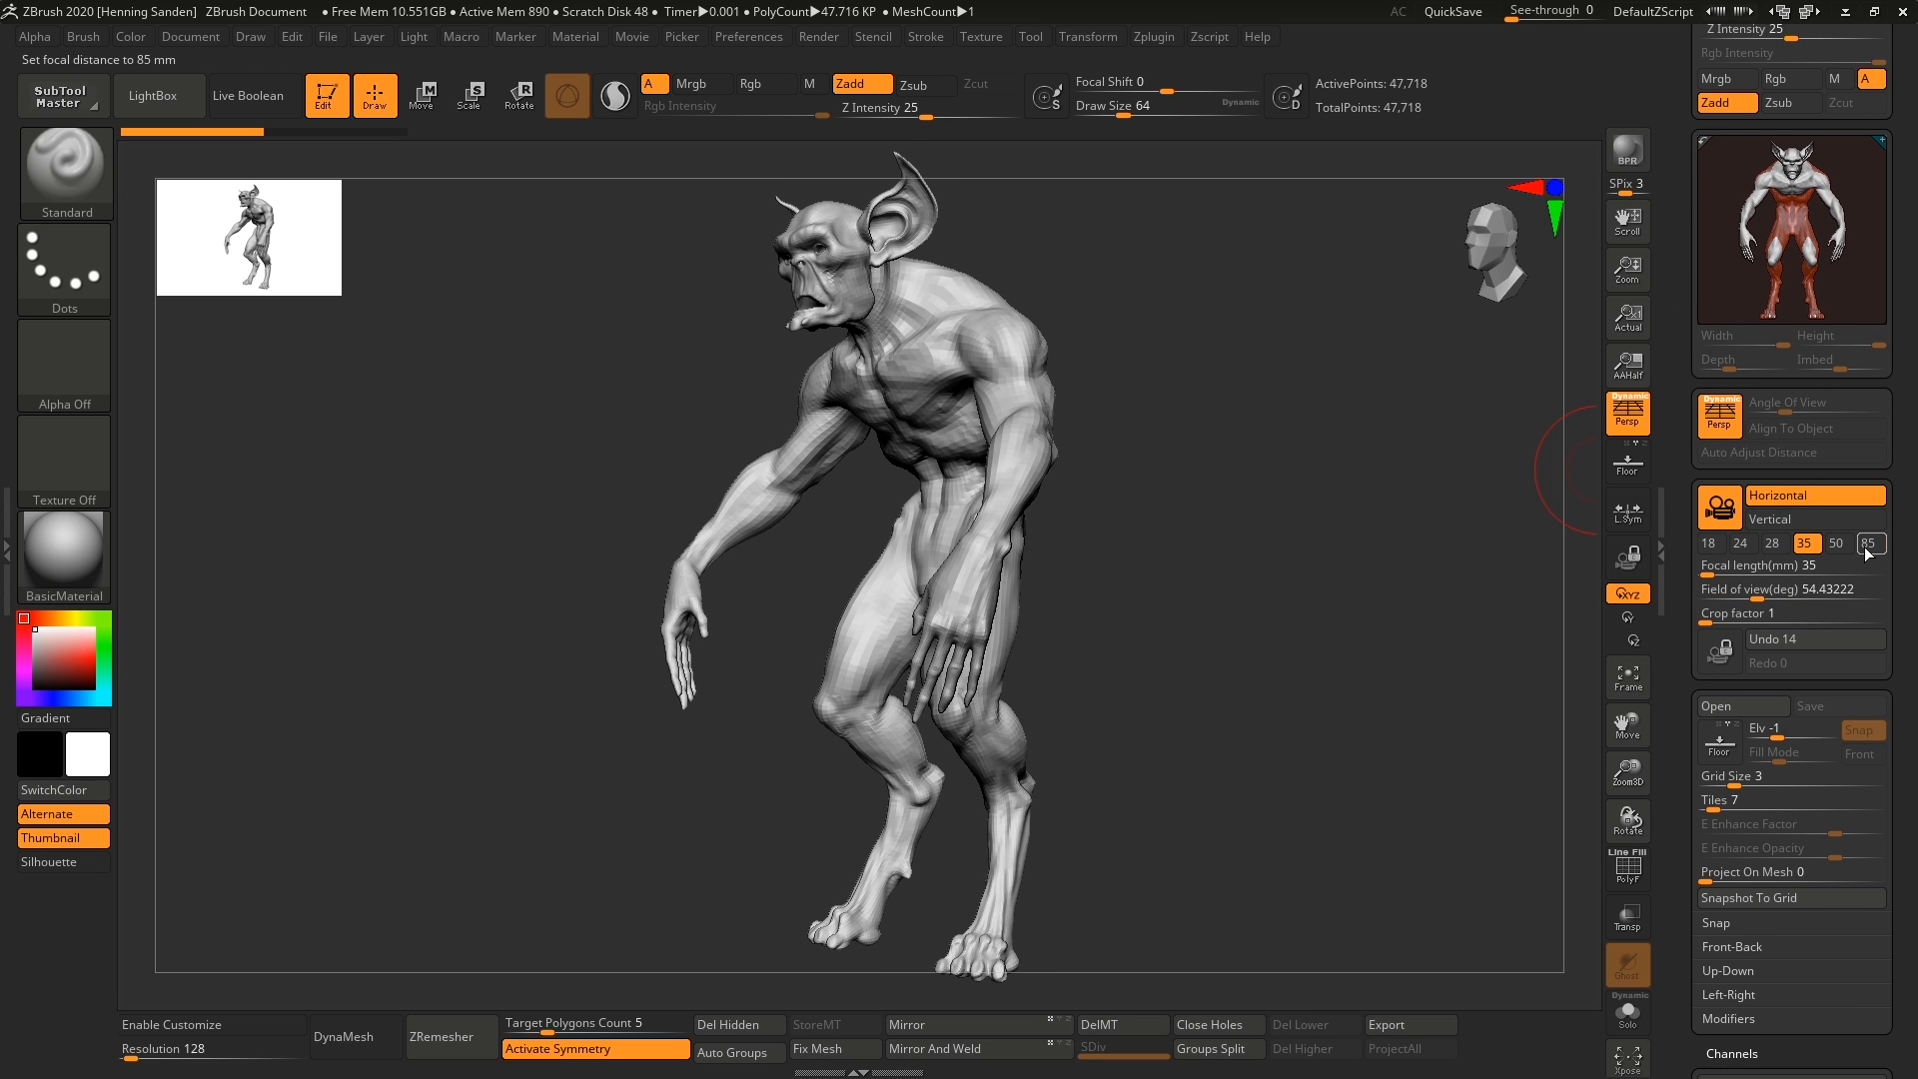
{"action": "left_click", "coordinate": [1834, 497]}
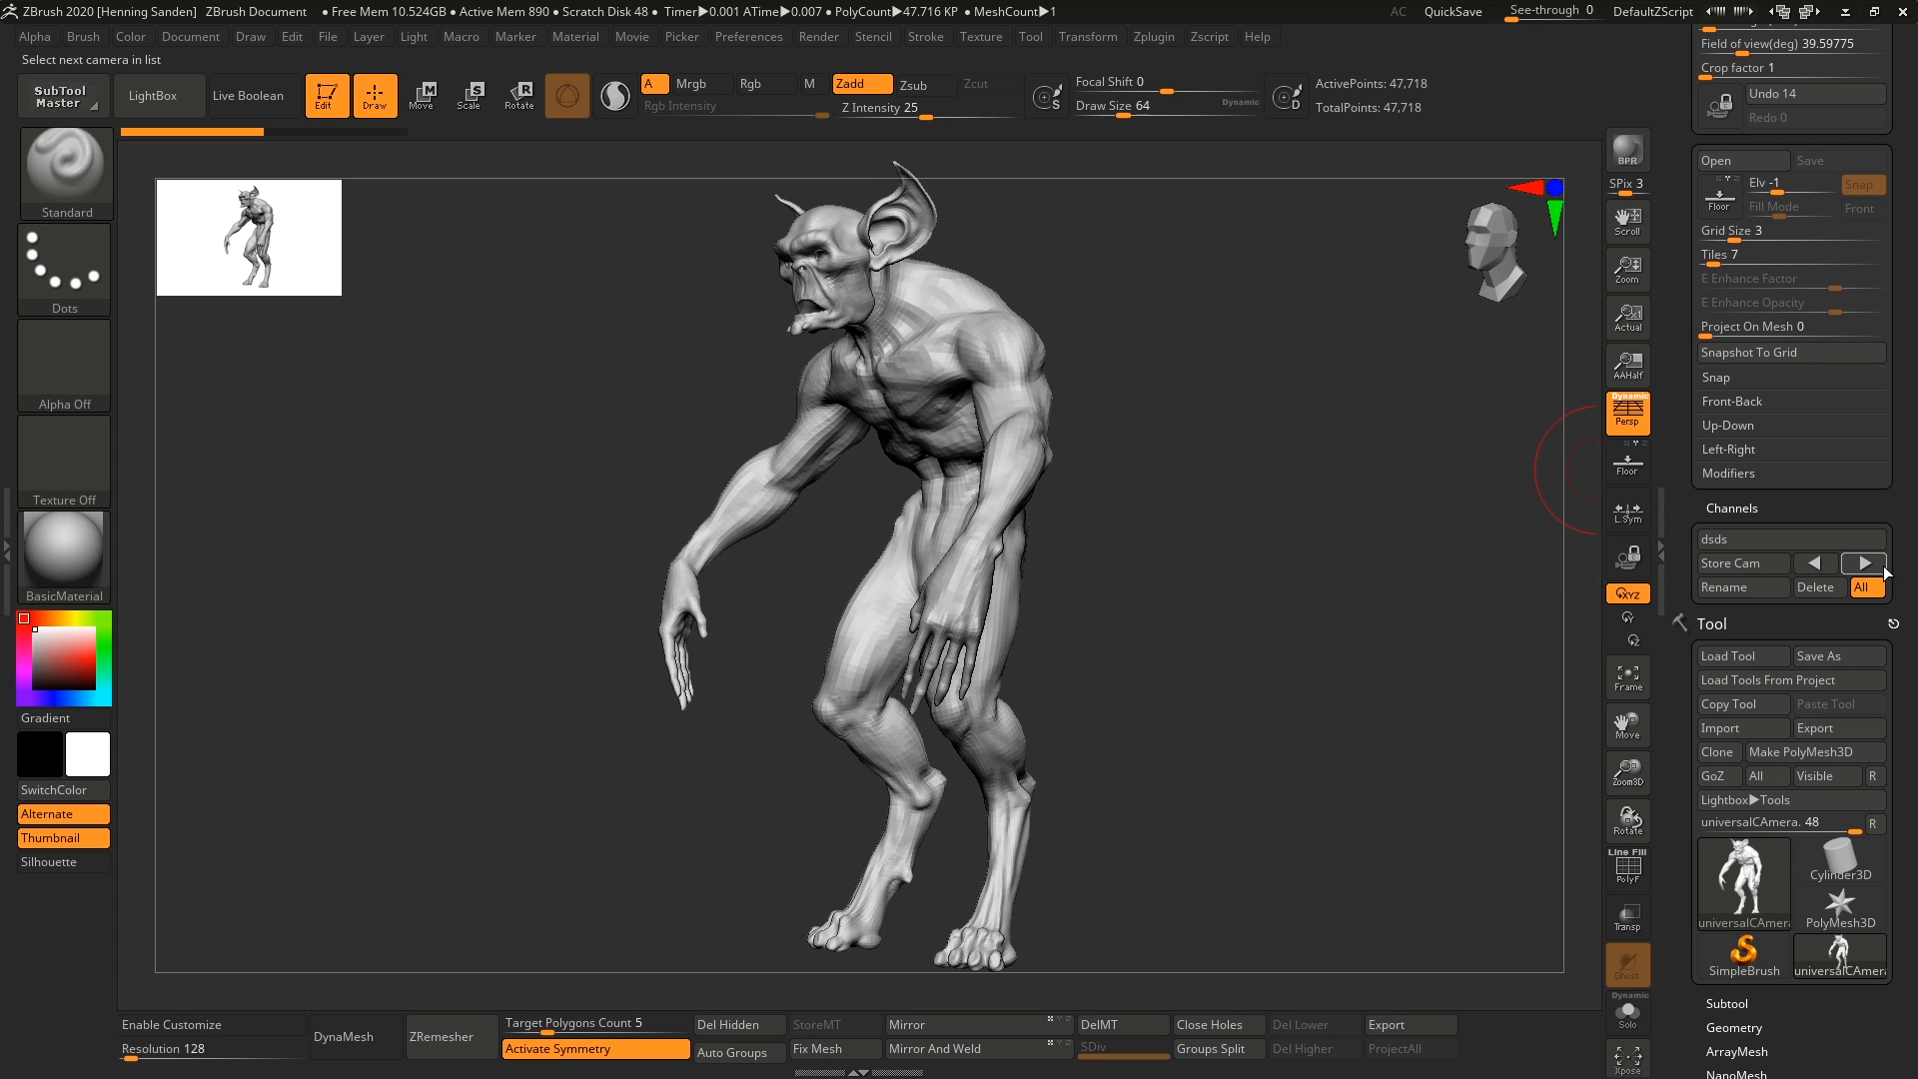
{"action": "left_click", "coordinate": [1724, 587]}
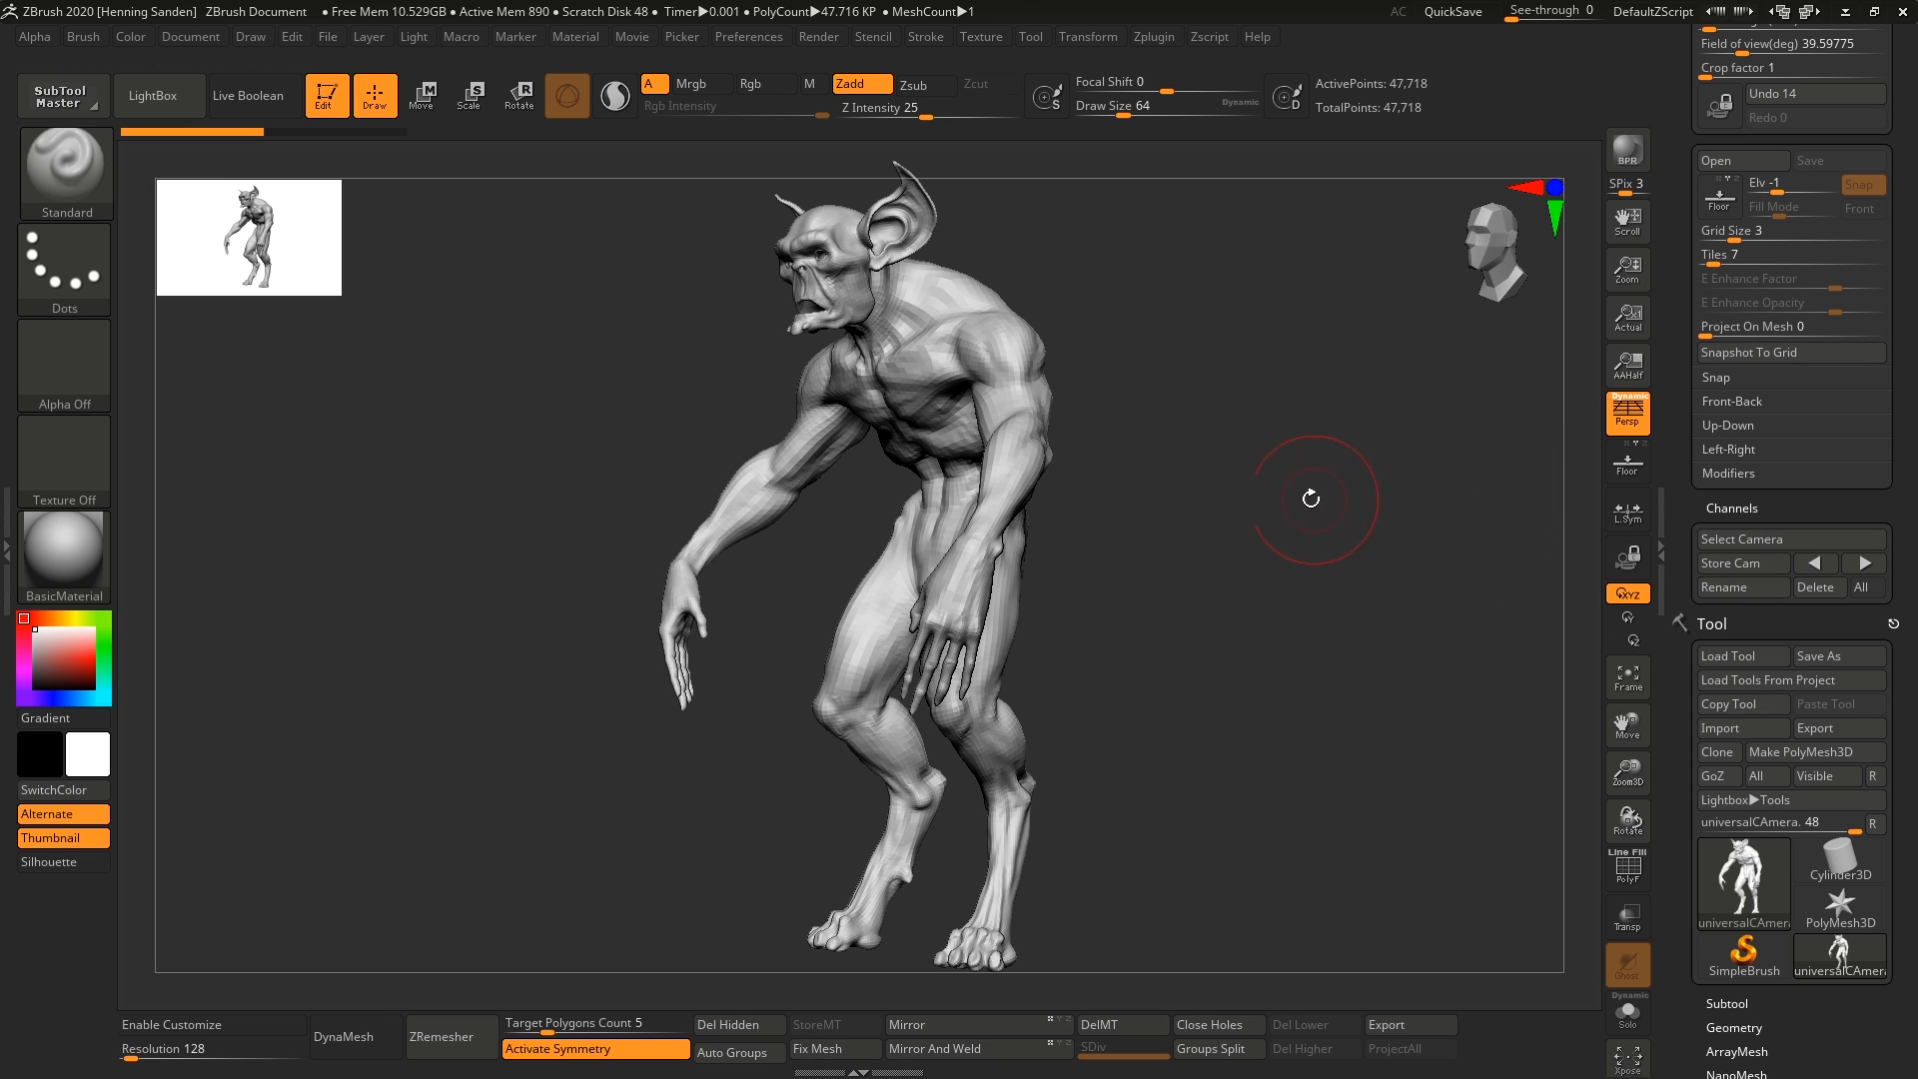
{"action": "left_click_drag", "start_coordinate": [1311, 497], "coordinate": [1235, 509]}
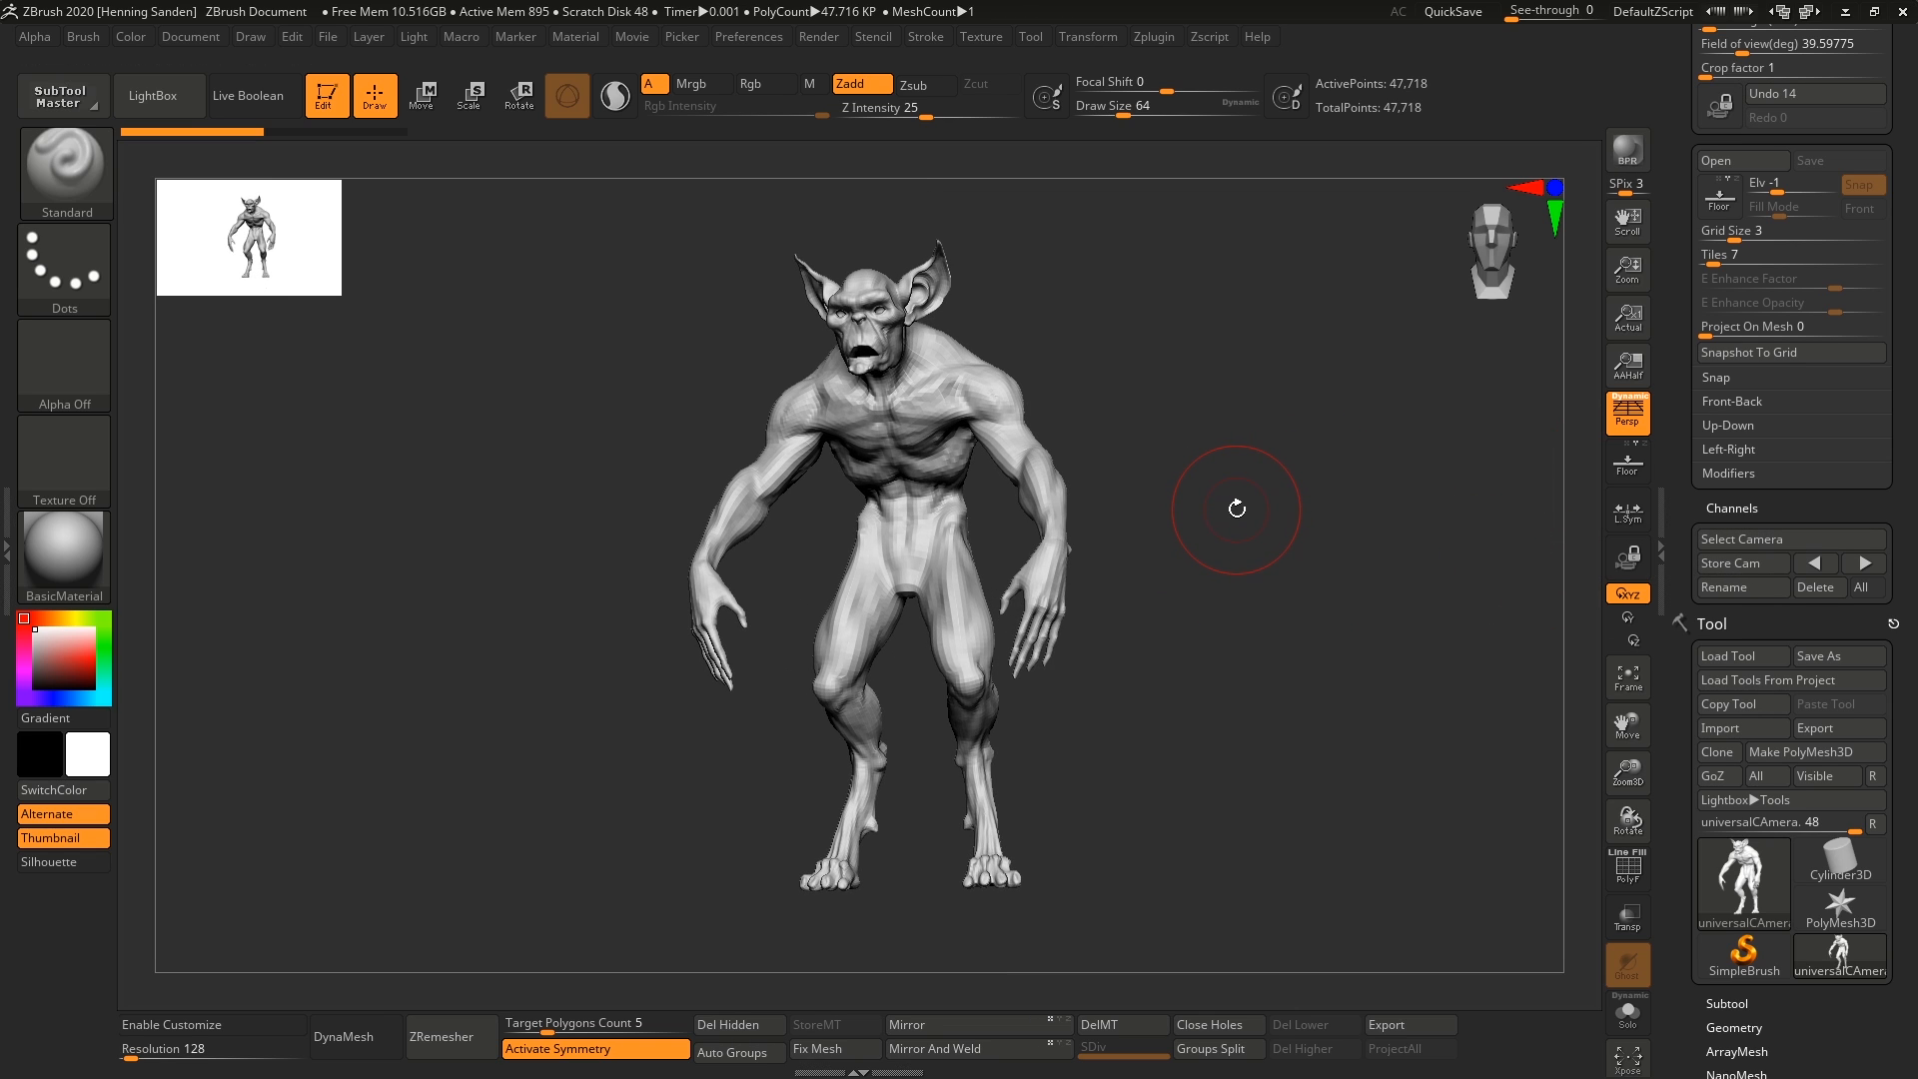